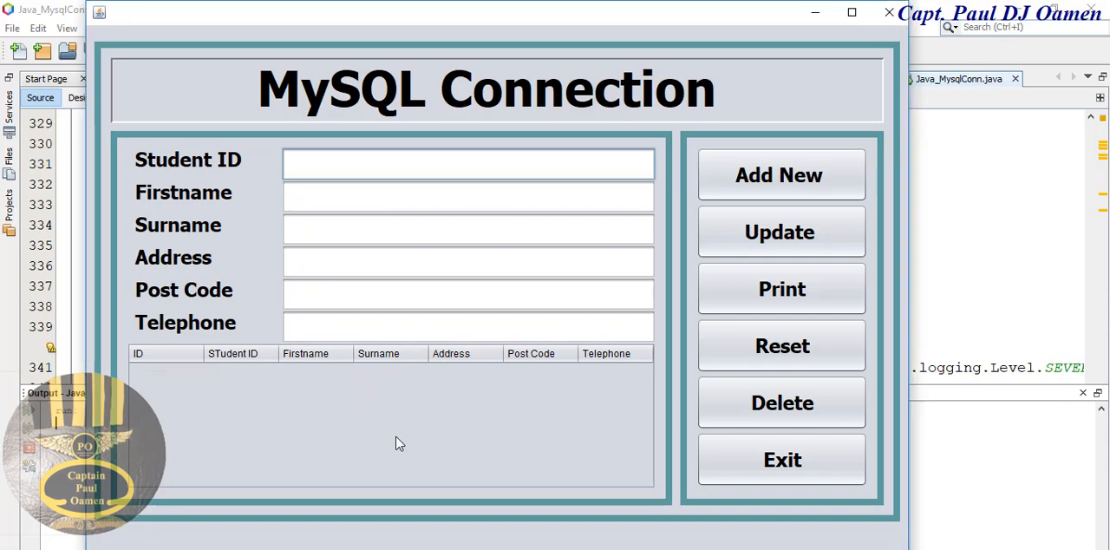
mouse_move(392, 227)
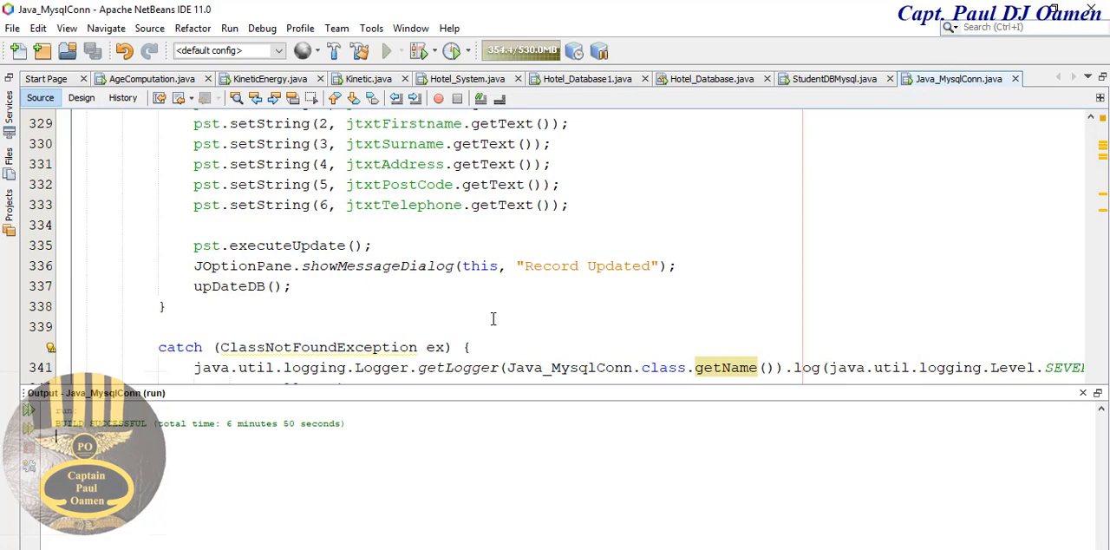
Step: Return from the running student form to the form's Design view
click(80, 96)
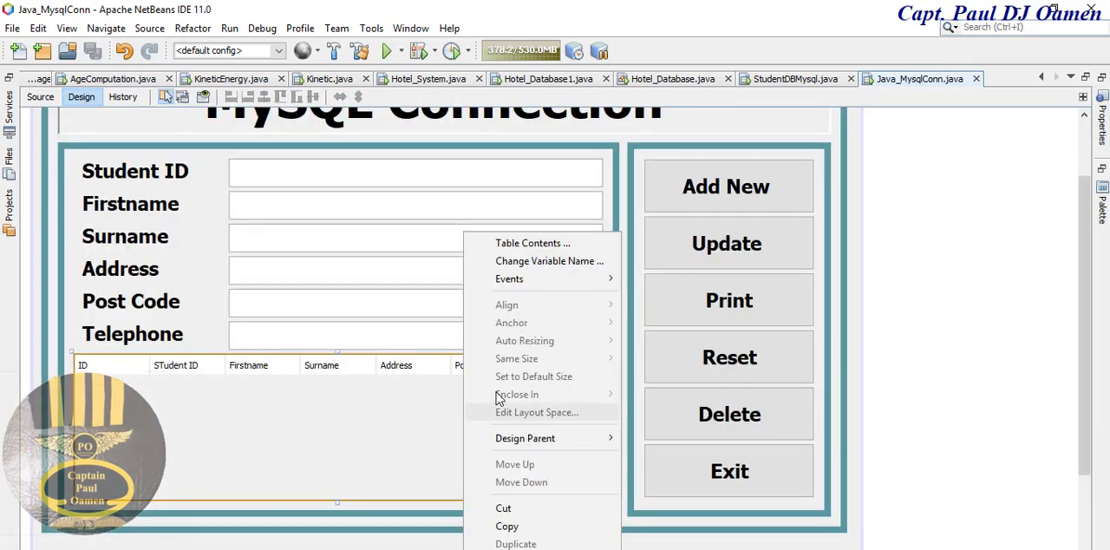
mouse_move(555, 278)
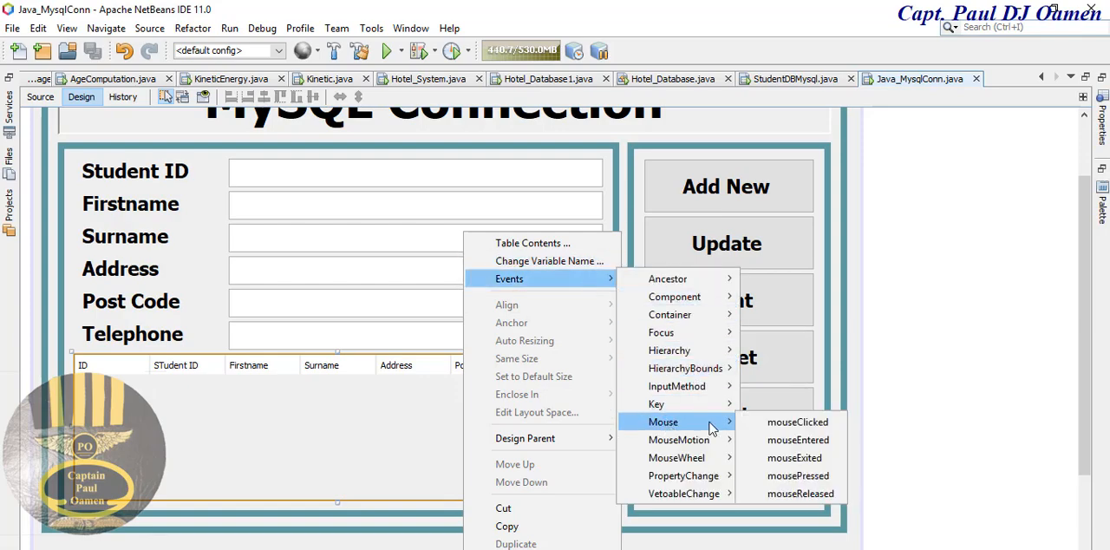
Step: Create the jTable1 mouseClicked handler and copy upDateDB's DefaultTableModel lines for it
click(796, 421)
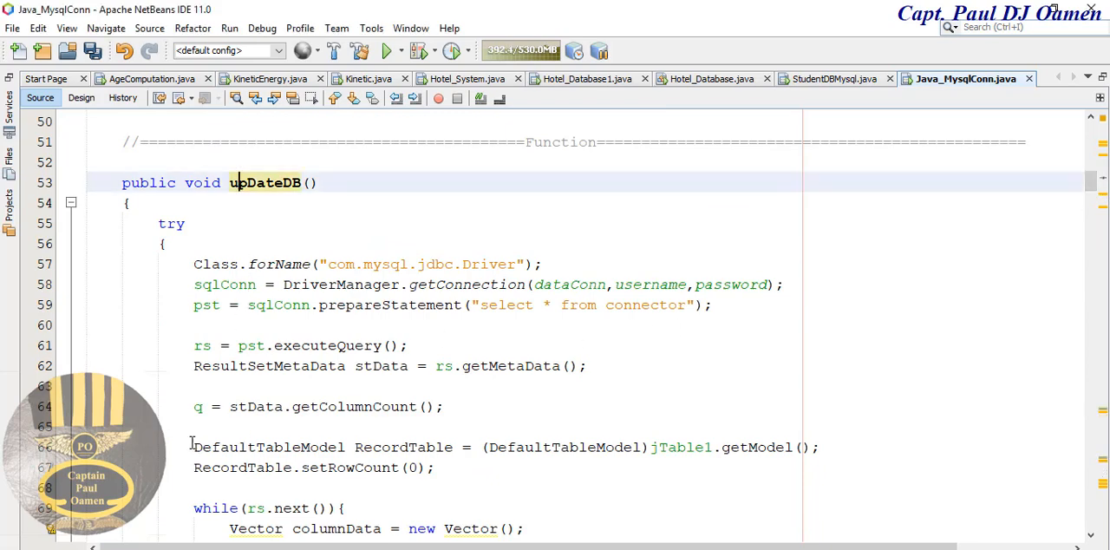
drag(193, 446, 442, 467)
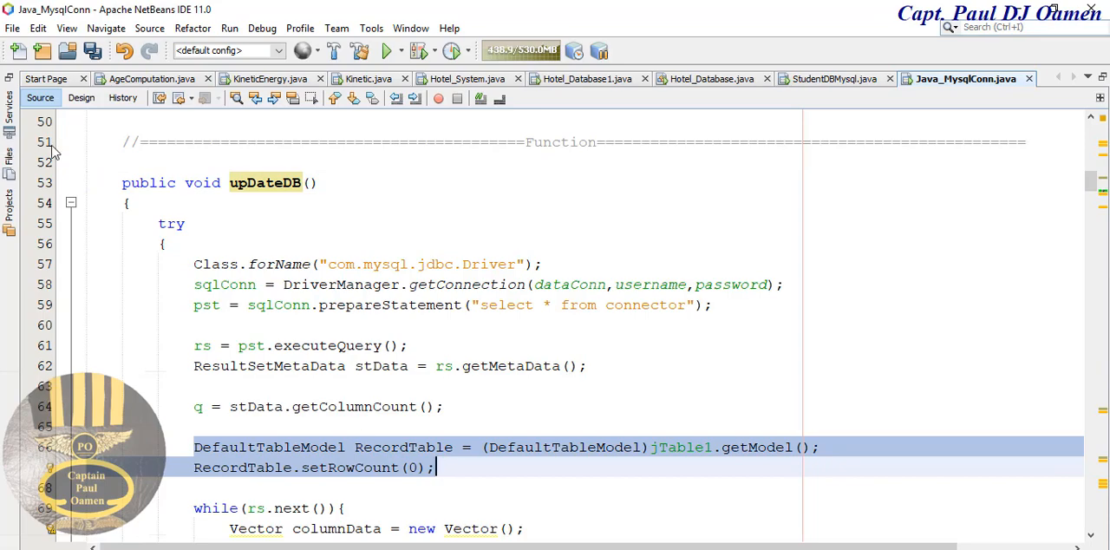
click(81, 96)
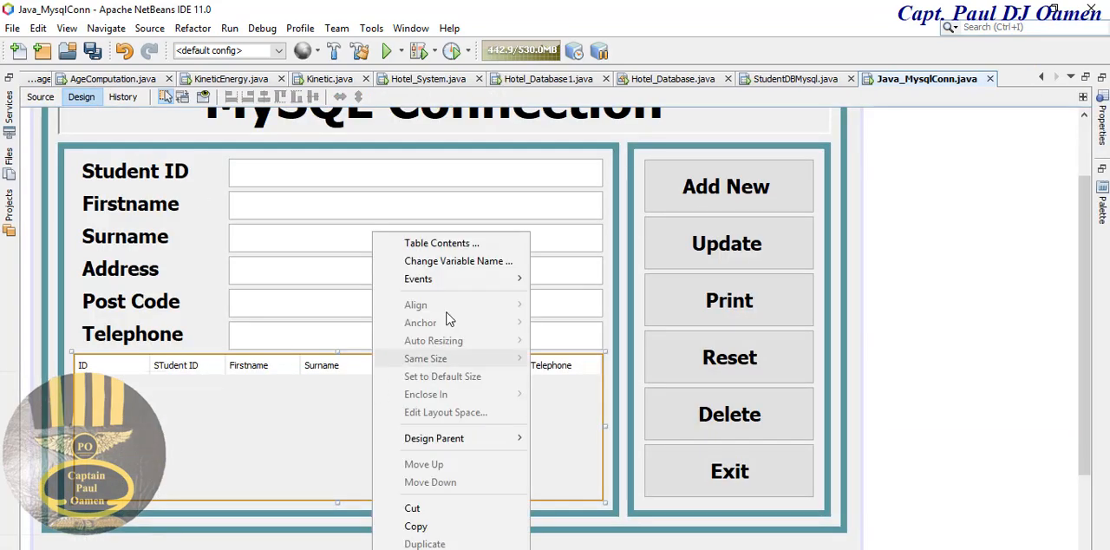
mouse_move(418, 278)
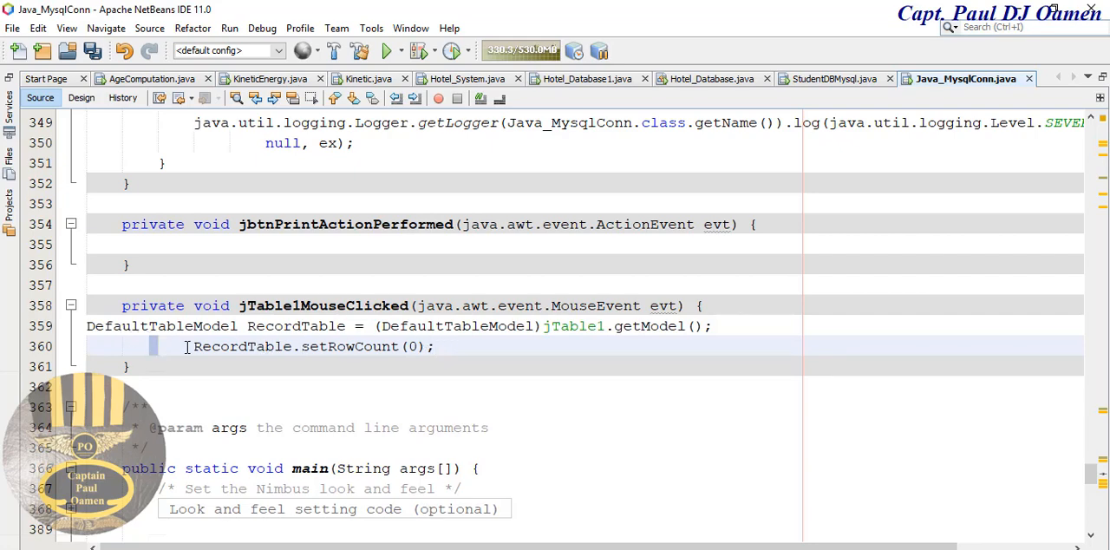
Step: Write int SelectedRows = jTable1.getSelectedRow(); in the click handler using code completion
text(int)
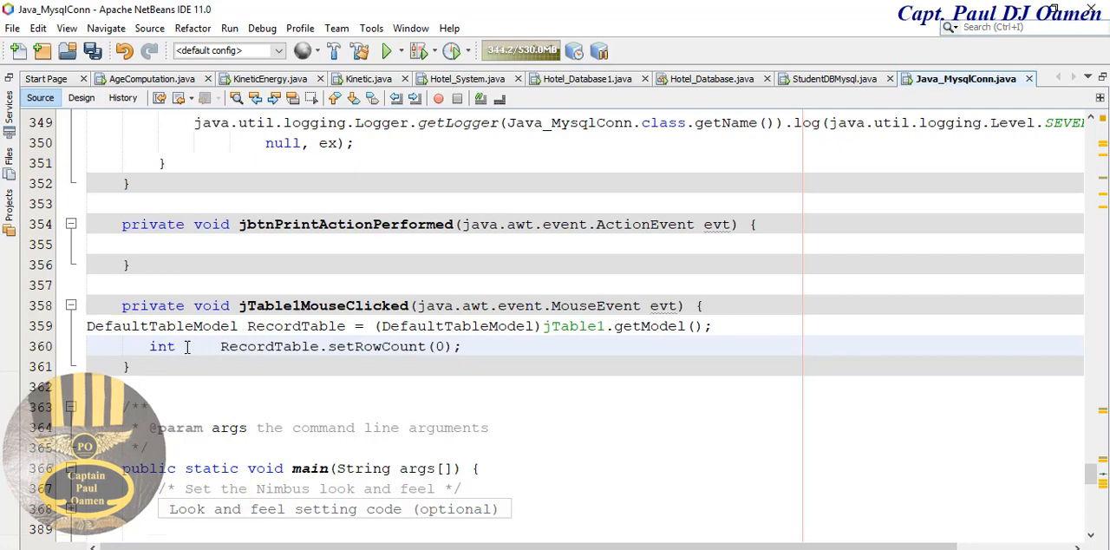
text(SelectedR)
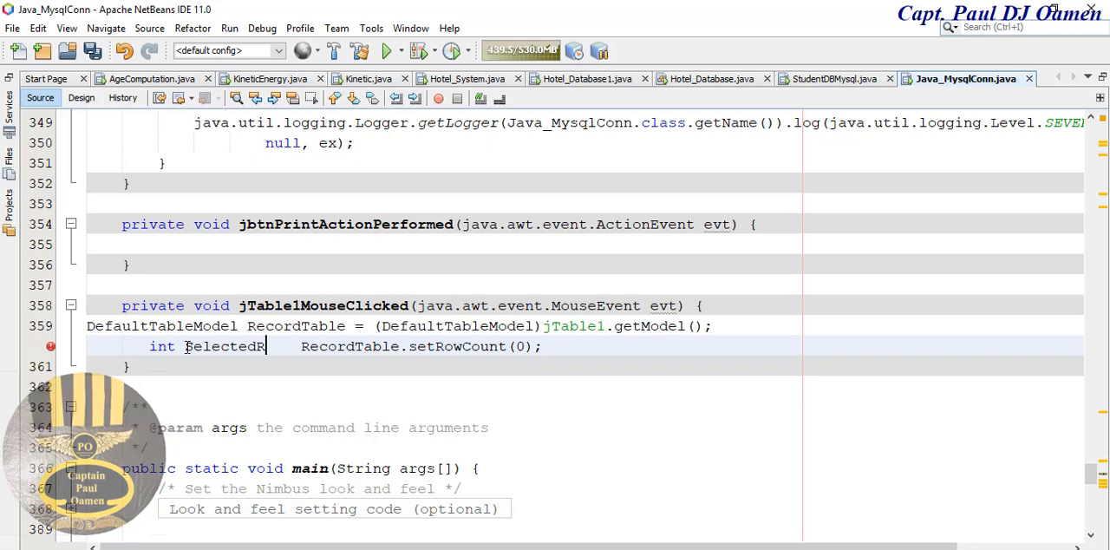
text(ow)
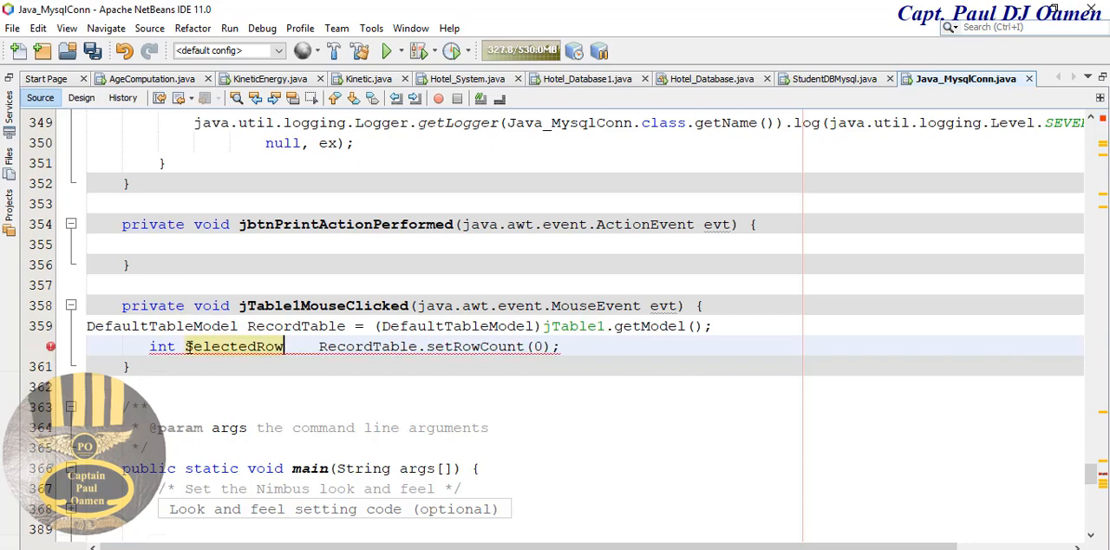
text(s)
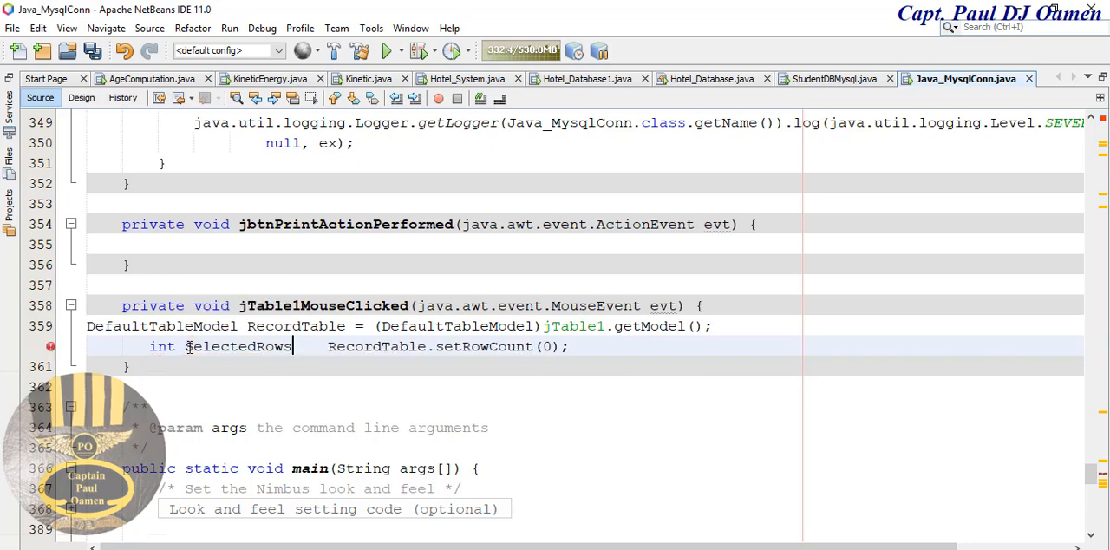
text(=)
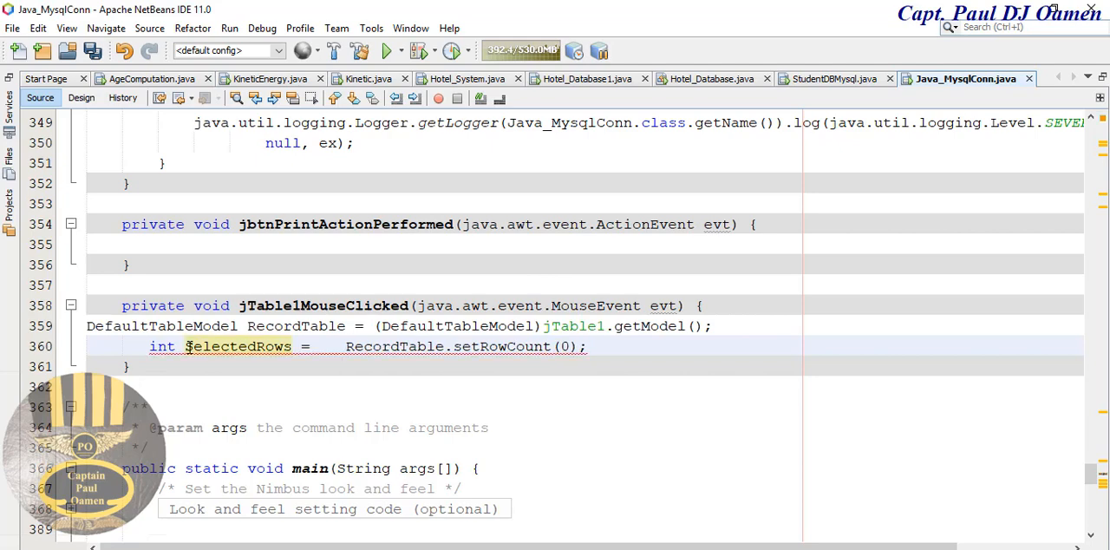
text(jTable1)
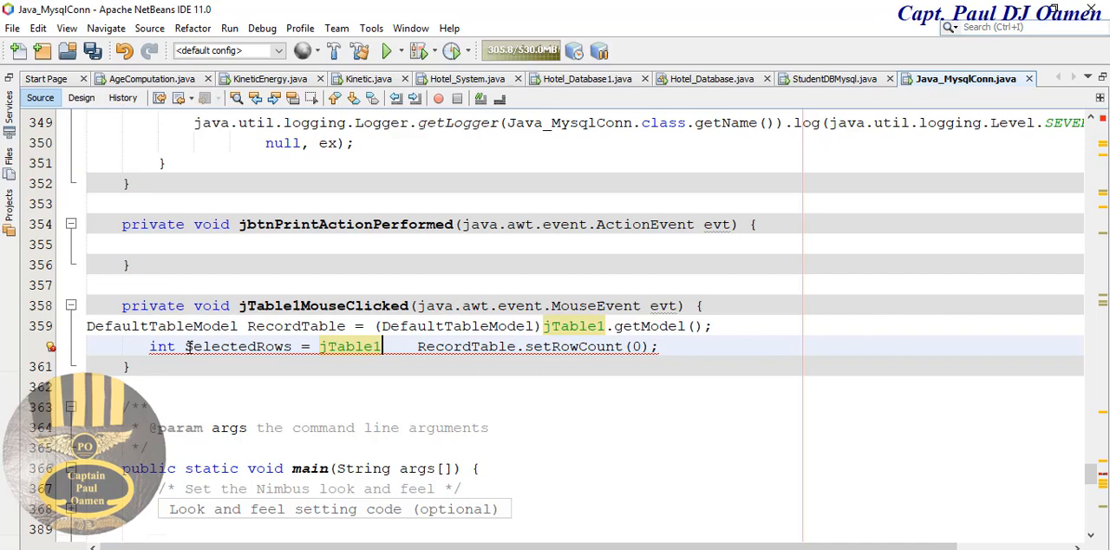
text(.)
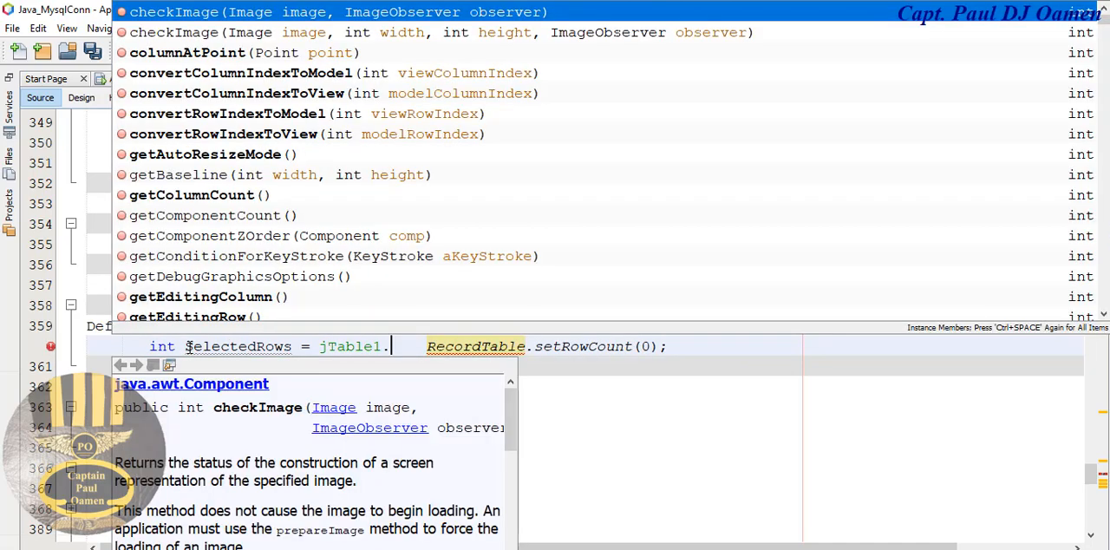
text(getS)
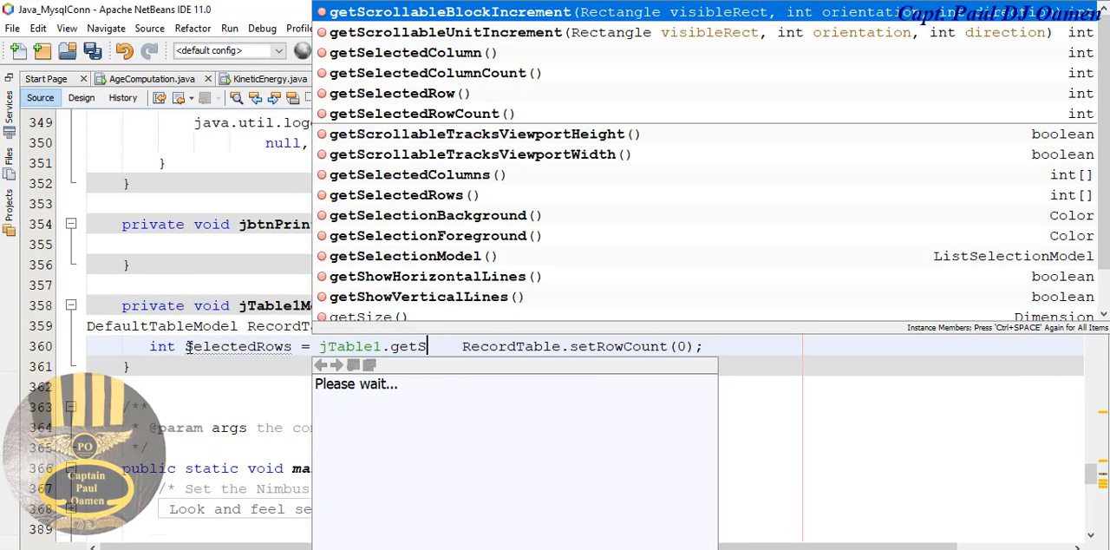
text(electe)
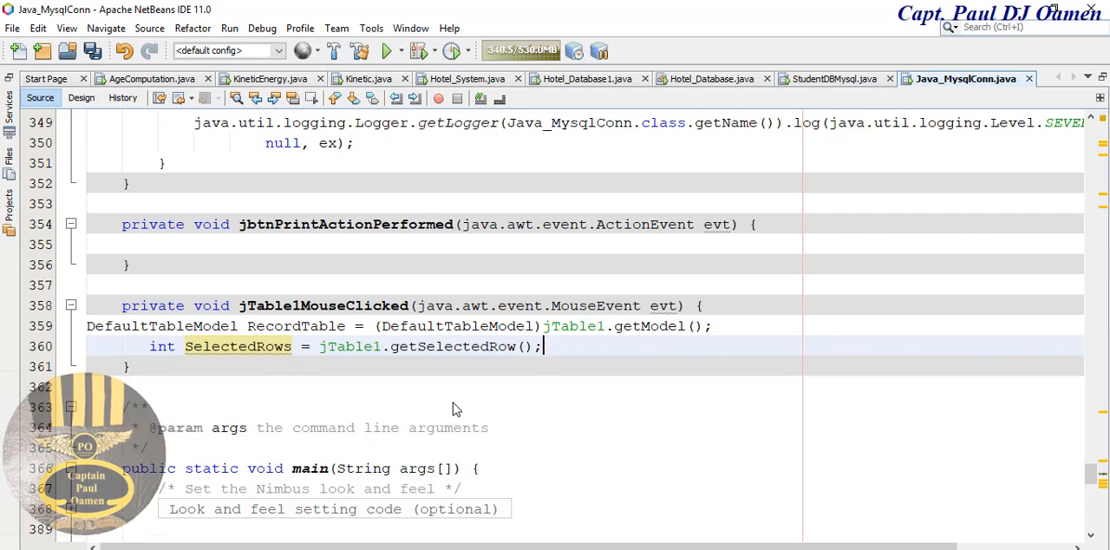
mouse_move(508, 381)
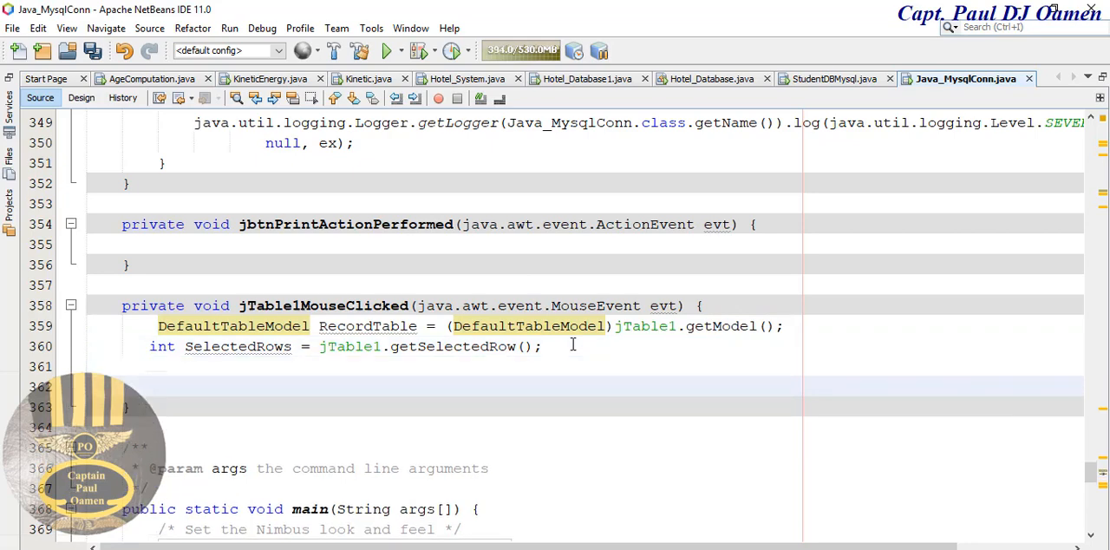
Step: Write jtxtStudentID.setText(RecordTable.getValueAt(SelectedRows, 1)) on a new handler line
click(149, 386)
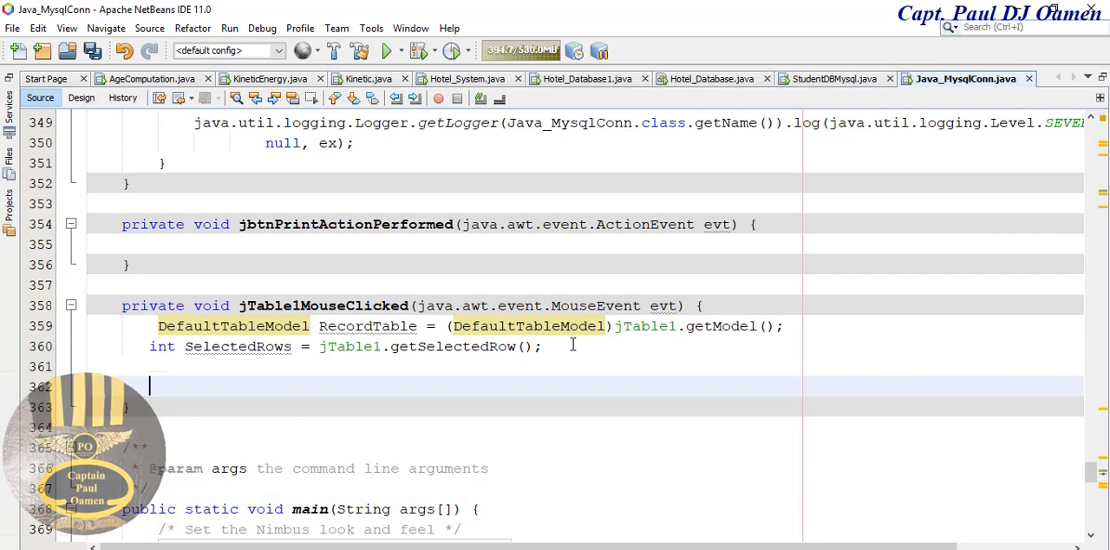
text(jtxt)
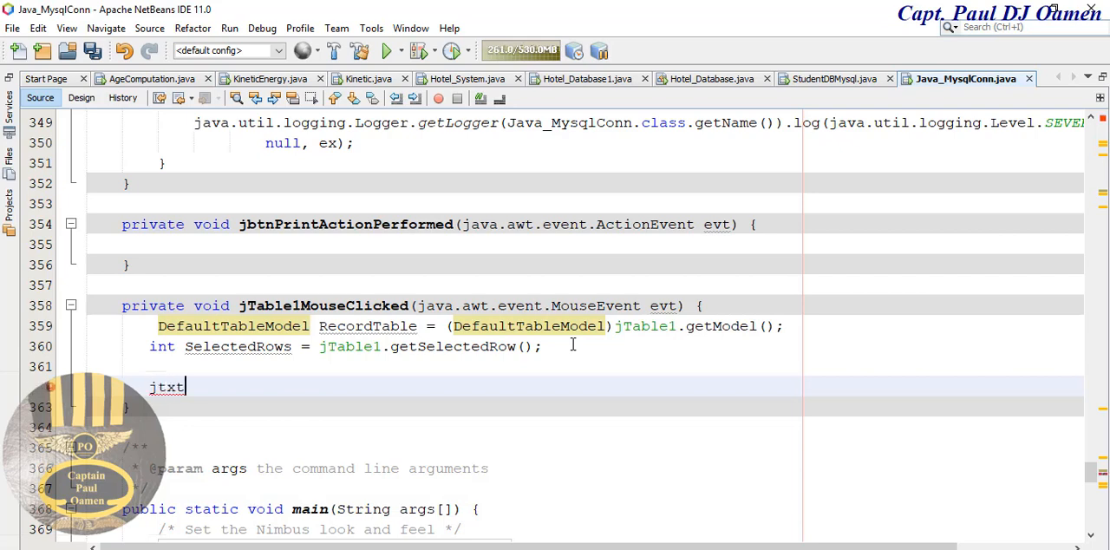
text(s)
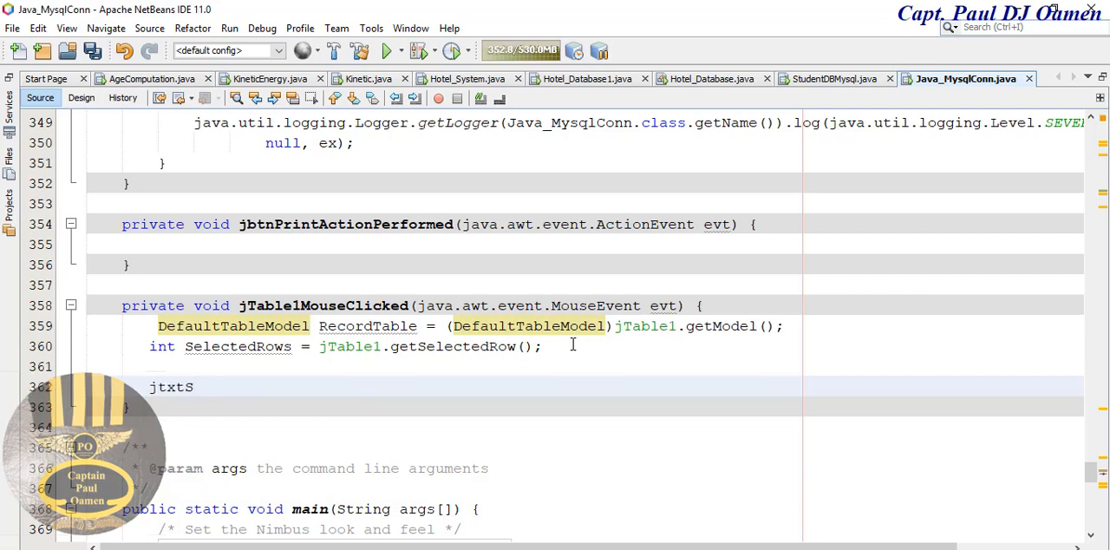
text(tudent)
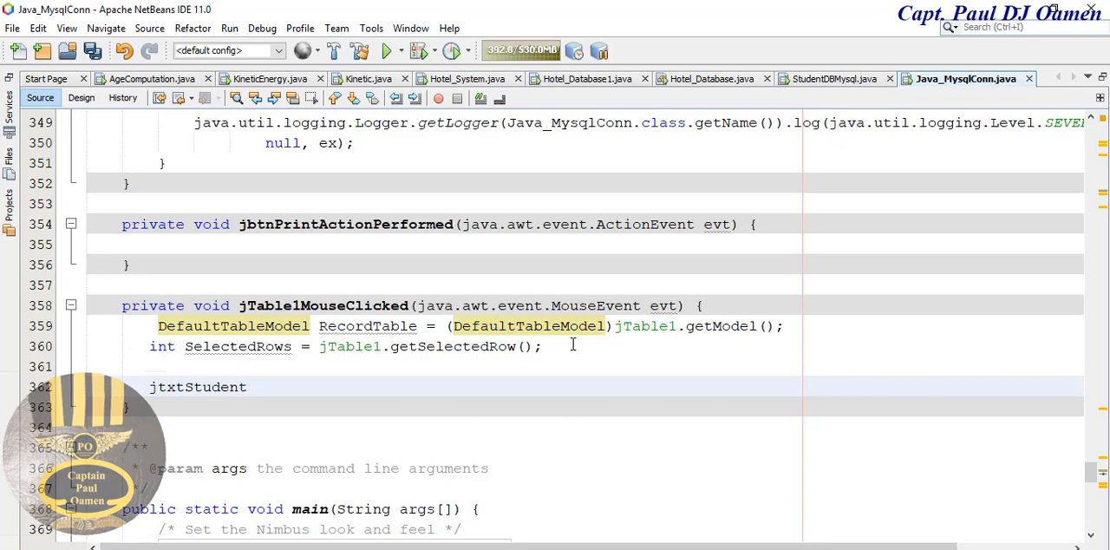
text(ID.)
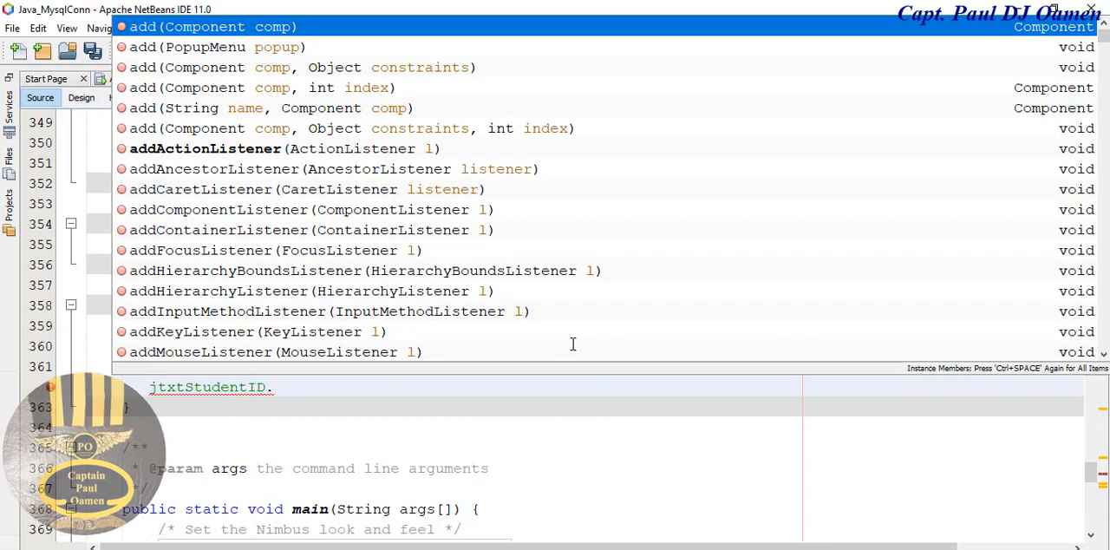
text(setText)
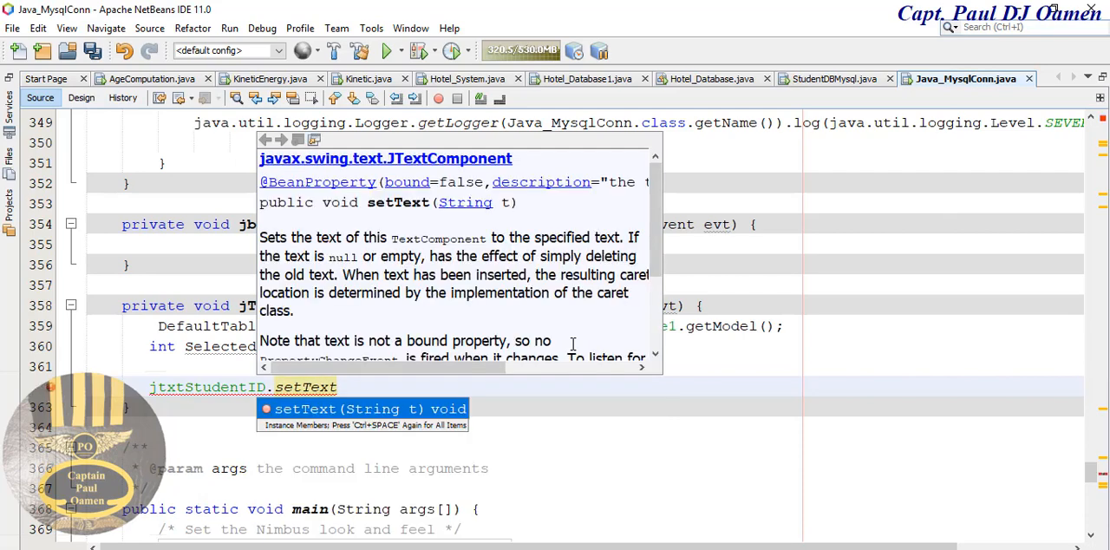
text(dataConn);)
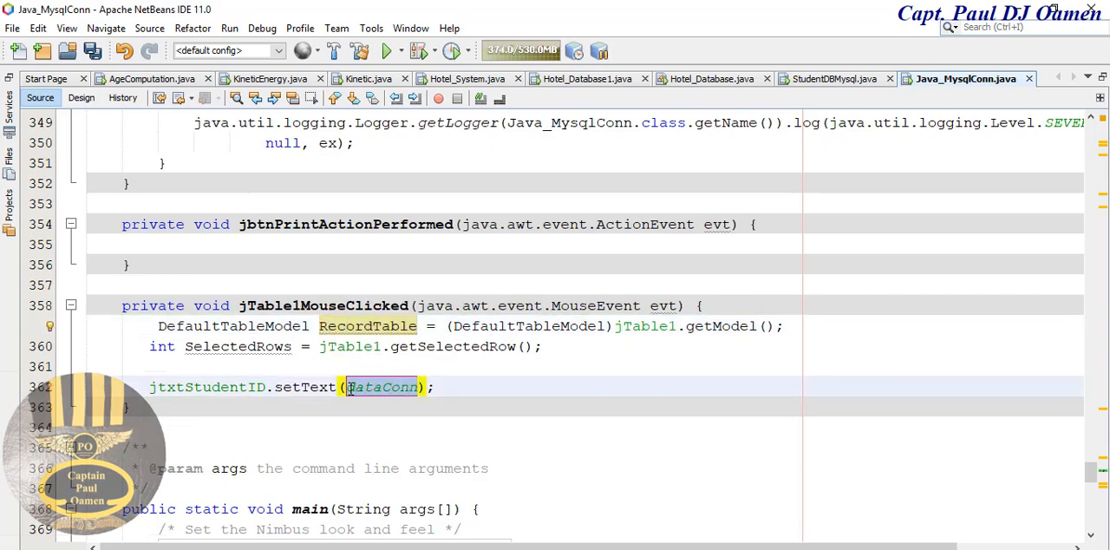
text(RecordTable)
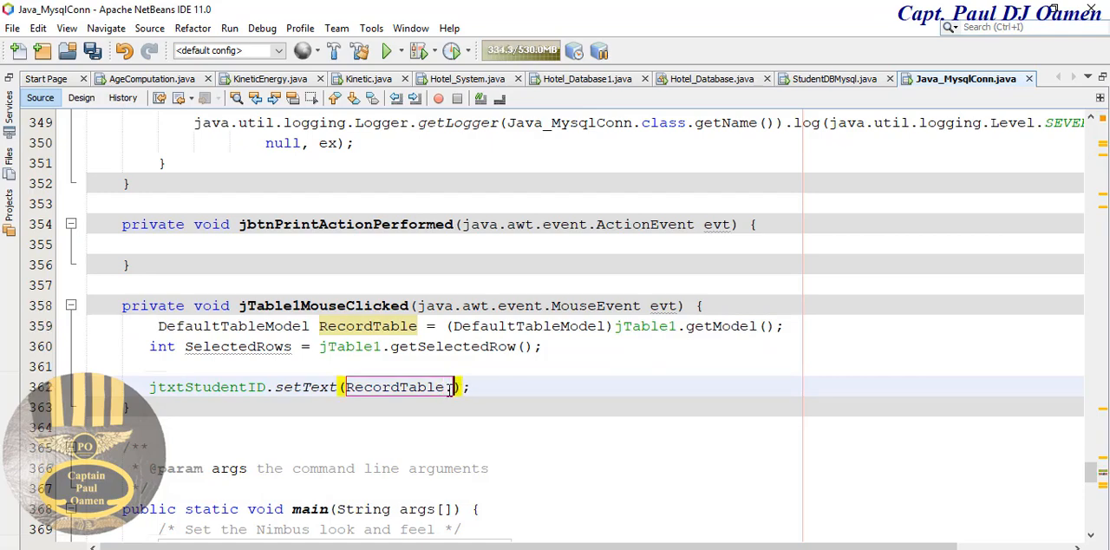
text(get)
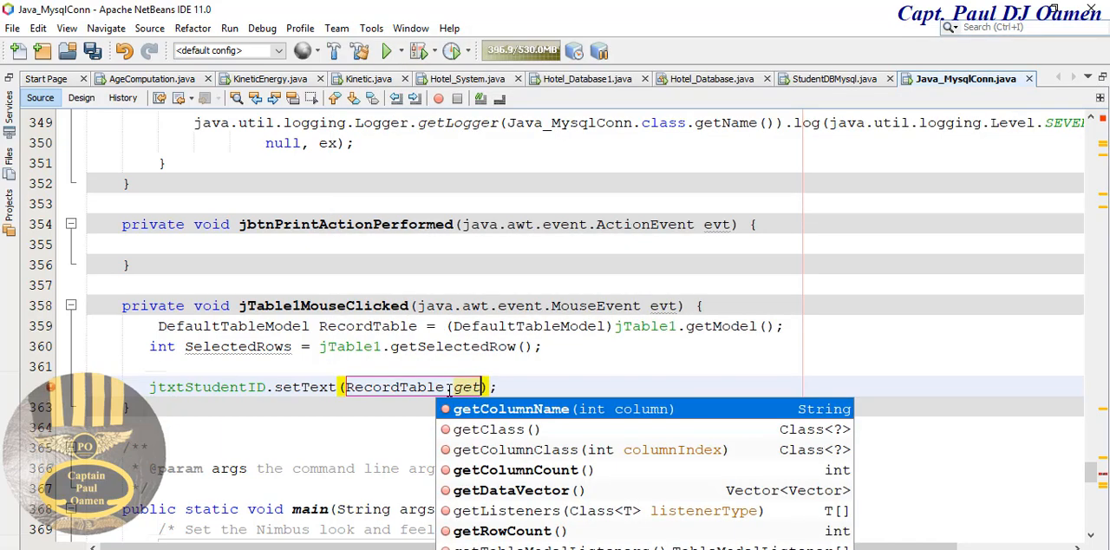
text(v)
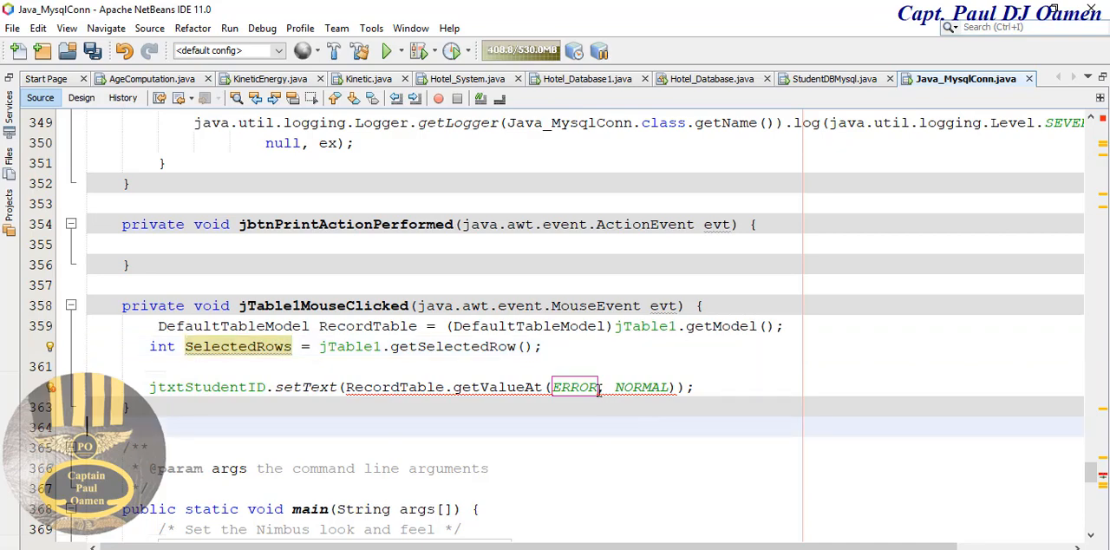
text(SelectedRows)
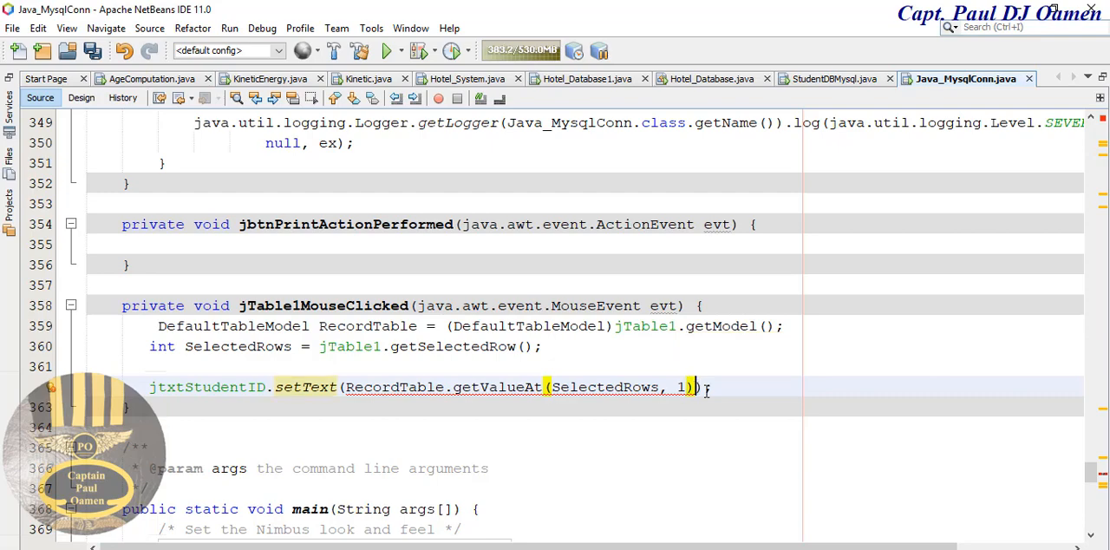
text(.toString()
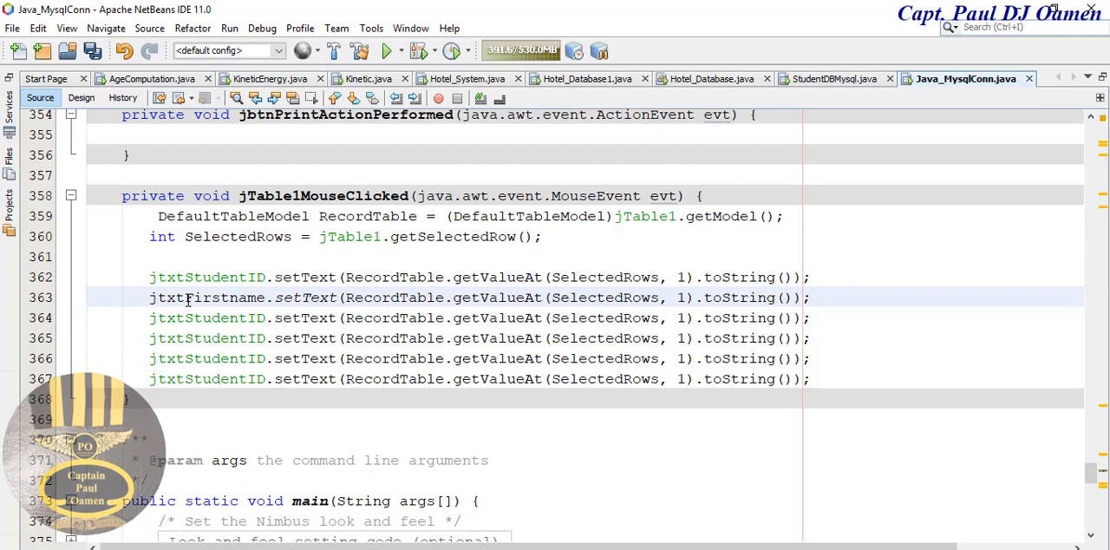
Step: Rename the last setText lines to jtxtPostCode and jtxtTelephone for columns 1 through 6
double_click(208, 298)
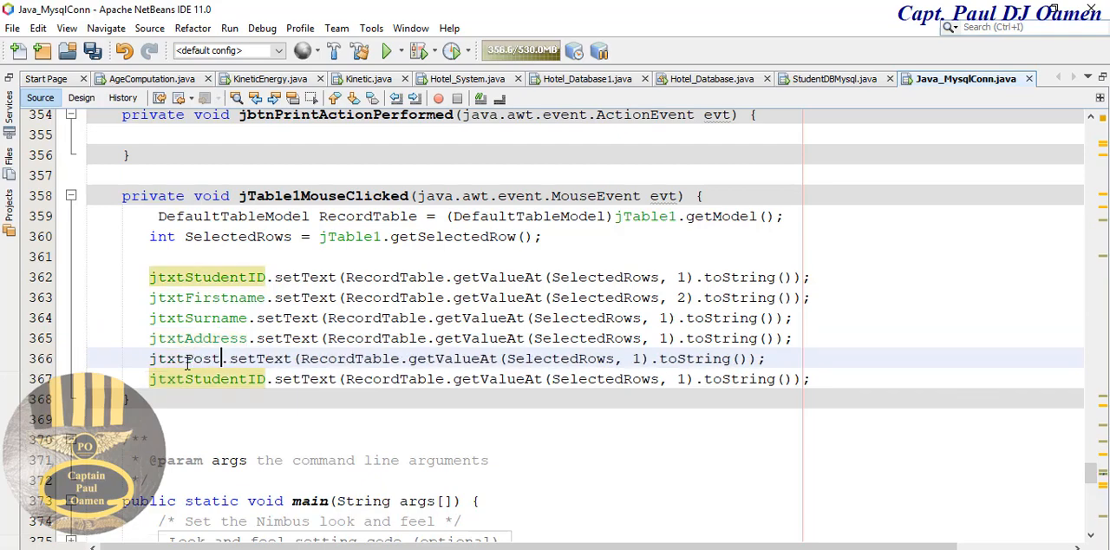
text(Code)
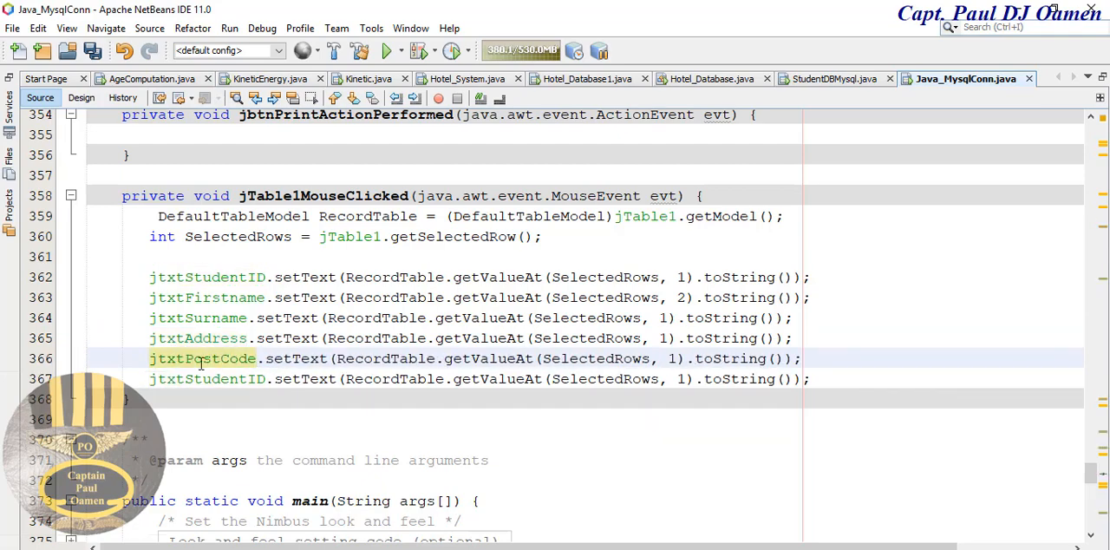
click(264, 379)
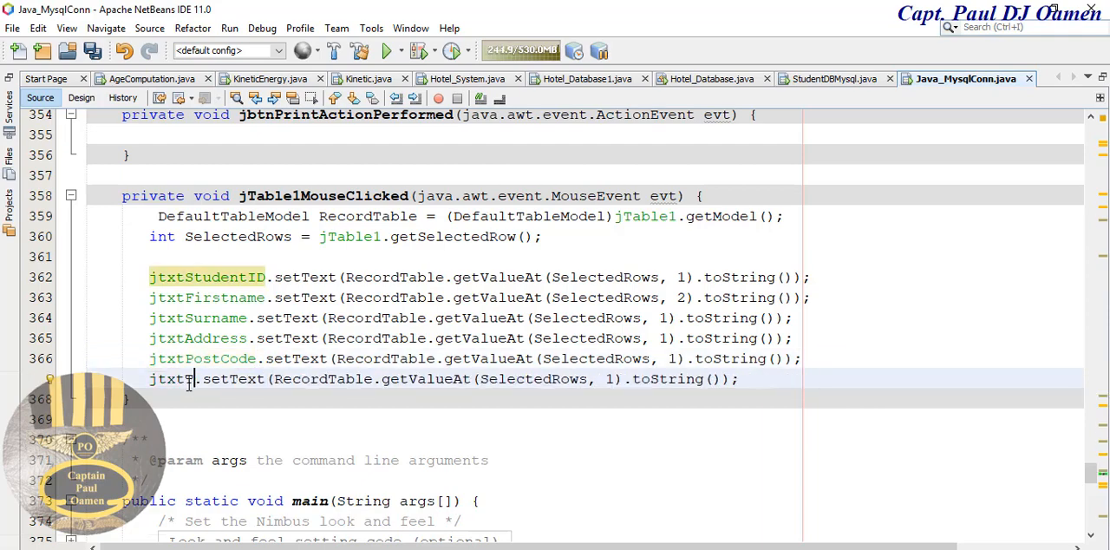
text(Telep)
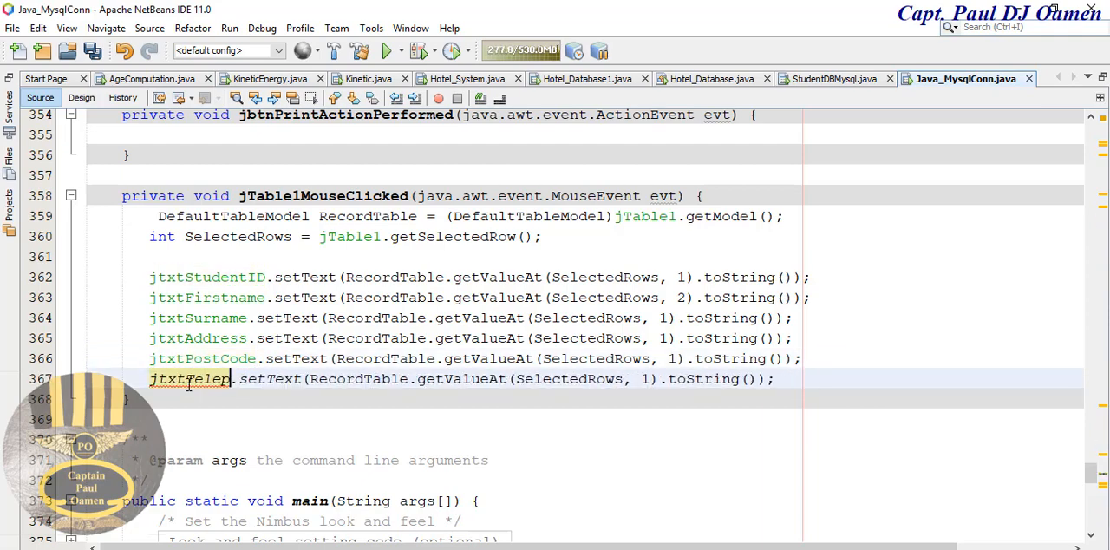
text(hone)
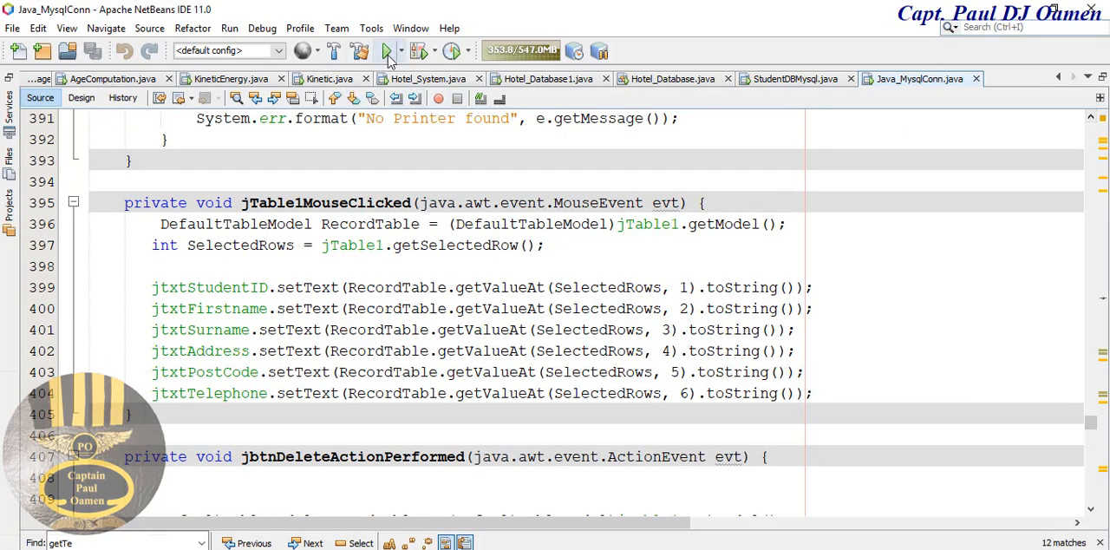
Step: Run the project and dismiss the getShort() SQLException for 'Meryem'
click(386, 49)
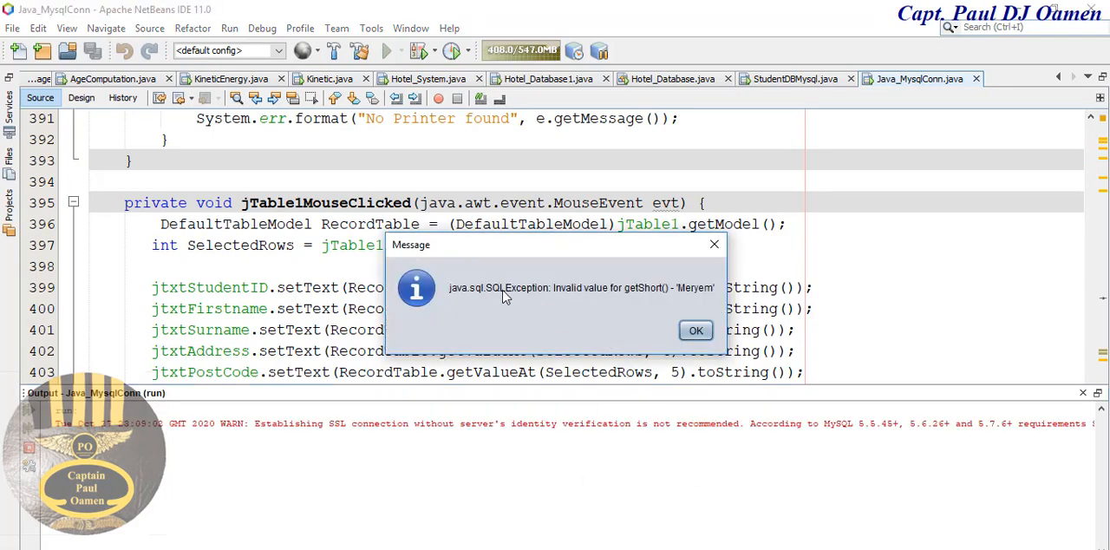
mouse_move(642, 285)
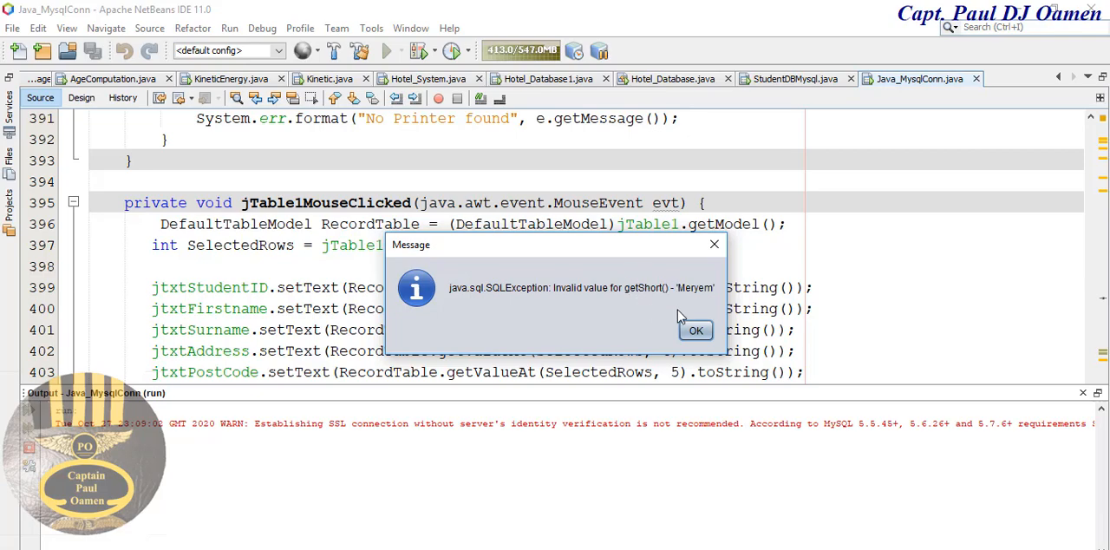
click(695, 329)
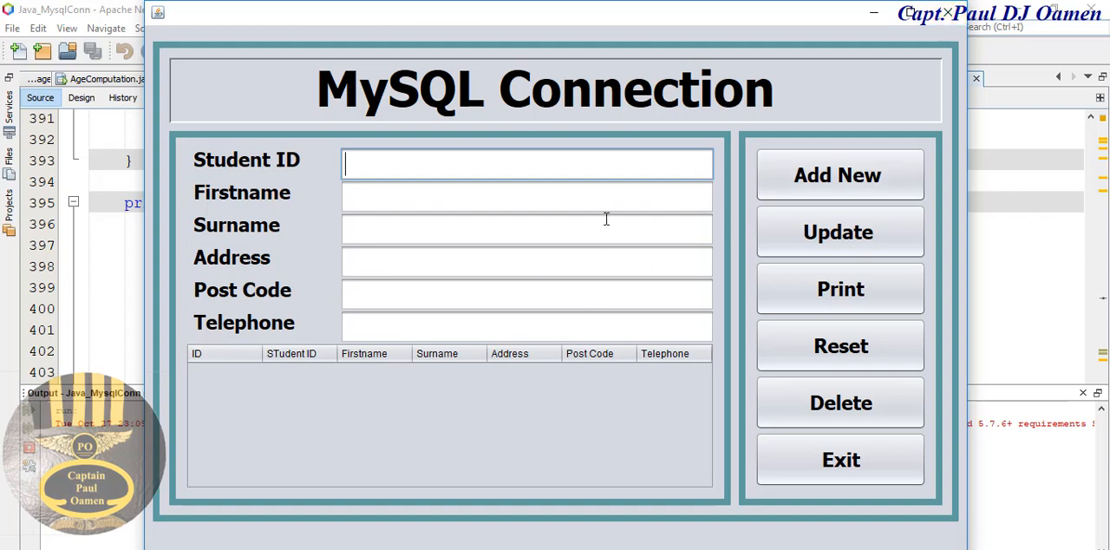
mouse_move(438, 399)
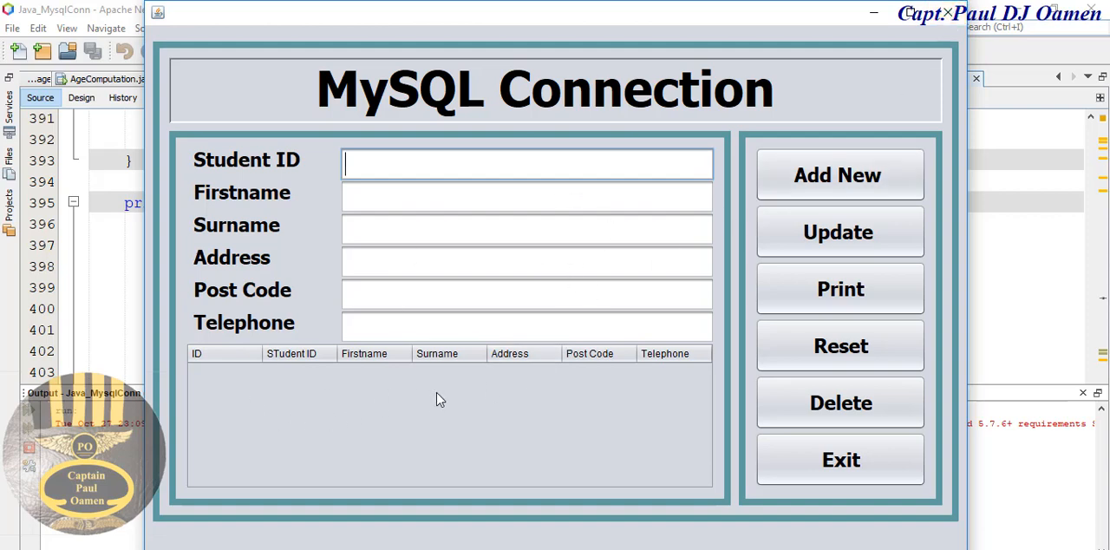
mouse_move(377, 379)
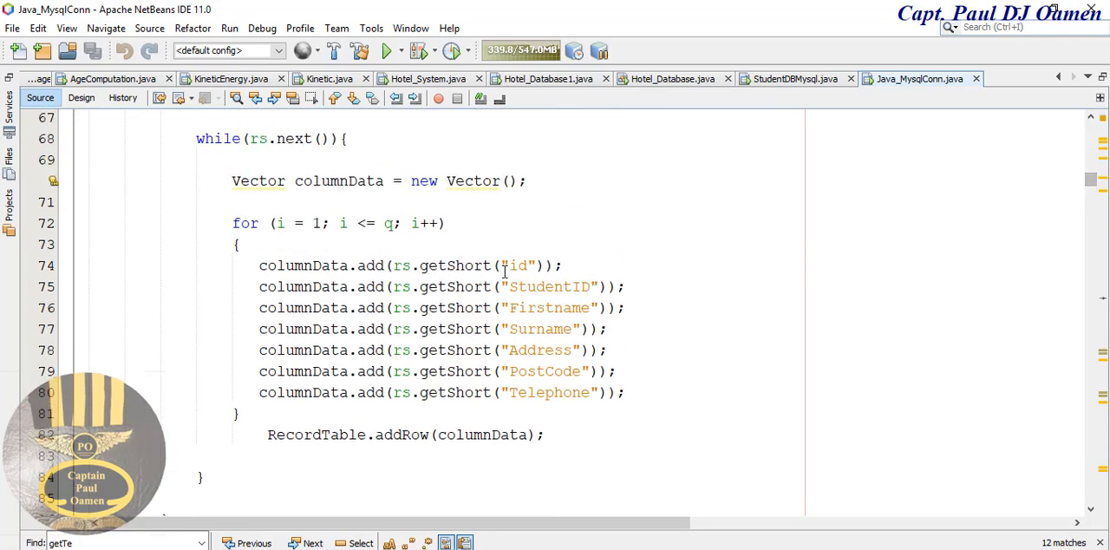
Step: Correct the "Fid" column name to "id" in the record-loading loop
click(521, 266)
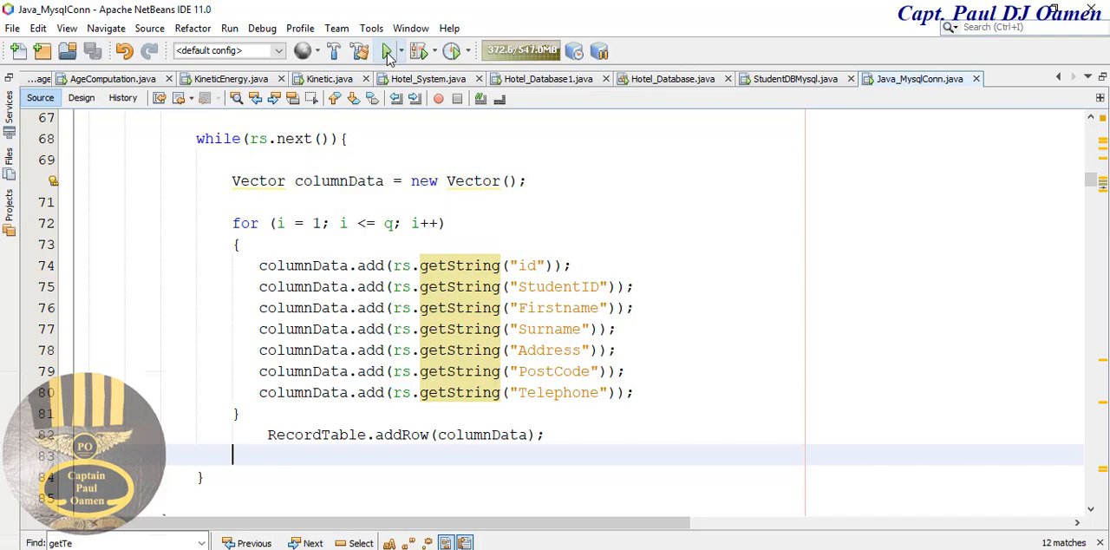
click(387, 50)
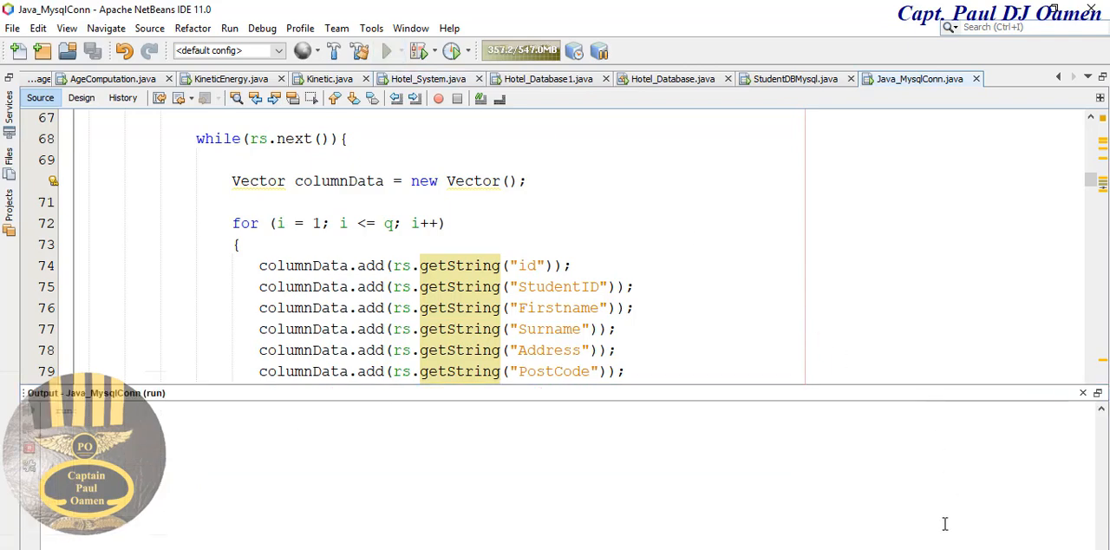
click(385, 49)
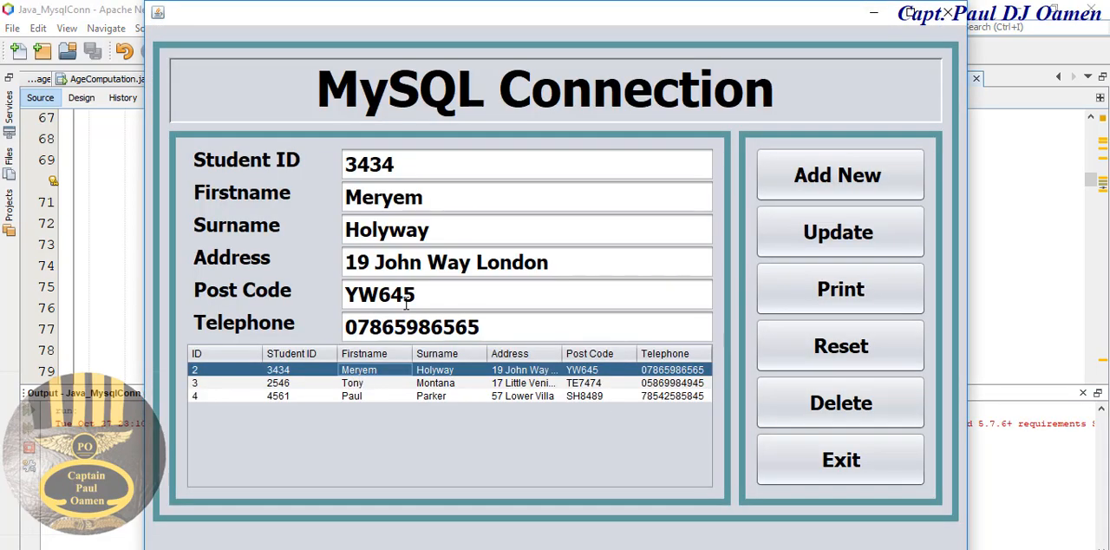
click(352, 395)
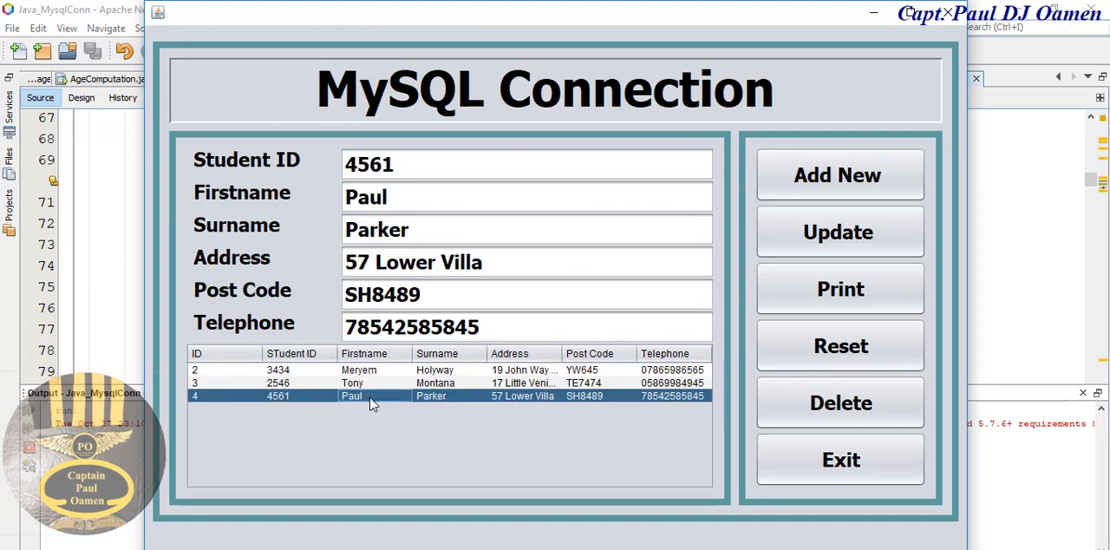
click(359, 369)
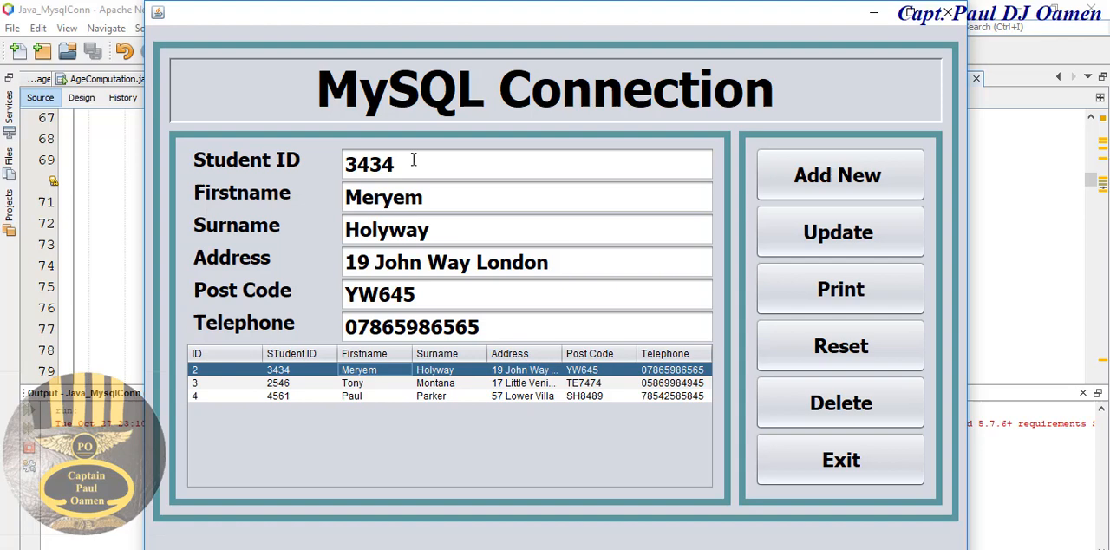
mouse_move(488, 285)
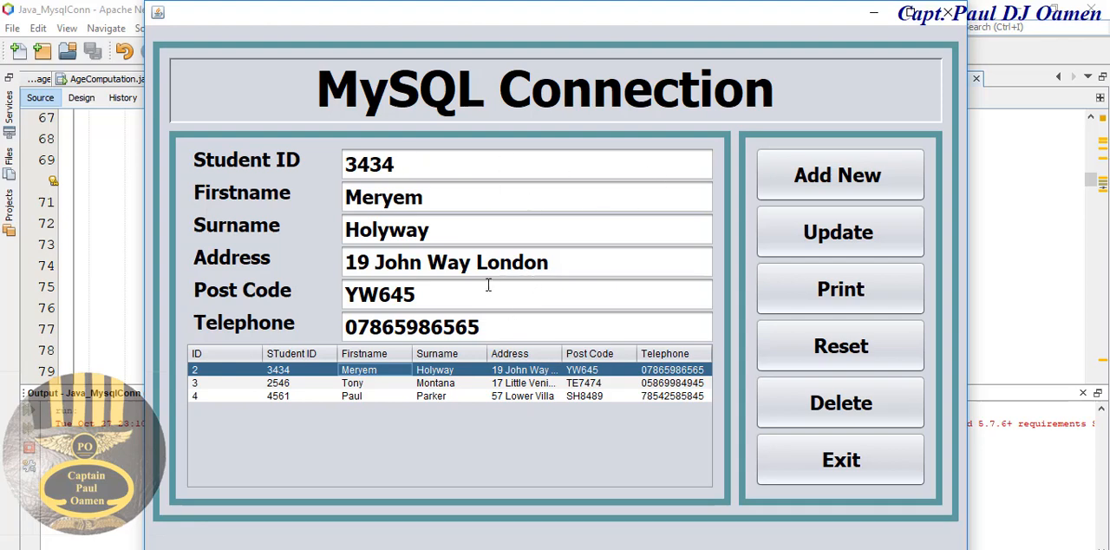
double_click(469, 327)
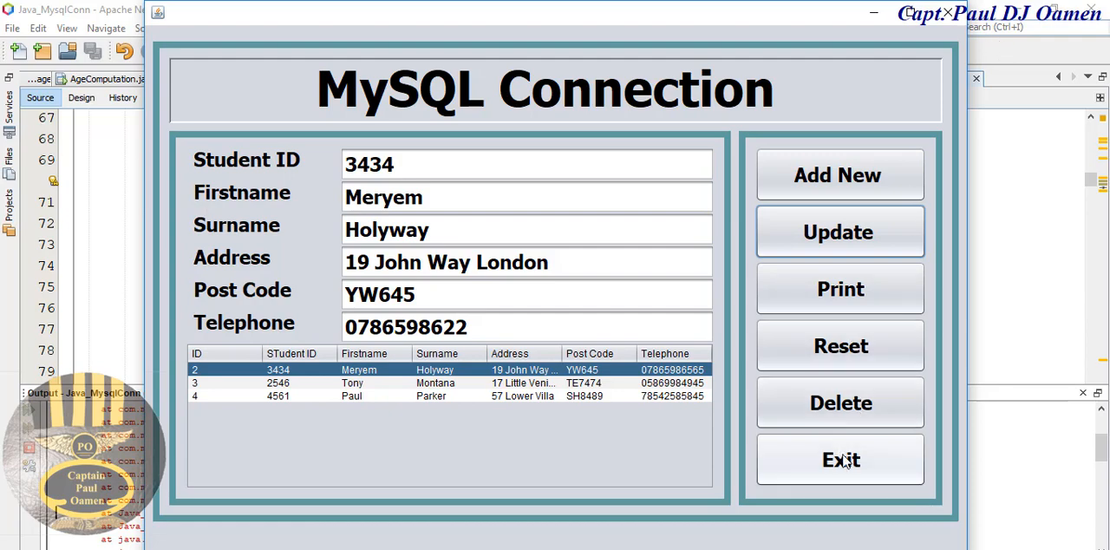
Step: Exit the running application and confirm with Yes
click(839, 458)
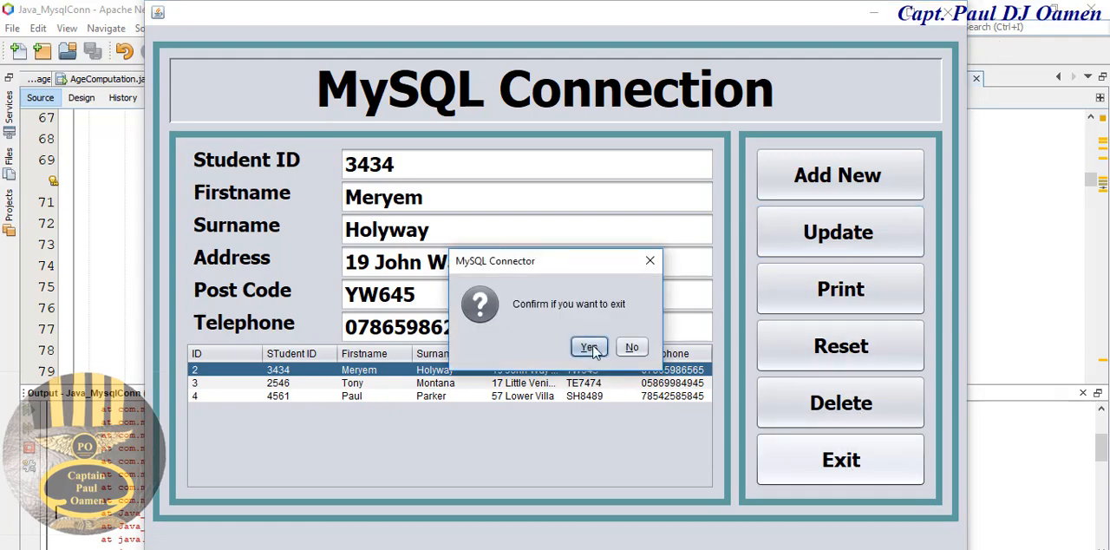
click(589, 347)
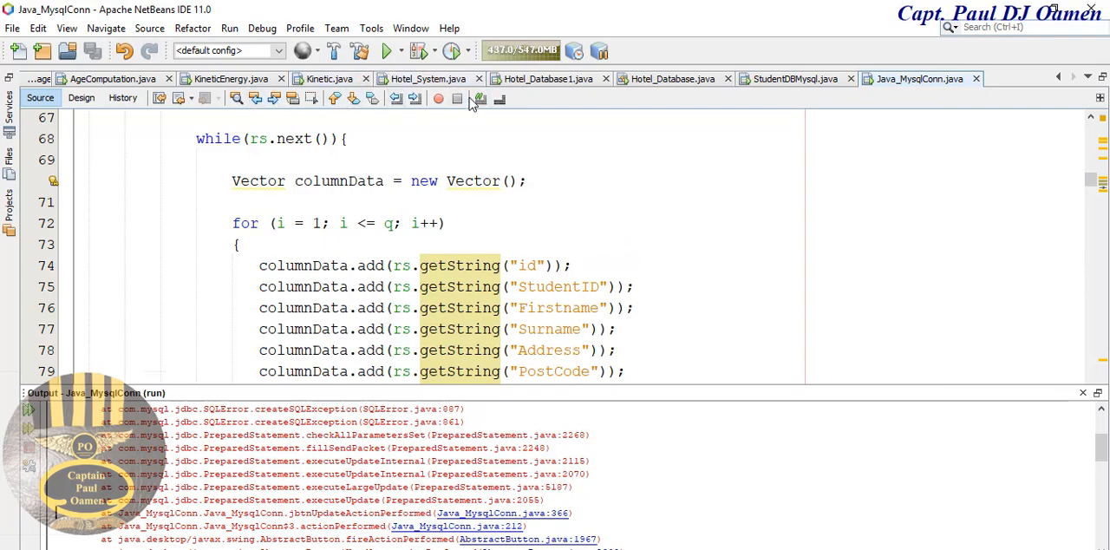
Step: Open the Print button's jbtnPrintActionPerformed code from Design view and review it
click(81, 97)
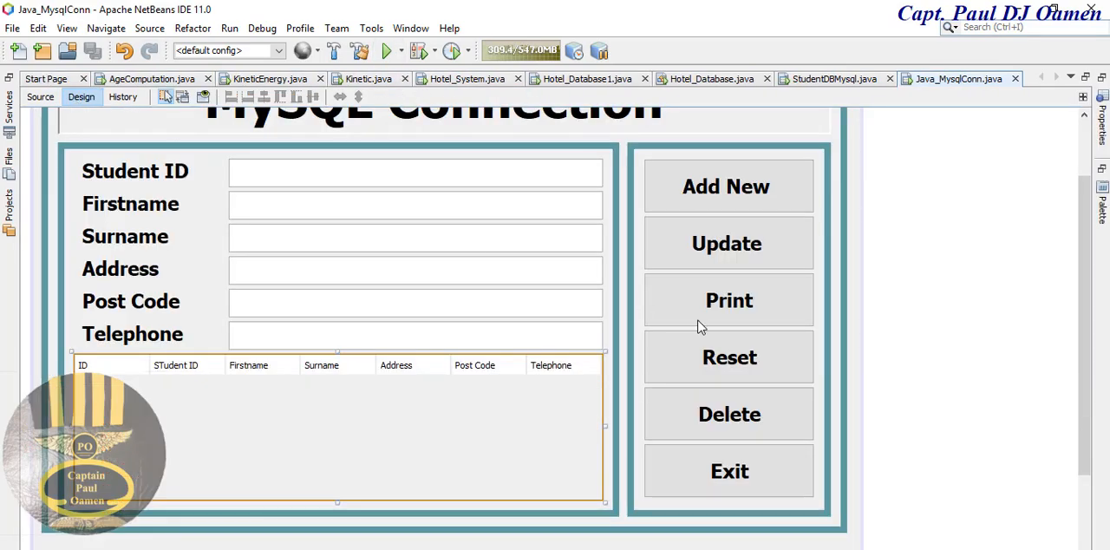
mouse_move(962, 399)
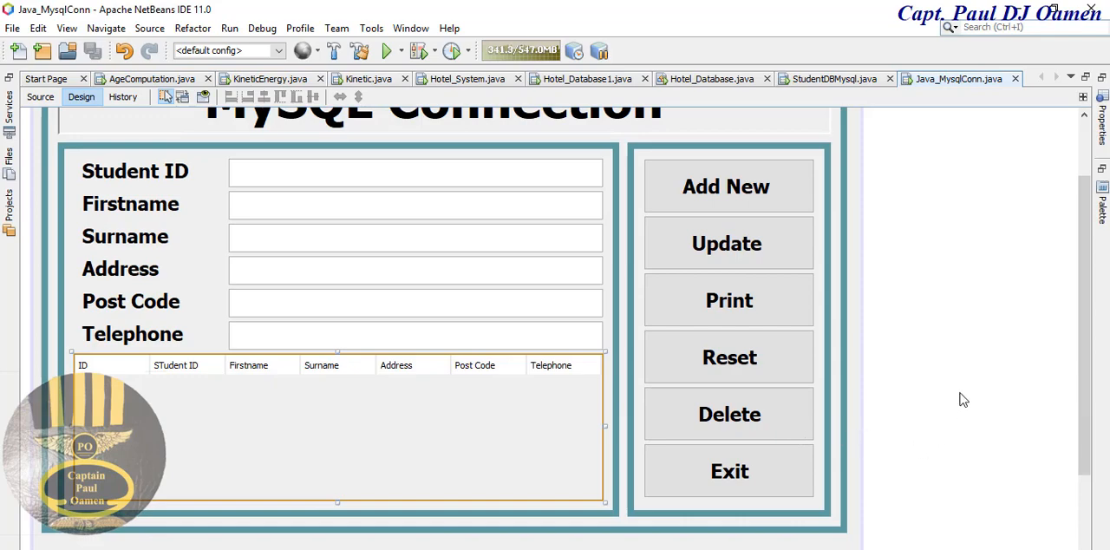
click(729, 299)
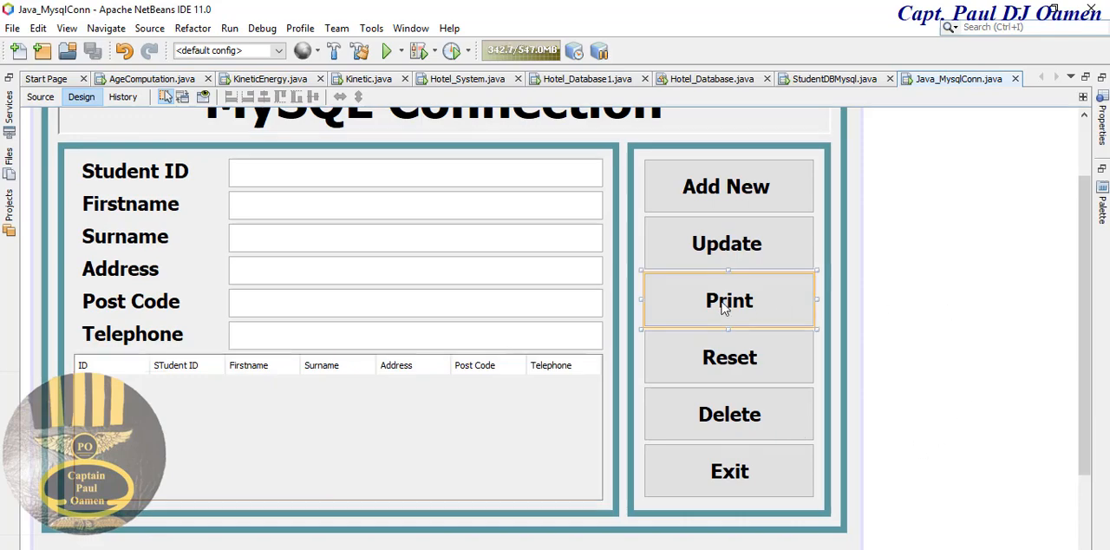
click(40, 97)
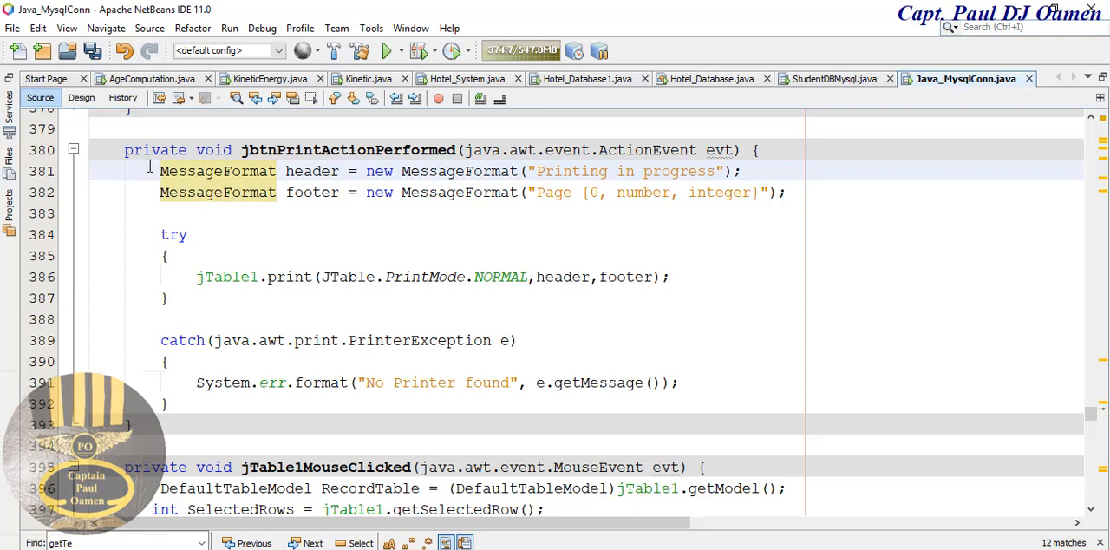
drag(160, 171, 339, 410)
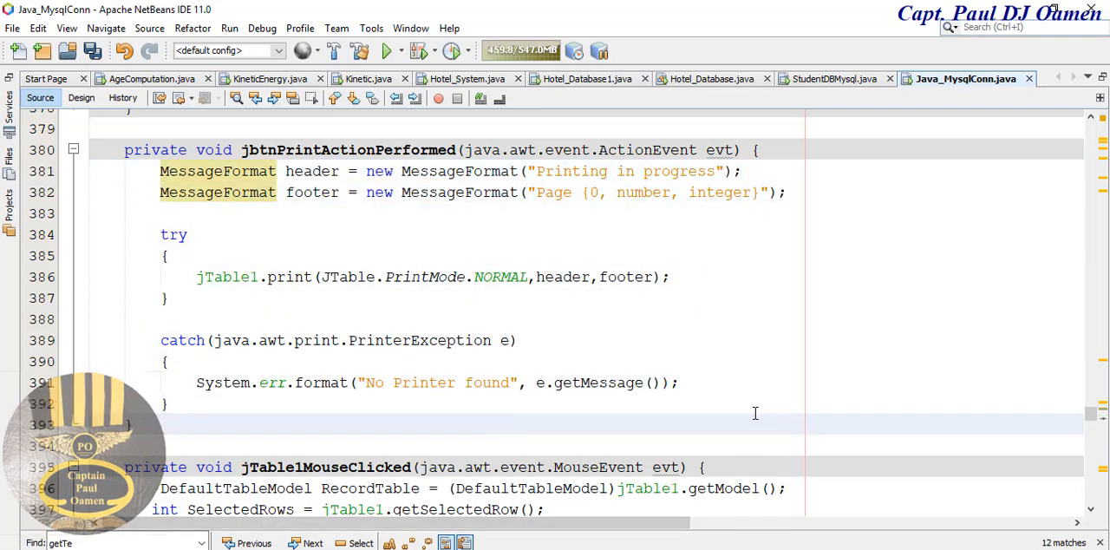
click(501, 424)
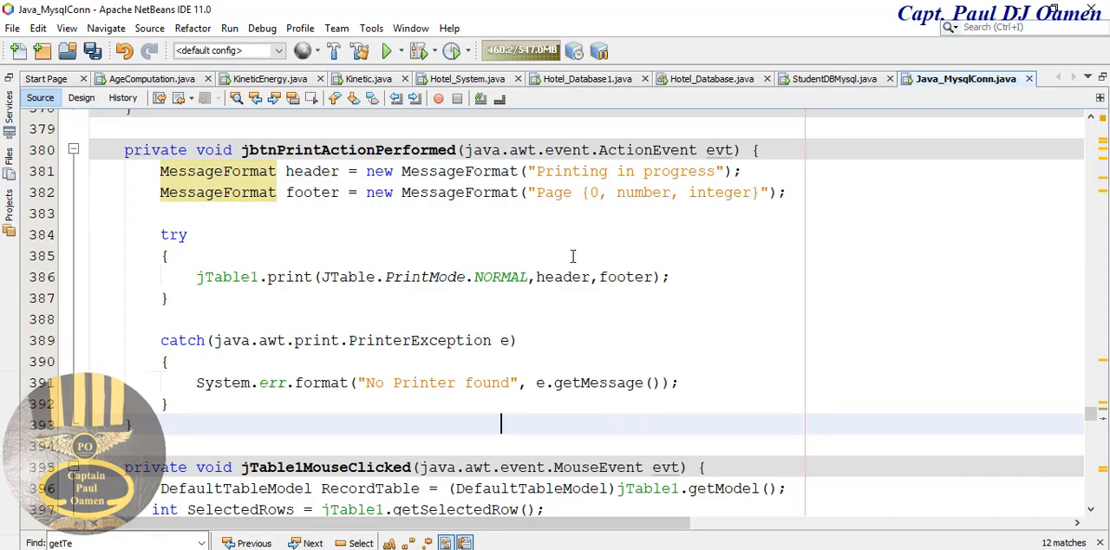
click(80, 96)
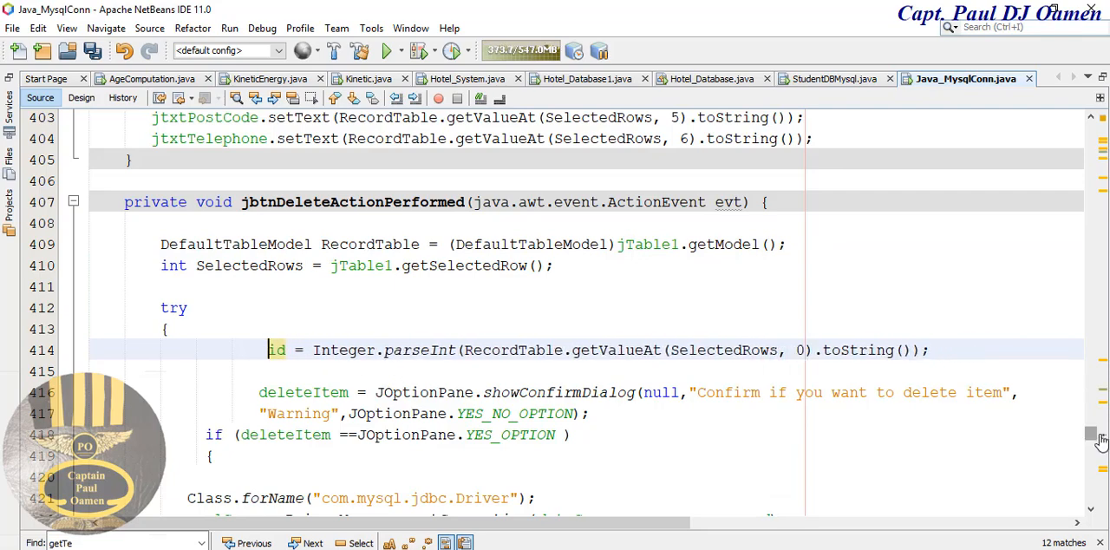
scroll(down, 3)
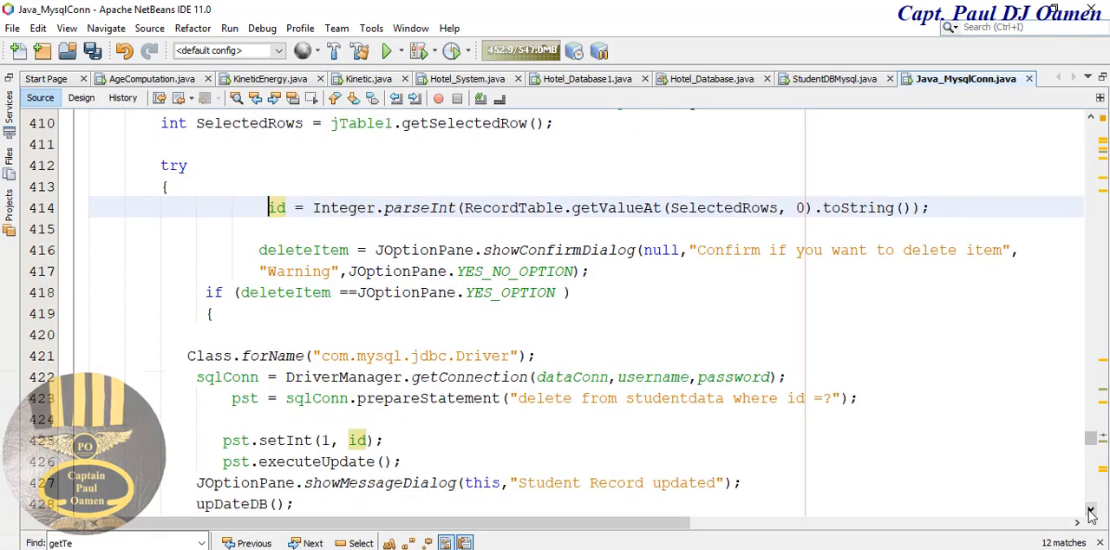
scroll(down, 3)
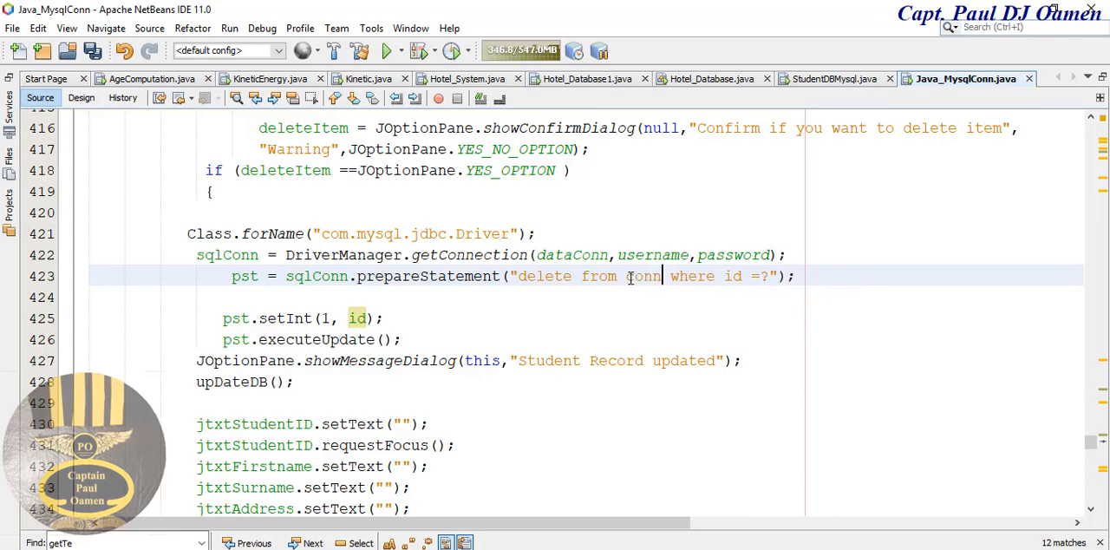
text(ector)
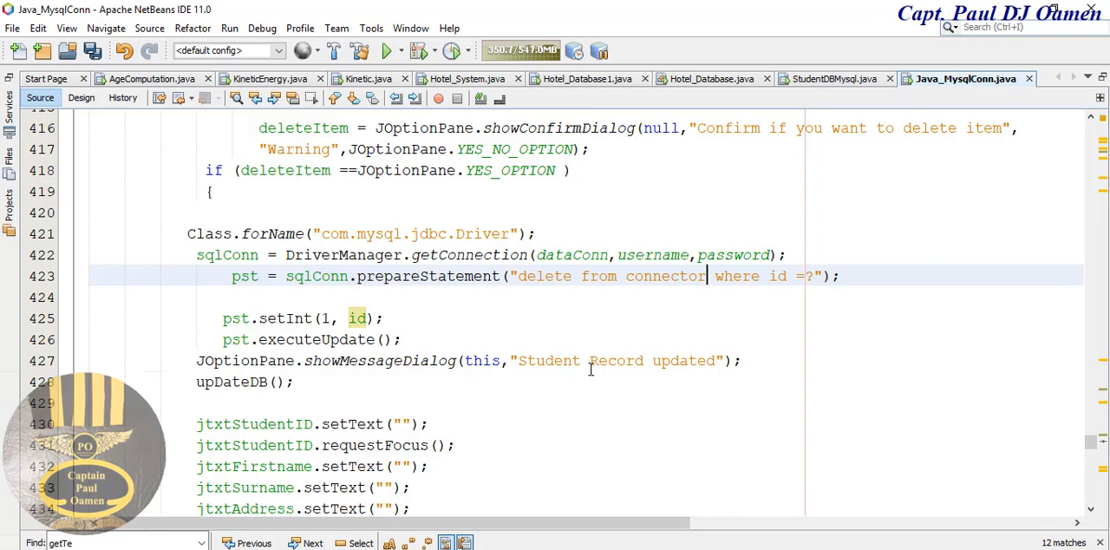
double_click(549, 360)
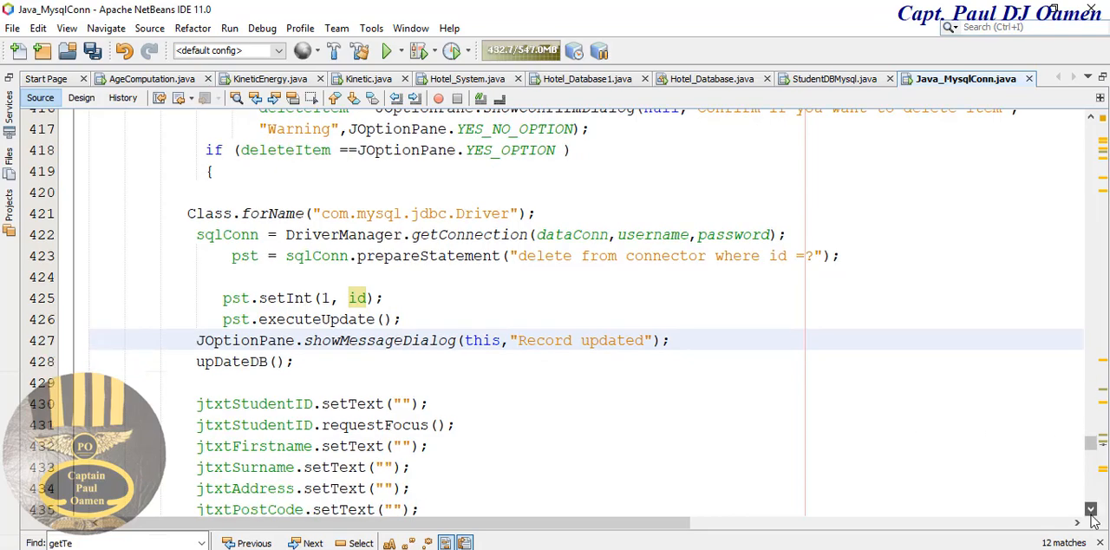
scroll(down, 3)
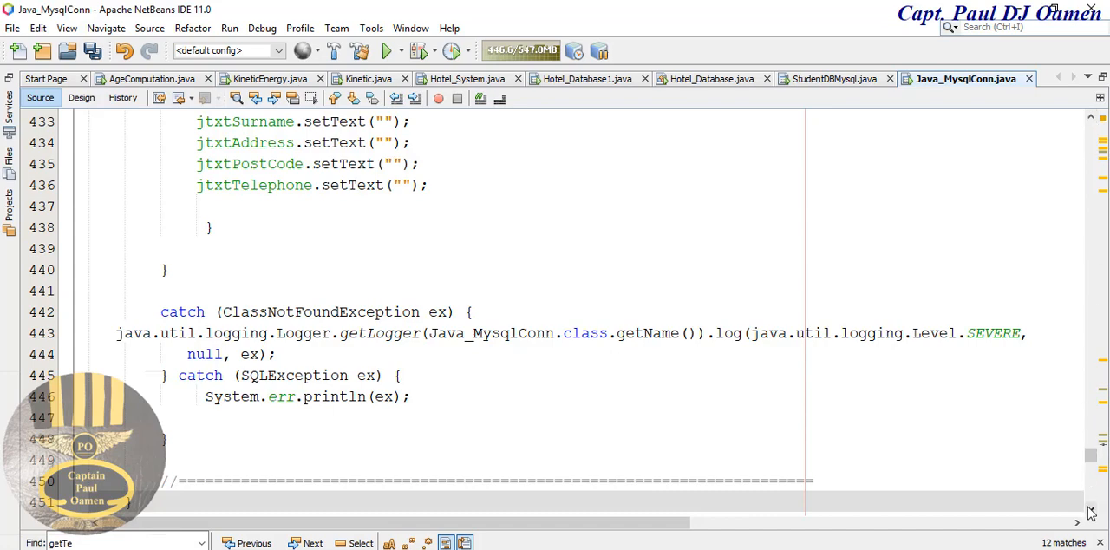
scroll(down, 3)
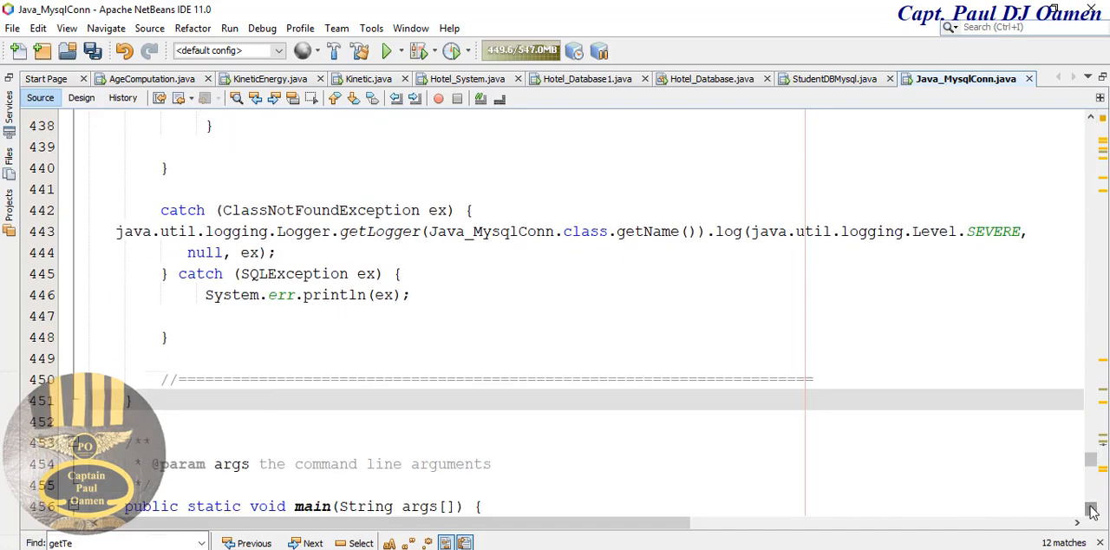
scroll(up, 3)
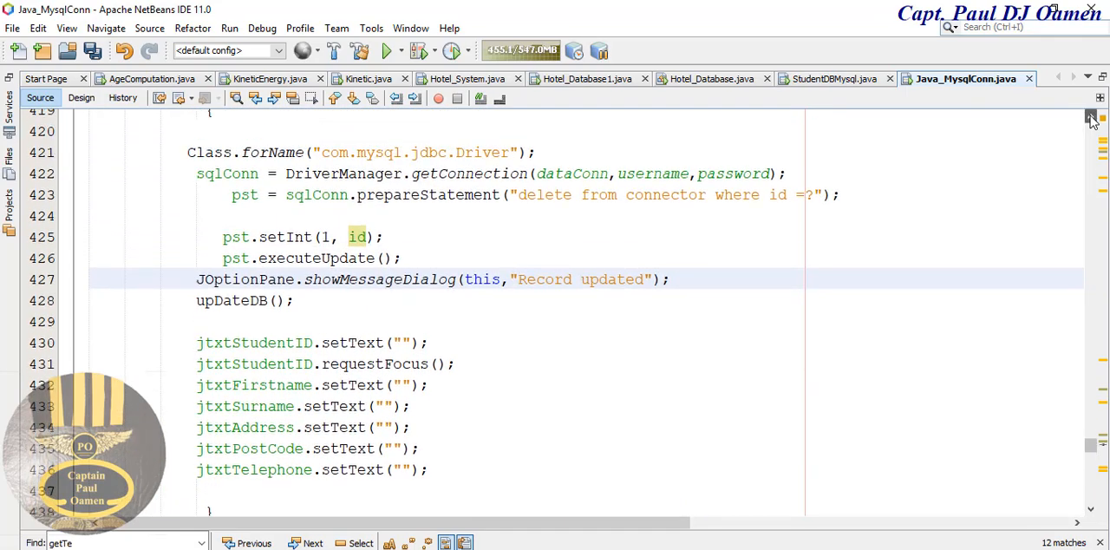
scroll(up, 3)
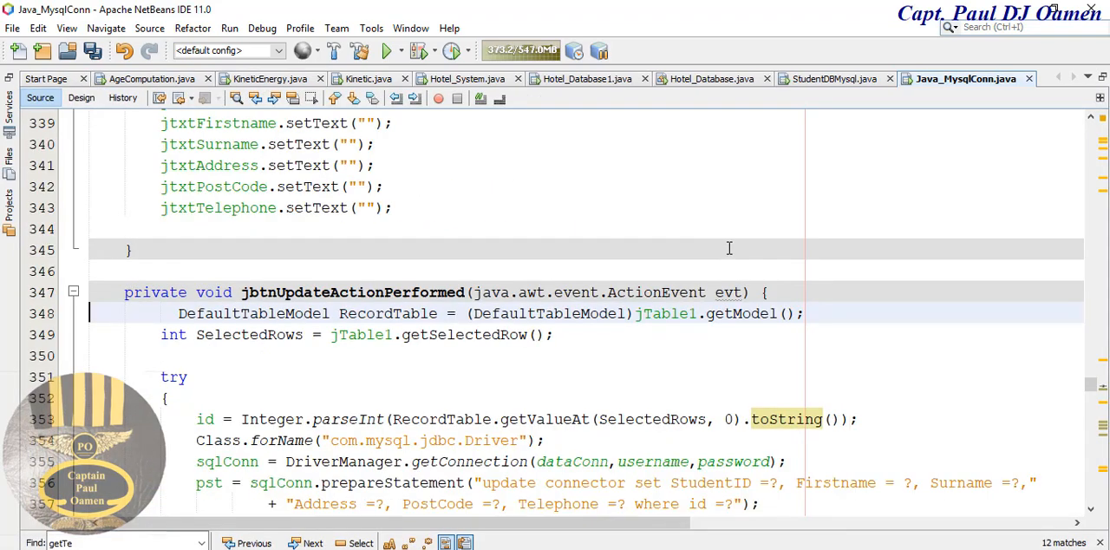
mouse_move(194, 320)
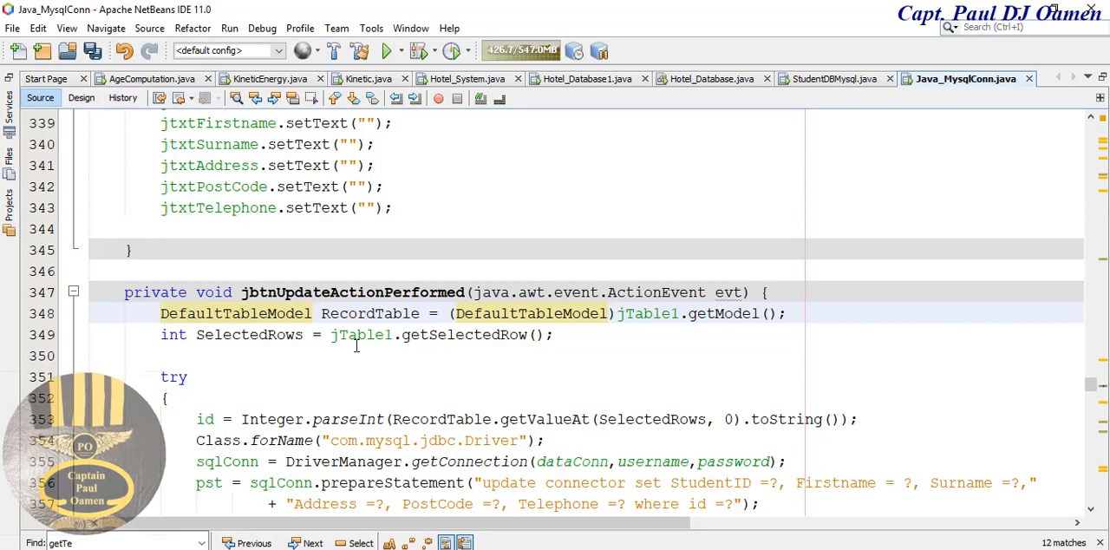
Step: Join the wrapped 'null, ex);' logging arguments in jbtnUpdateActionPerformed onto one line
scroll(down, 3)
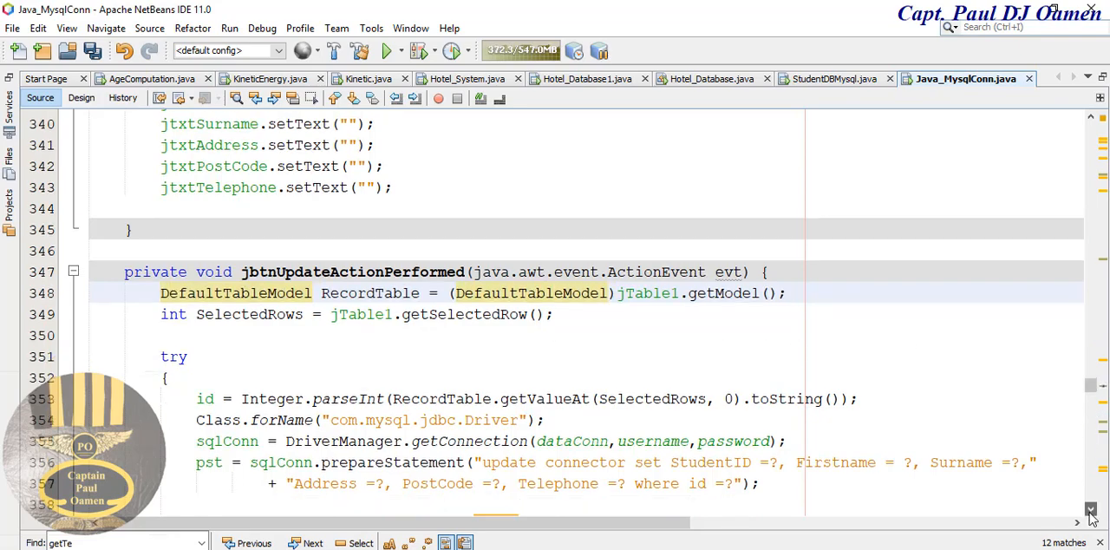
scroll(down, 3)
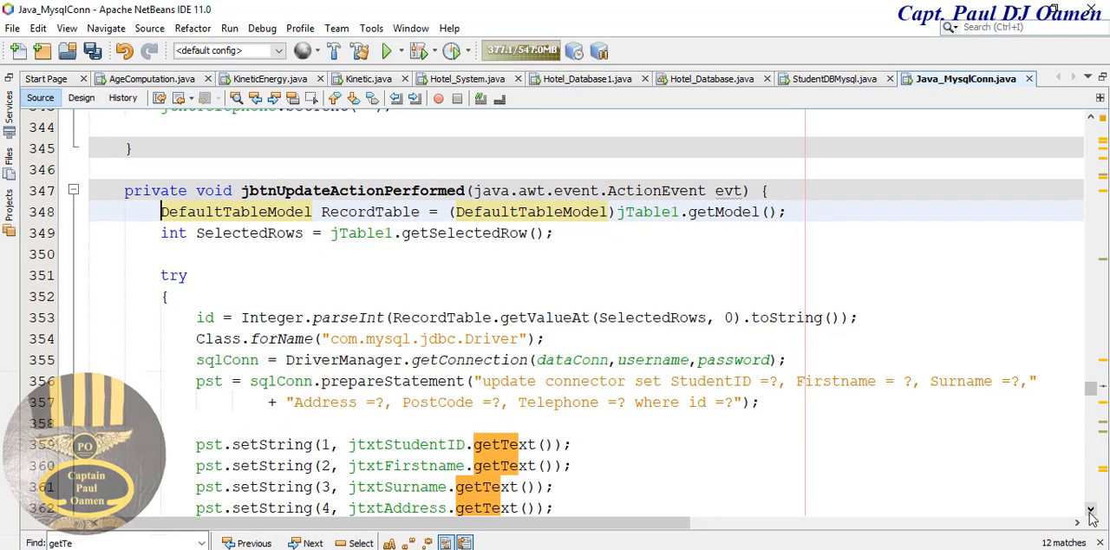
scroll(down, 3)
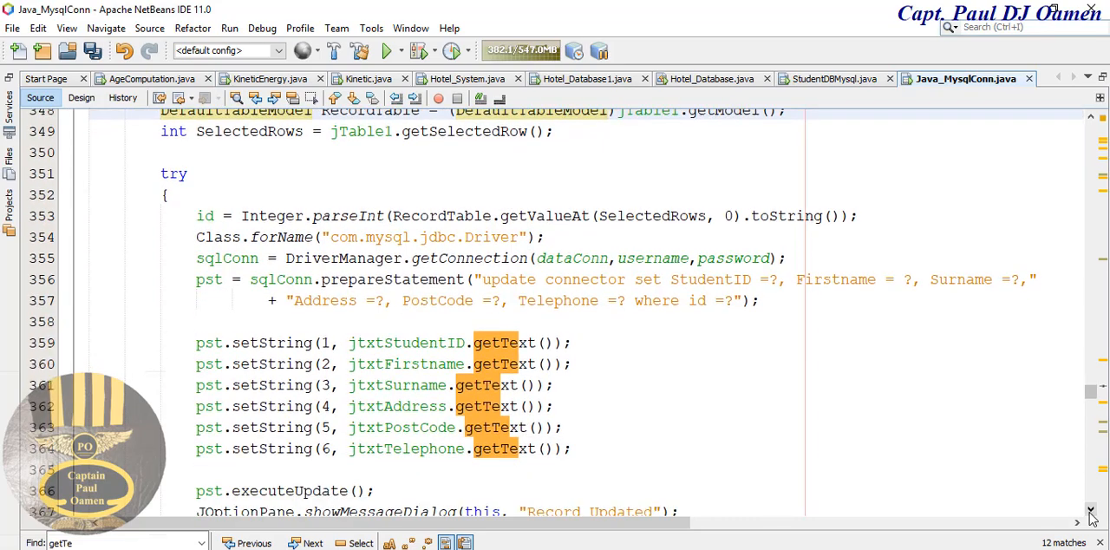
scroll(down, 3)
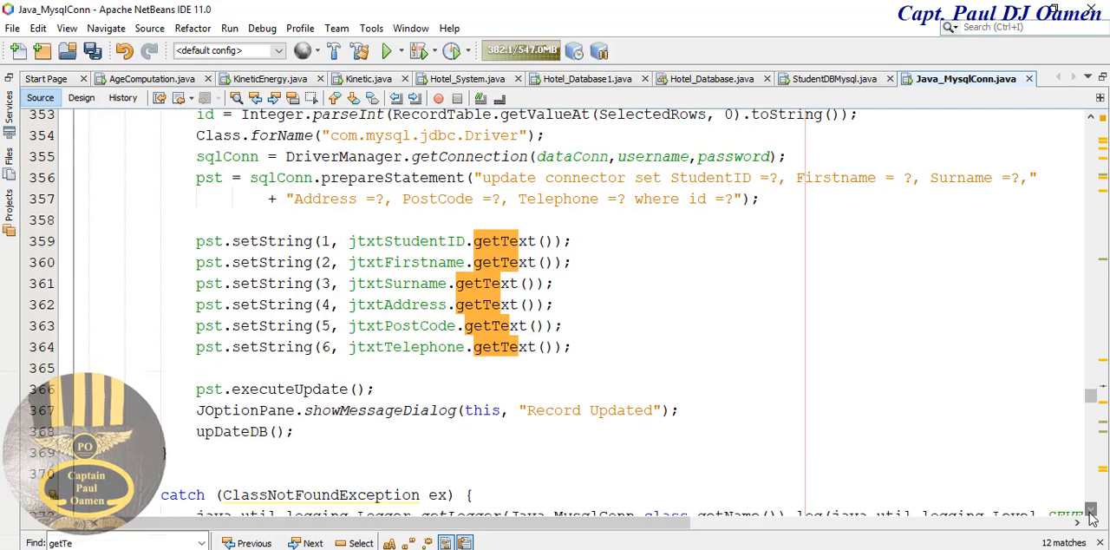
scroll(down, 3)
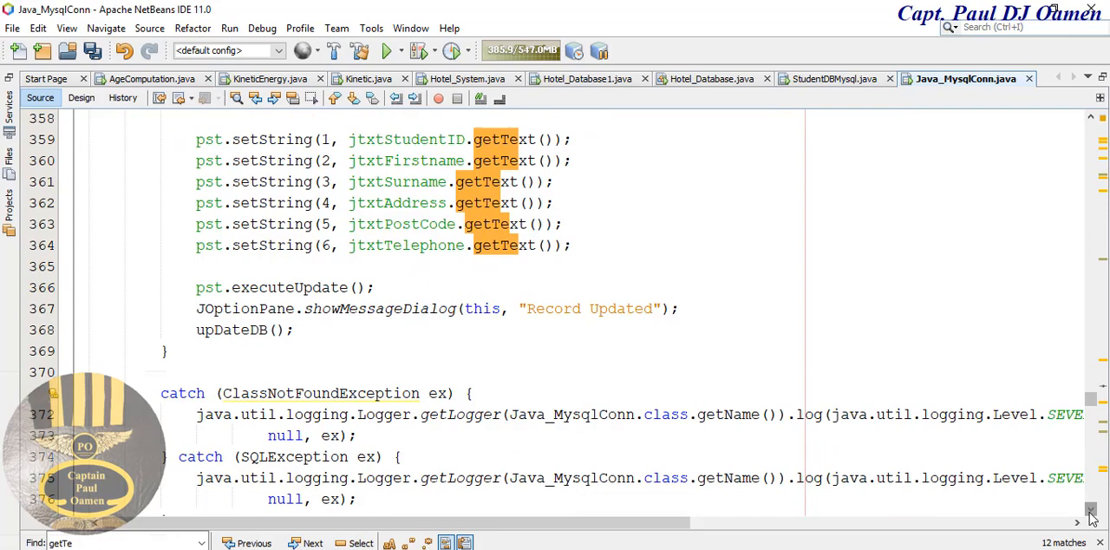
scroll(down, 3)
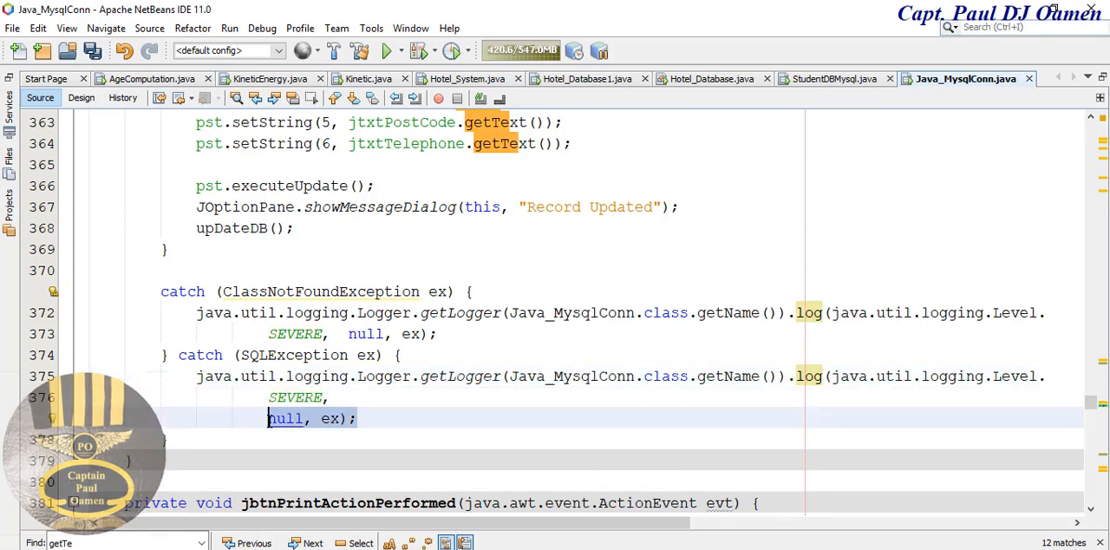
key(Delete)
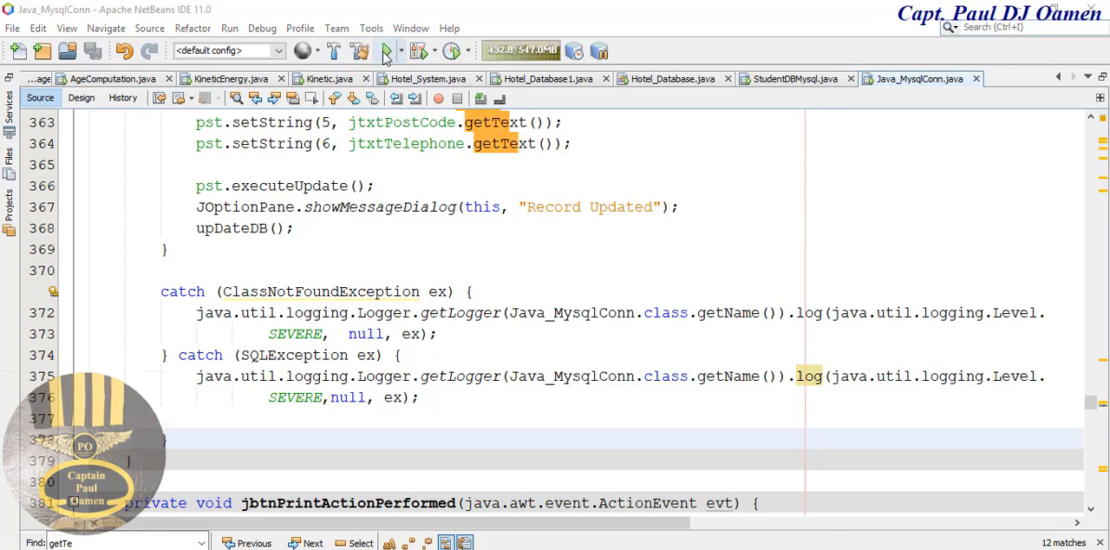
click(386, 50)
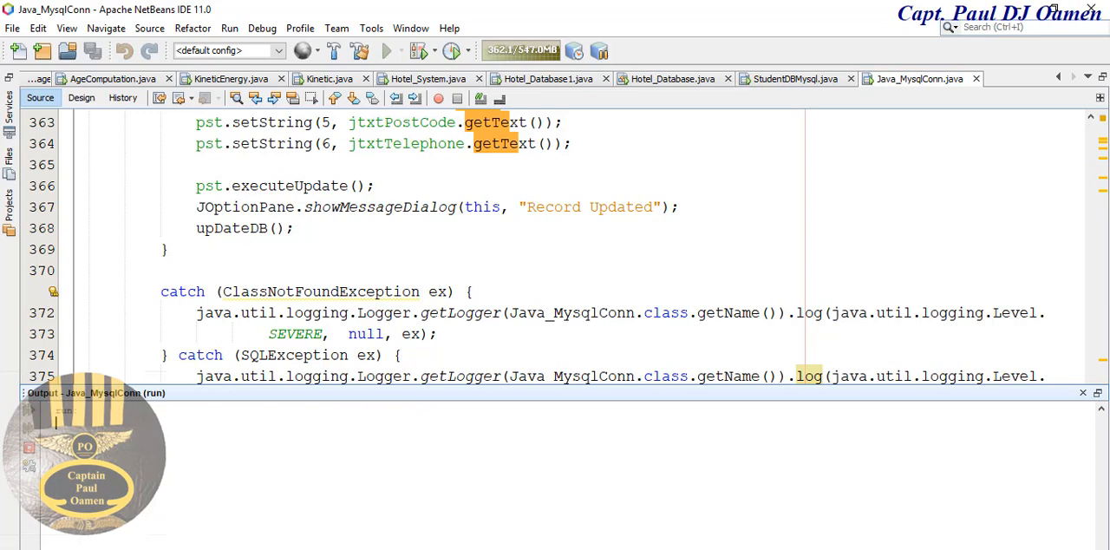
click(387, 50)
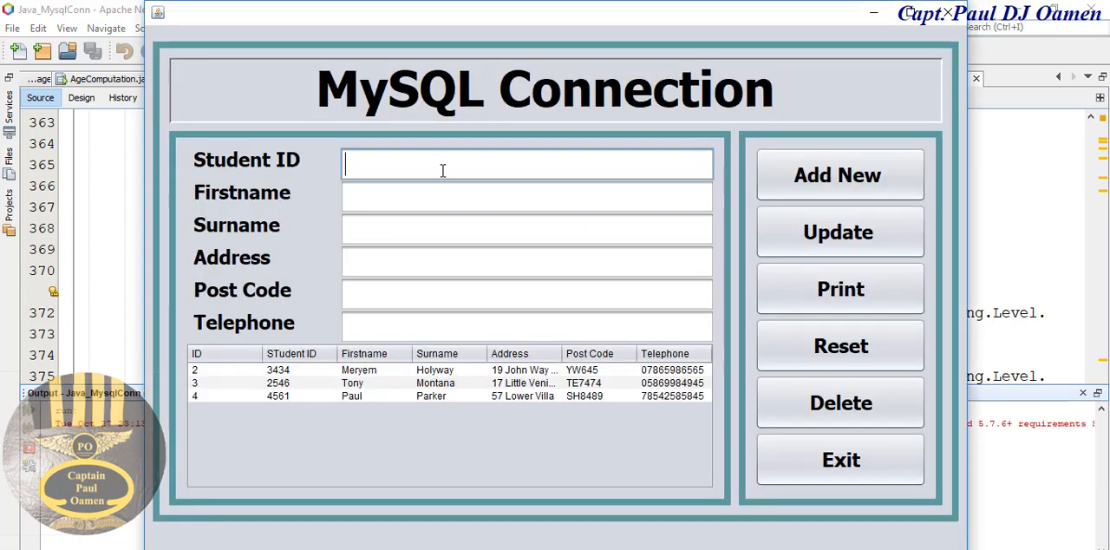
text(5843)
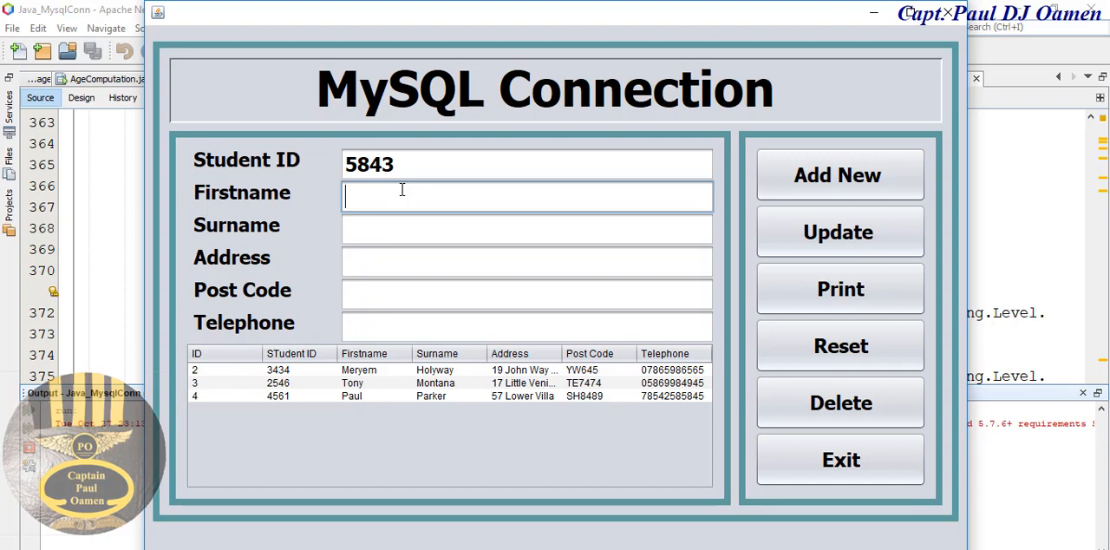
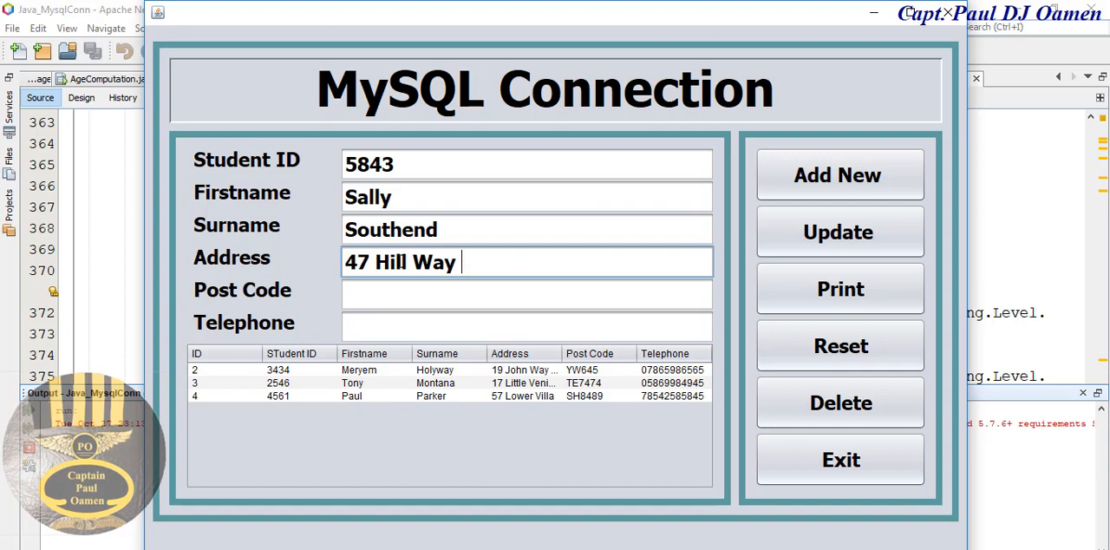
text(Hall)
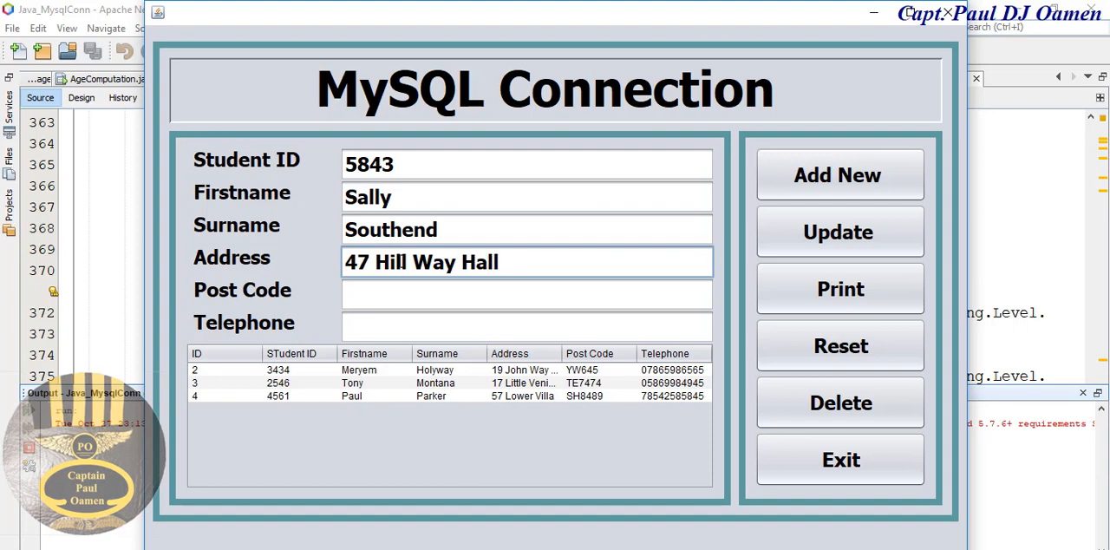
click(526, 294)
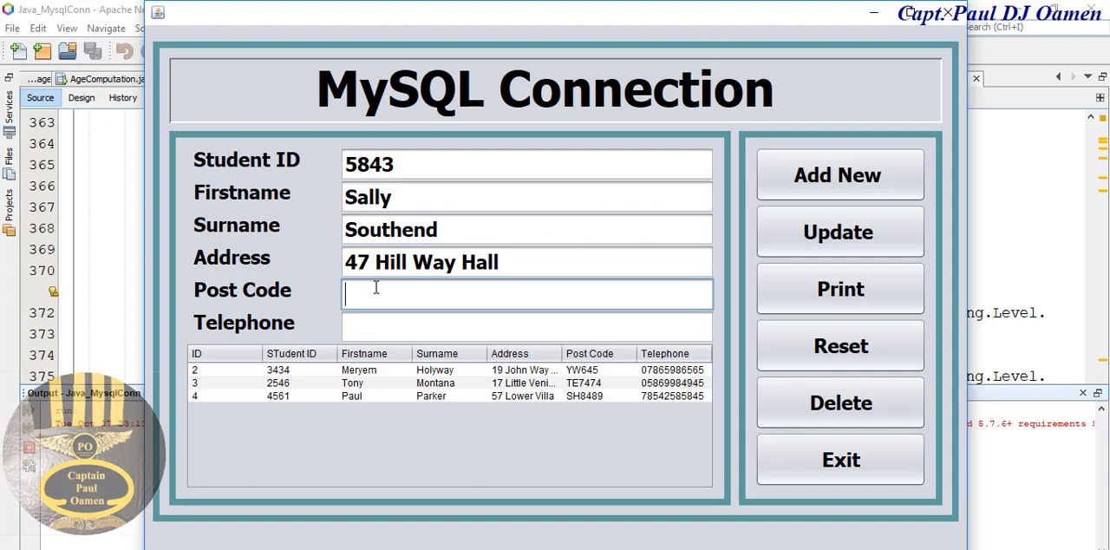
text(OD75)
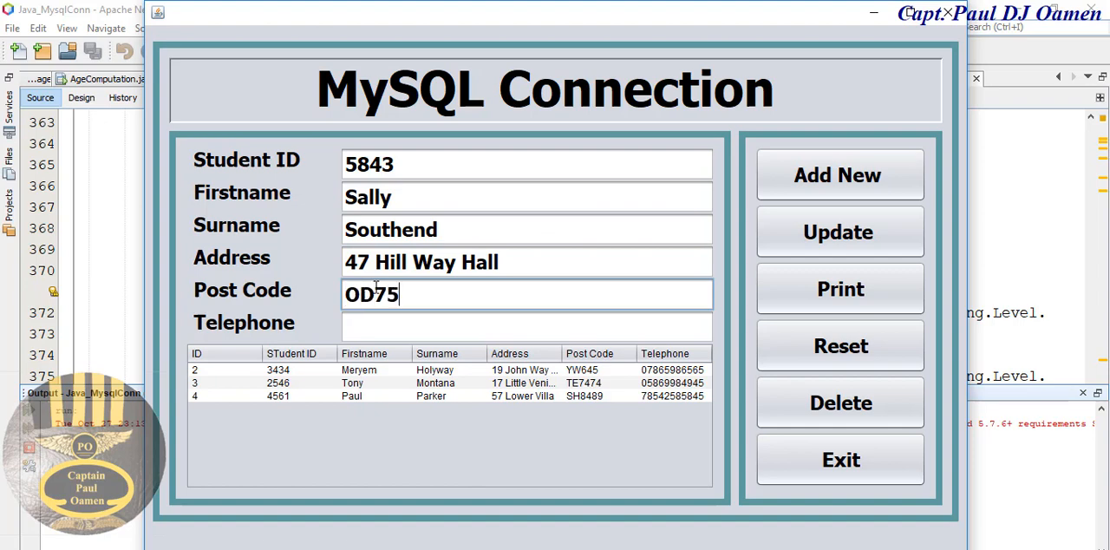
click(520, 326)
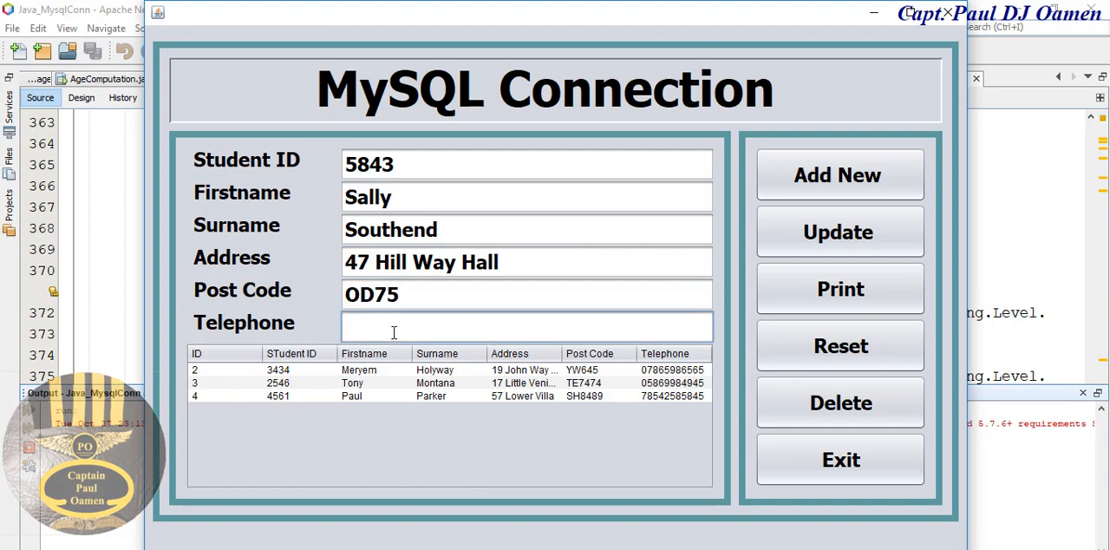
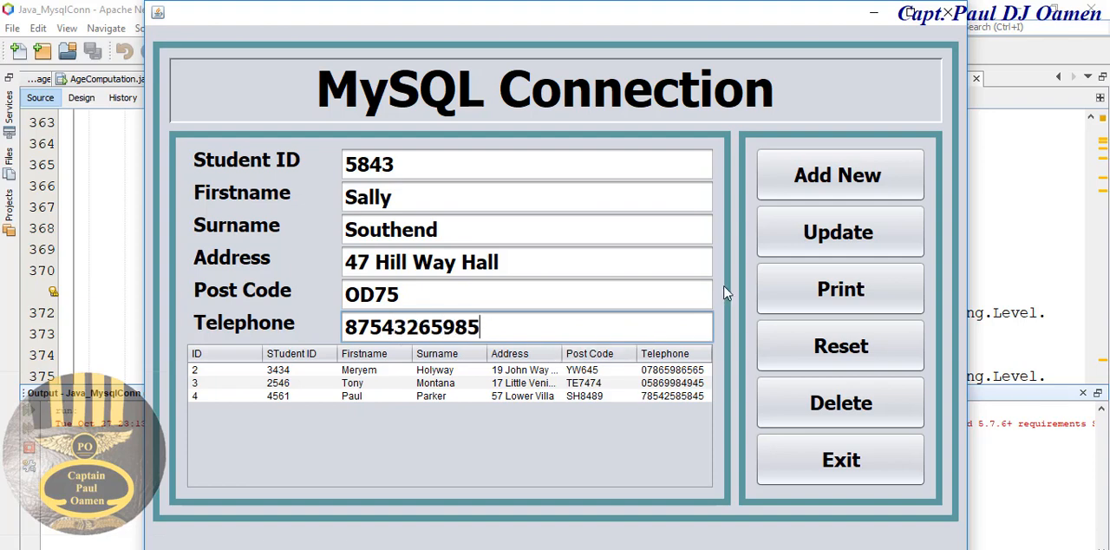
click(838, 174)
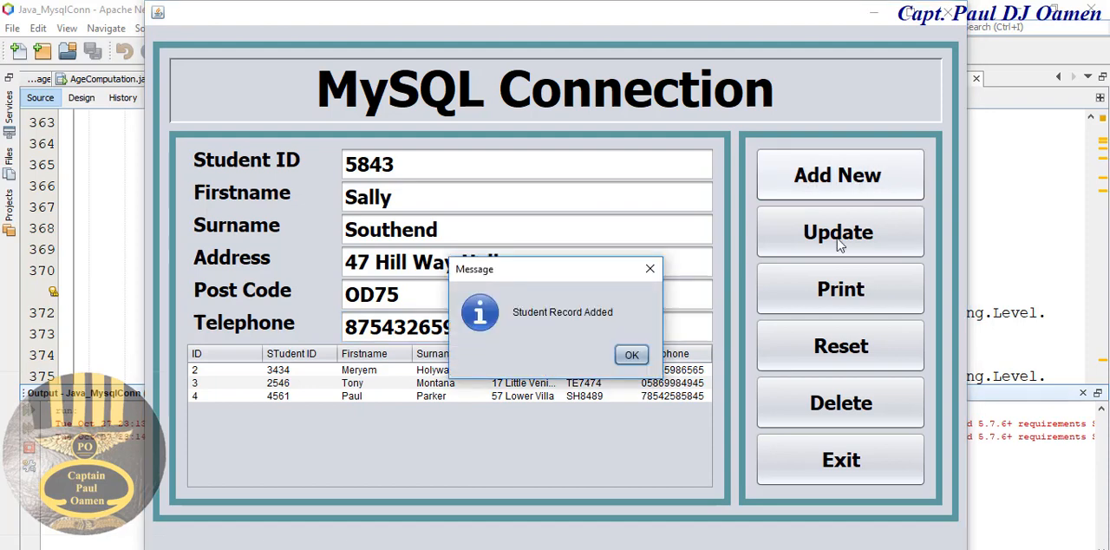
click(631, 354)
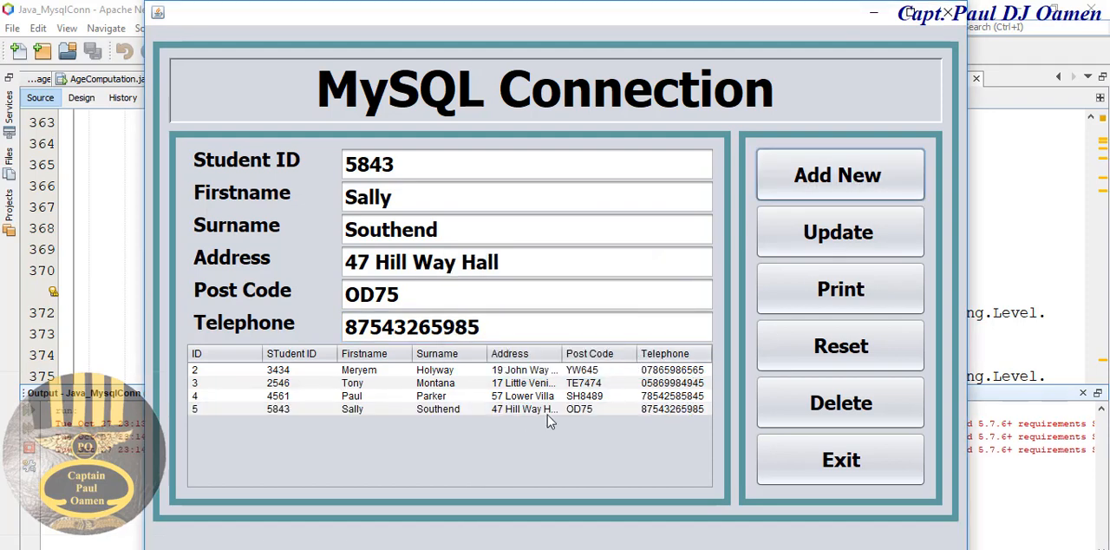
mouse_move(381, 414)
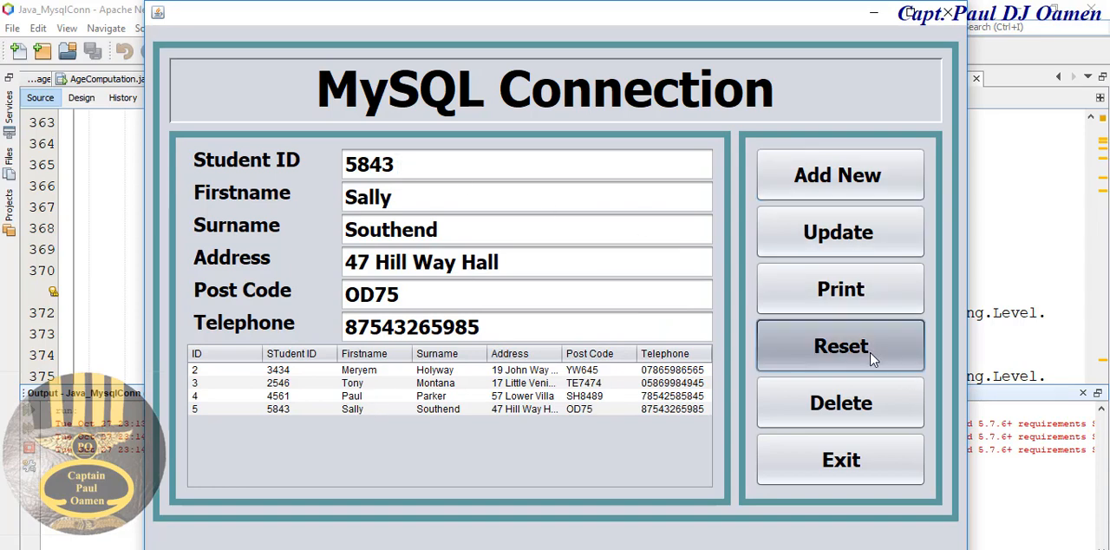
click(839, 345)
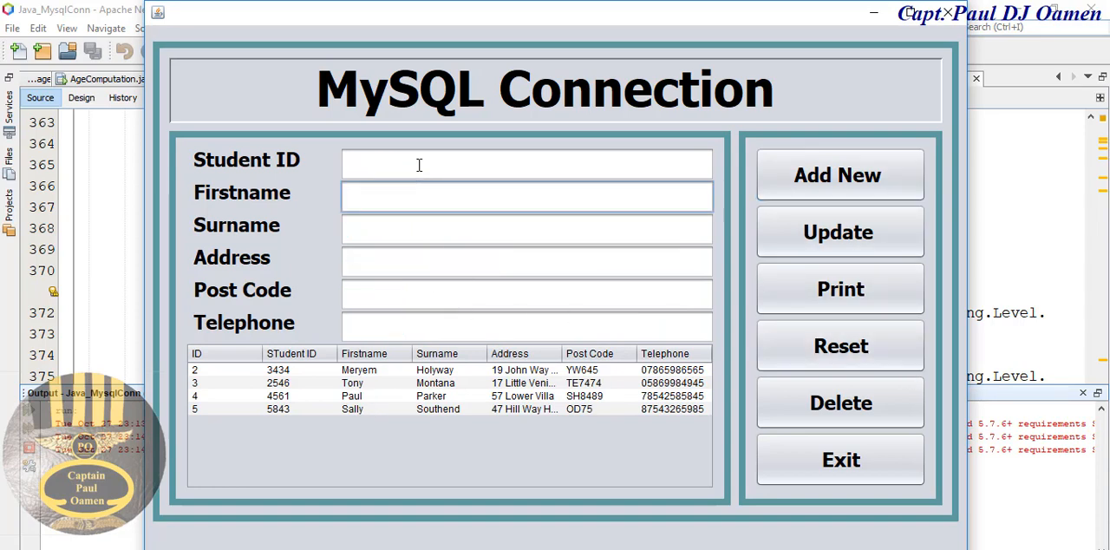
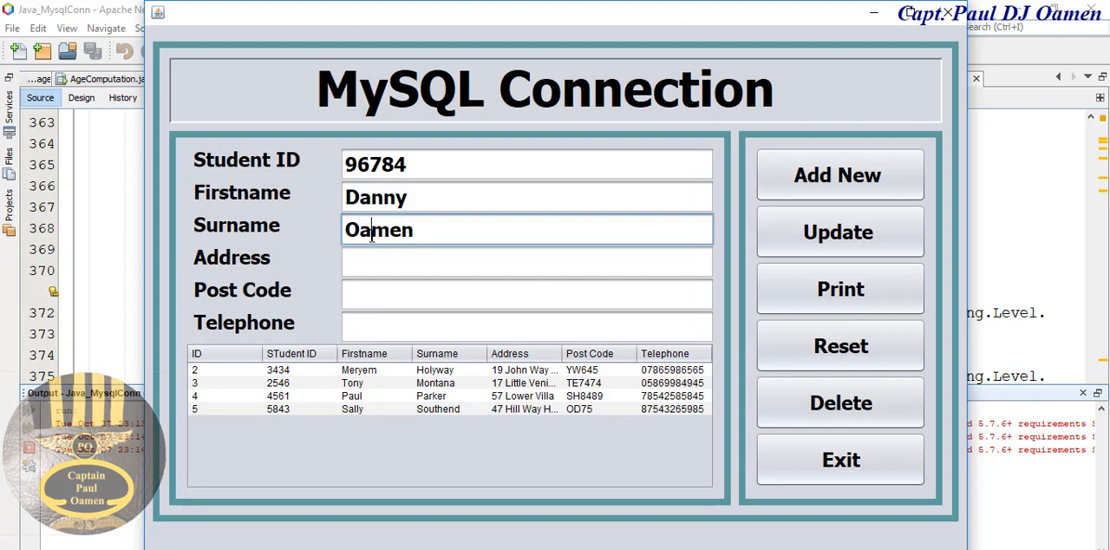
click(526, 261)
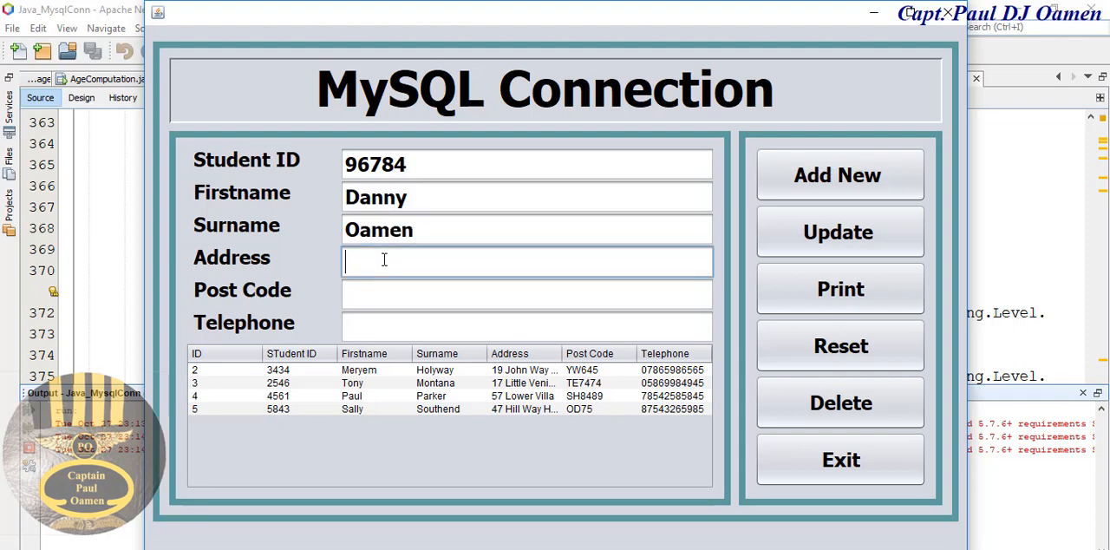
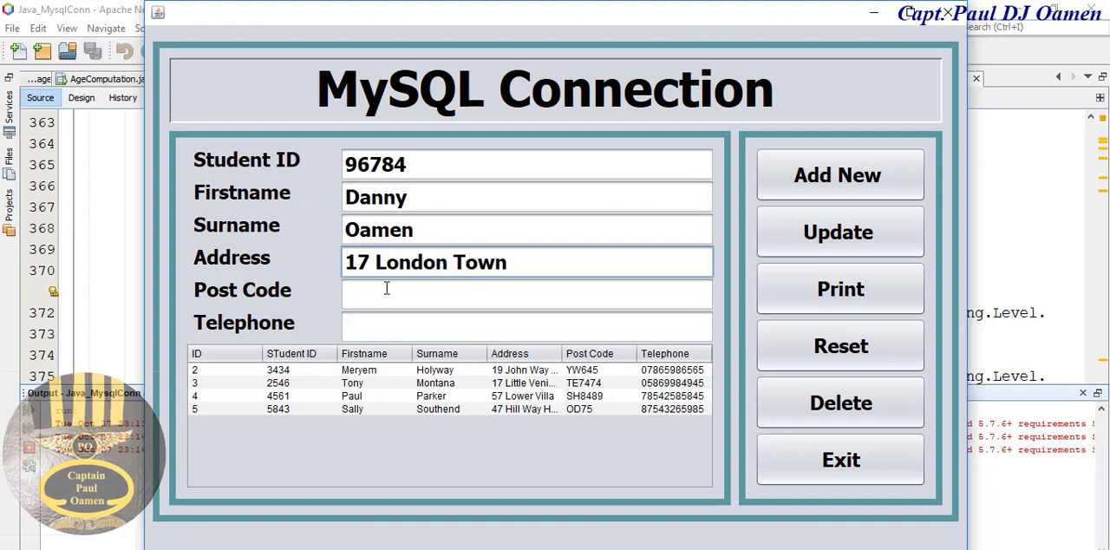
text(GD76437)
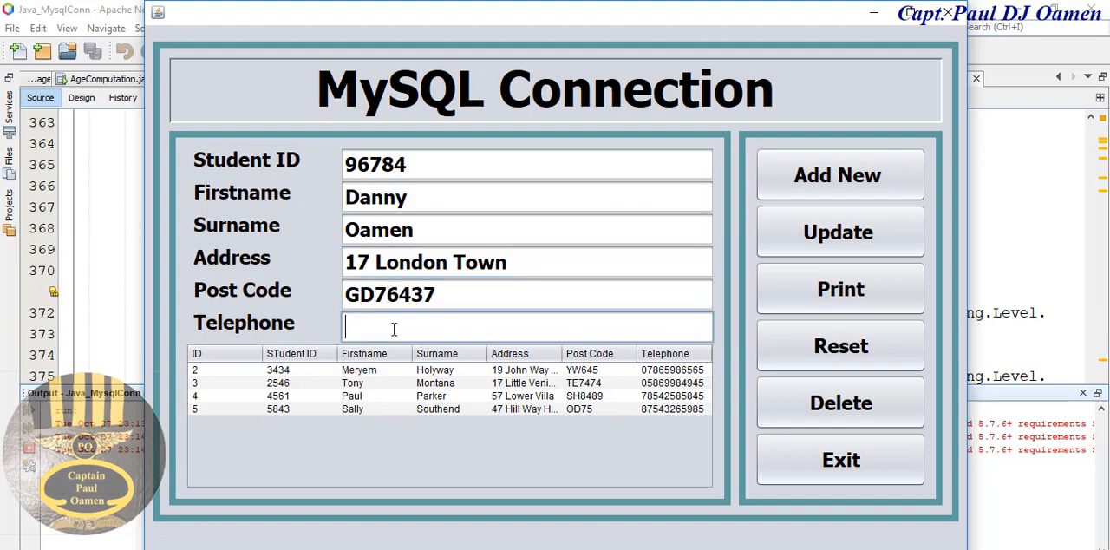
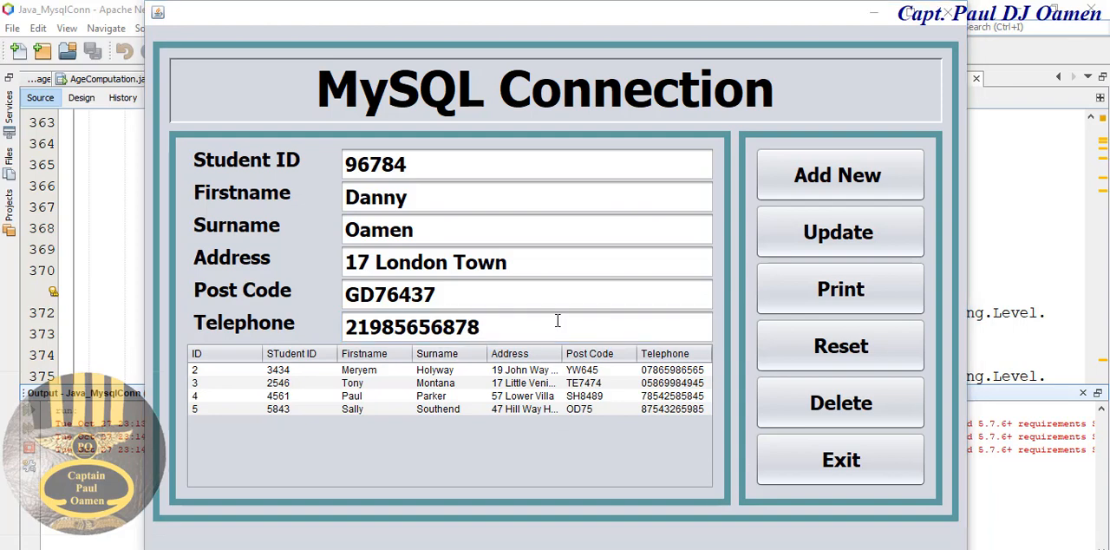
mouse_move(837, 174)
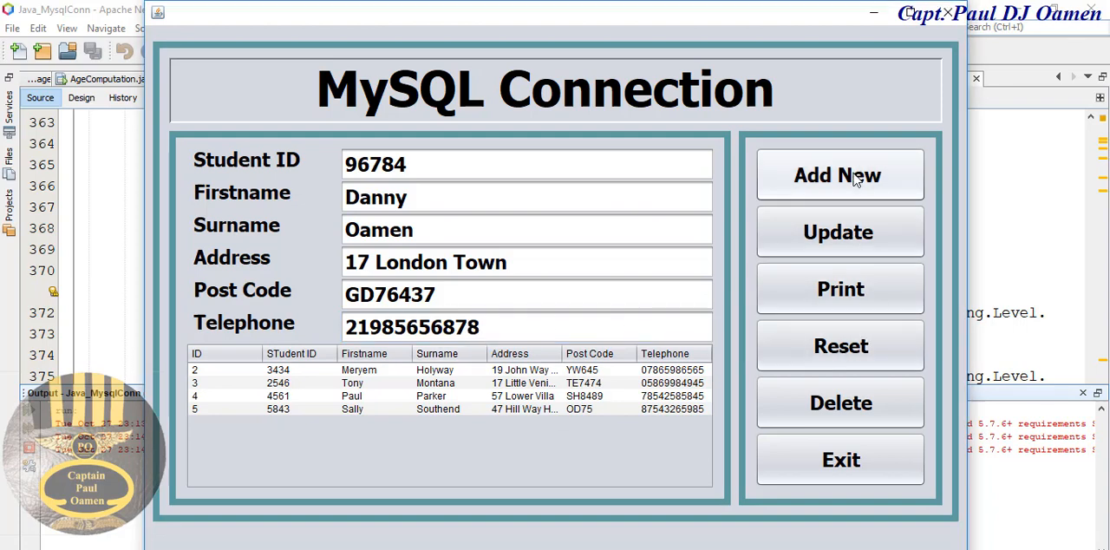
click(839, 175)
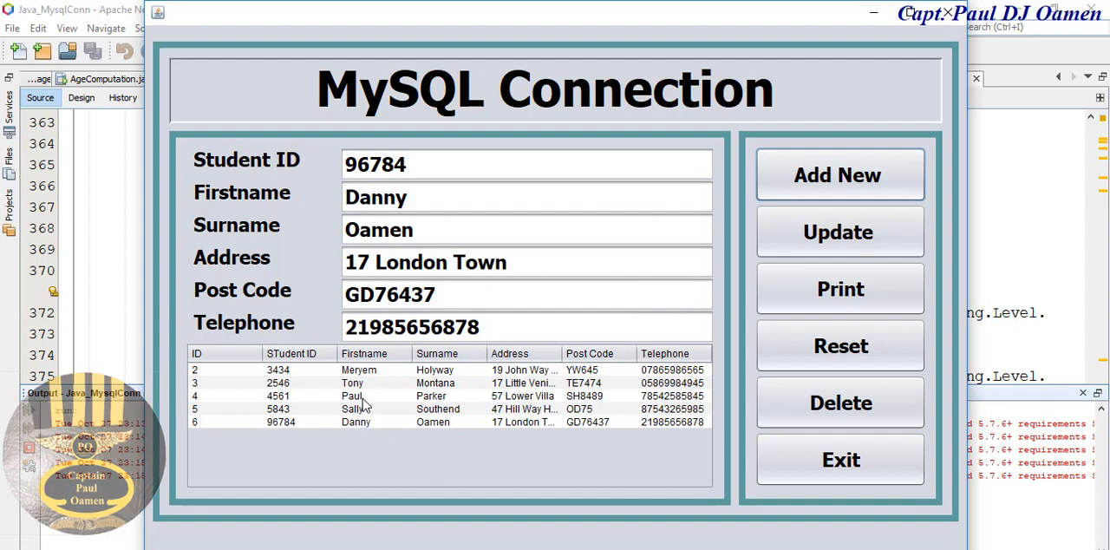
Step: Select student 4561 in the table and delete the record, confirming the warning
click(352, 396)
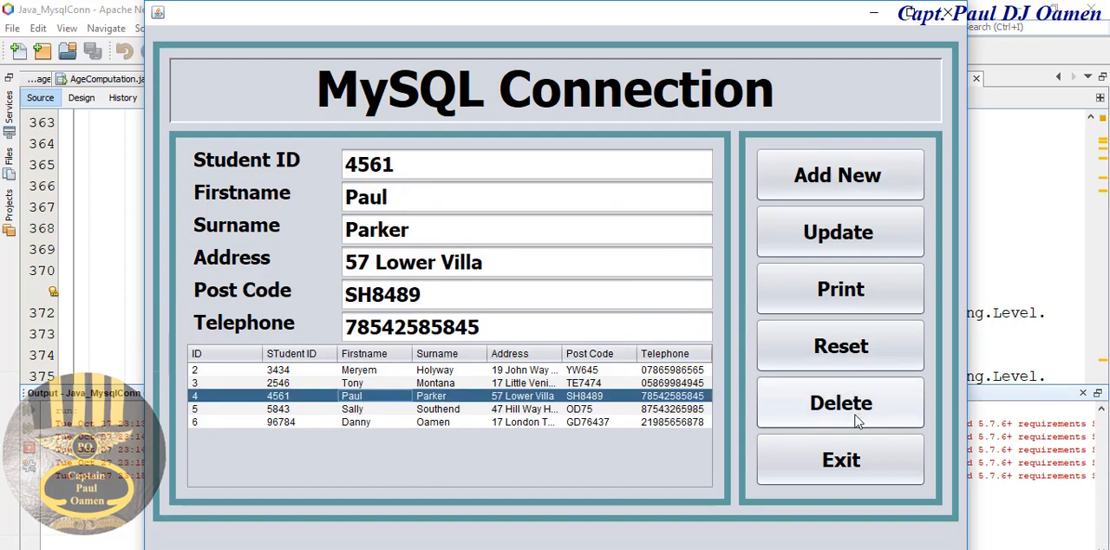
click(838, 402)
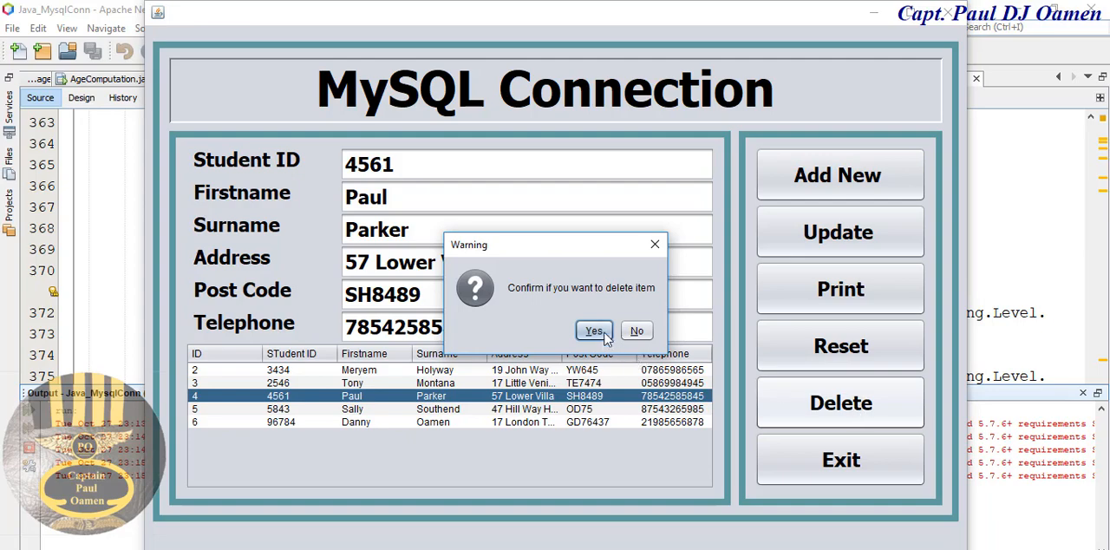
click(593, 330)
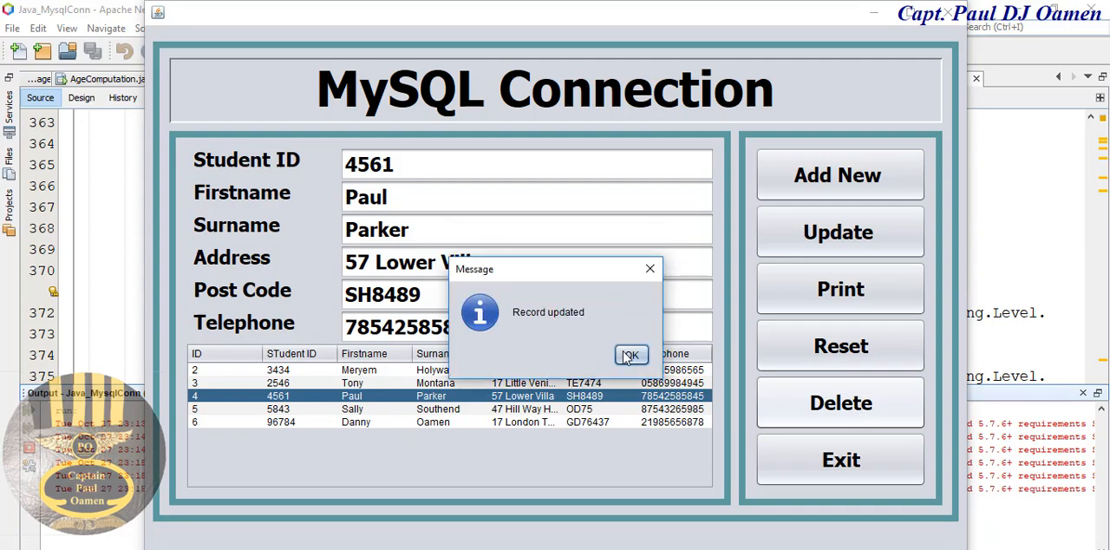
click(630, 356)
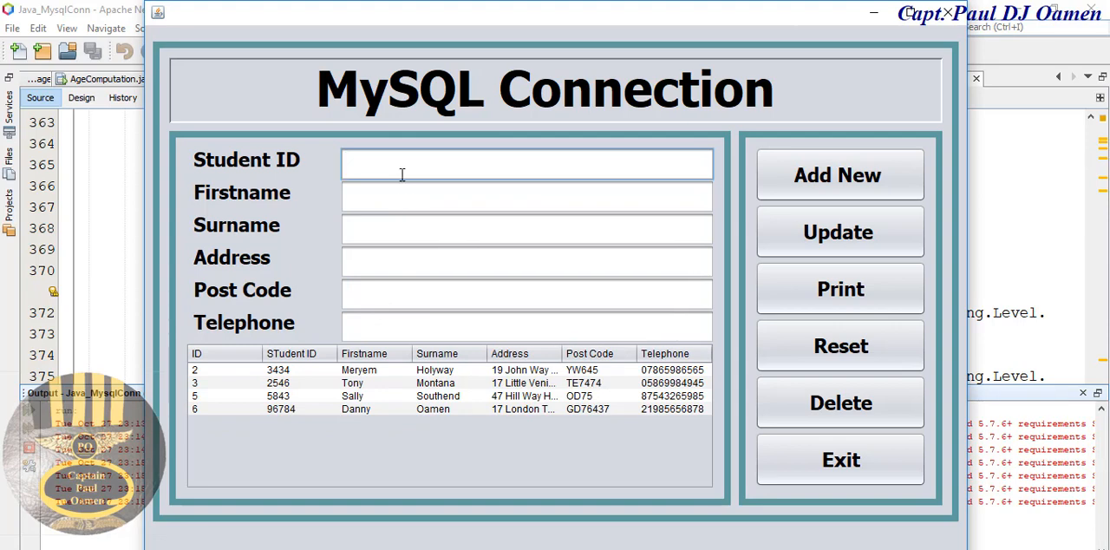
text(87945)
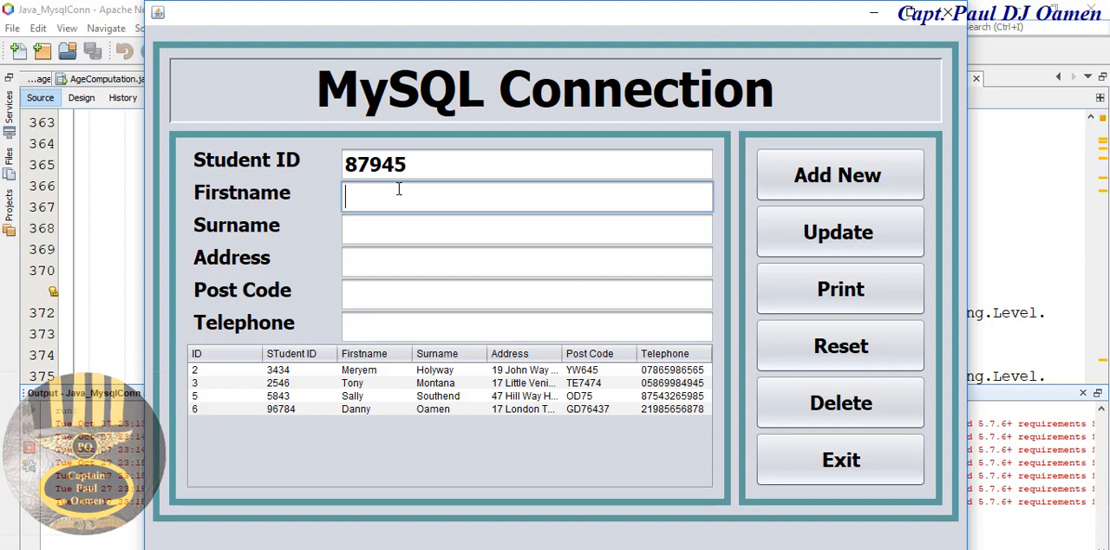
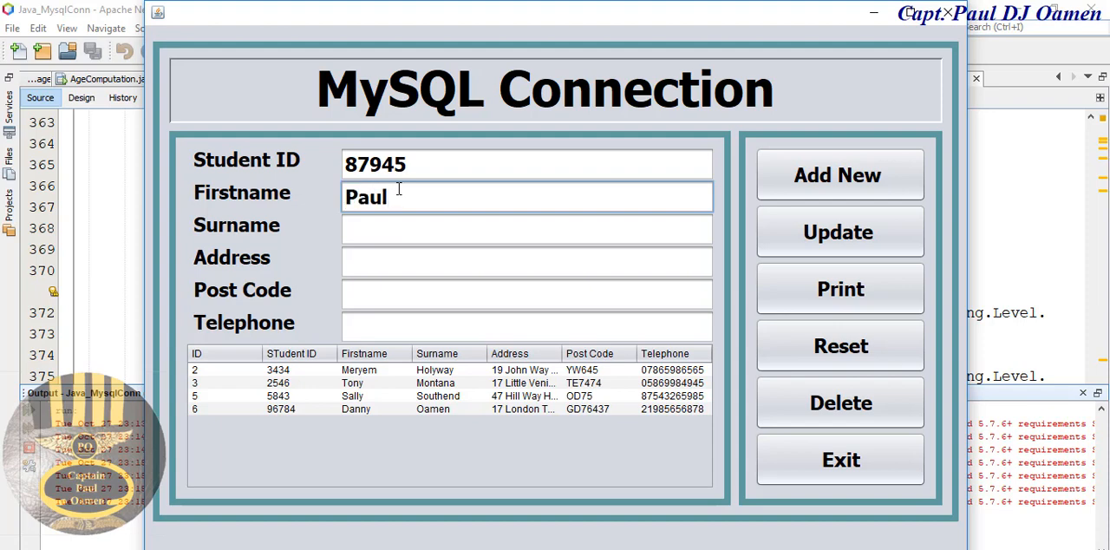
click(527, 228)
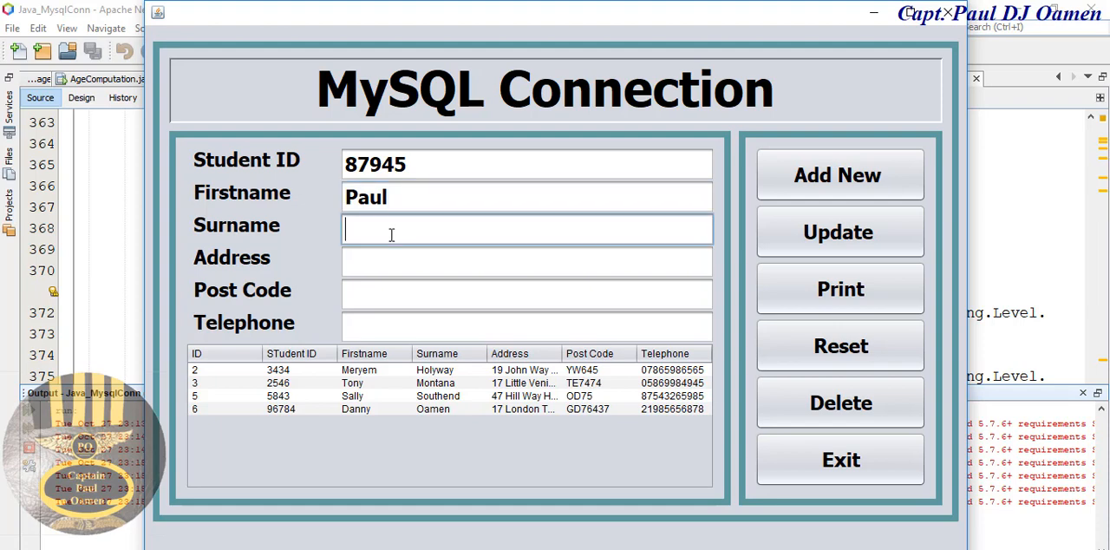
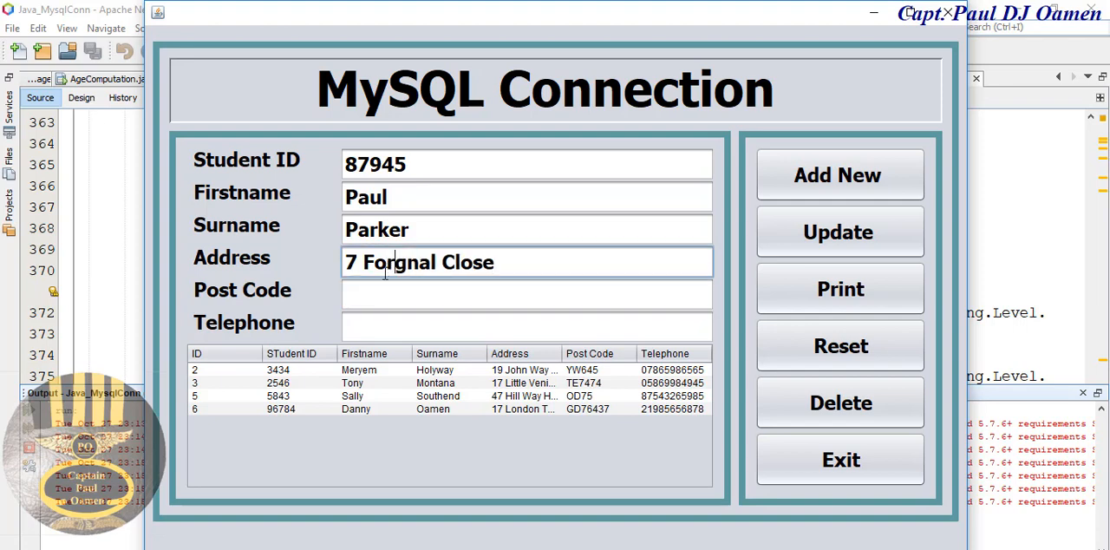
click(391, 293)
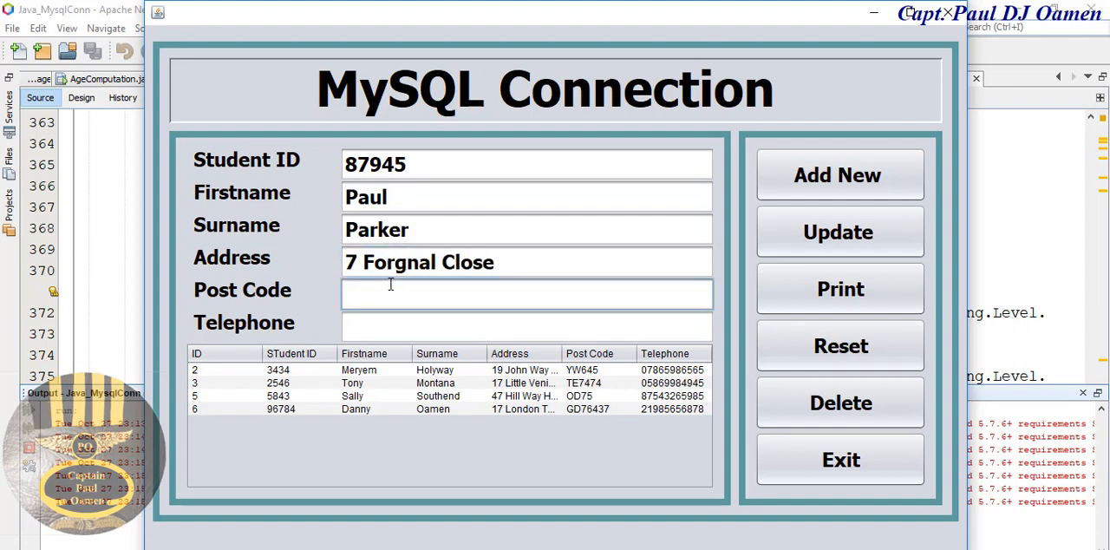
text(437)
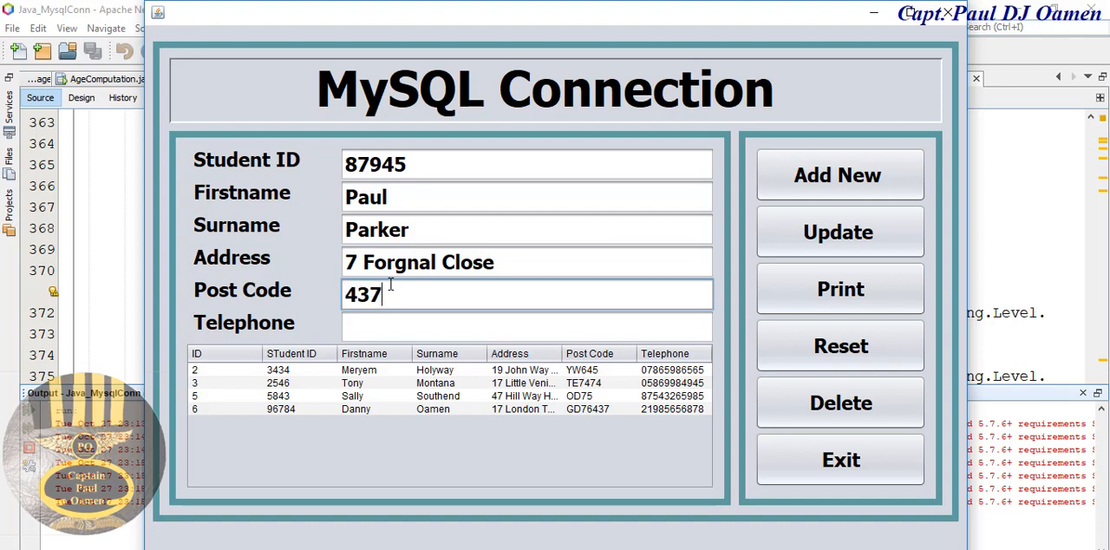
text(HGD)
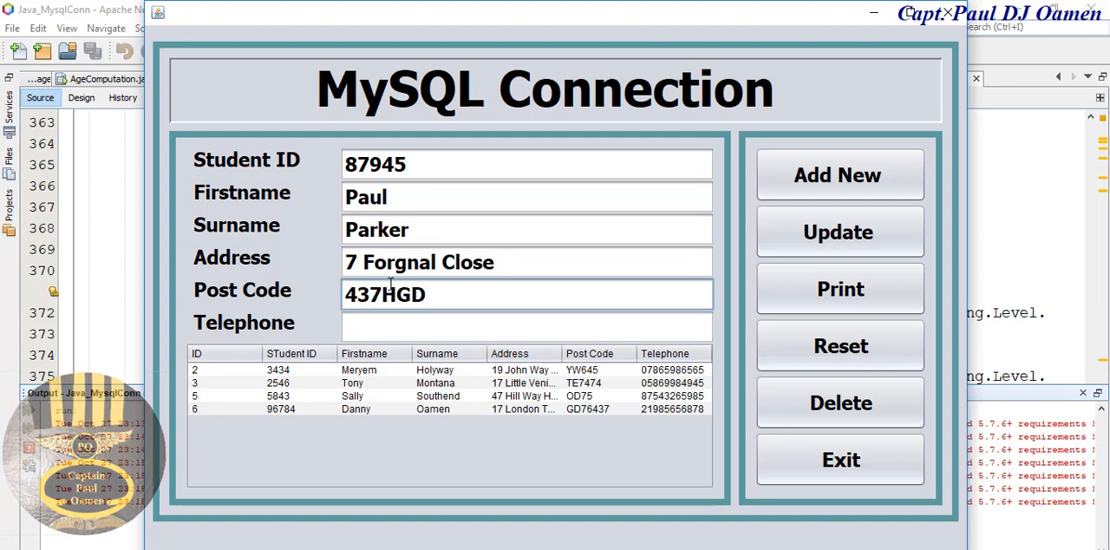
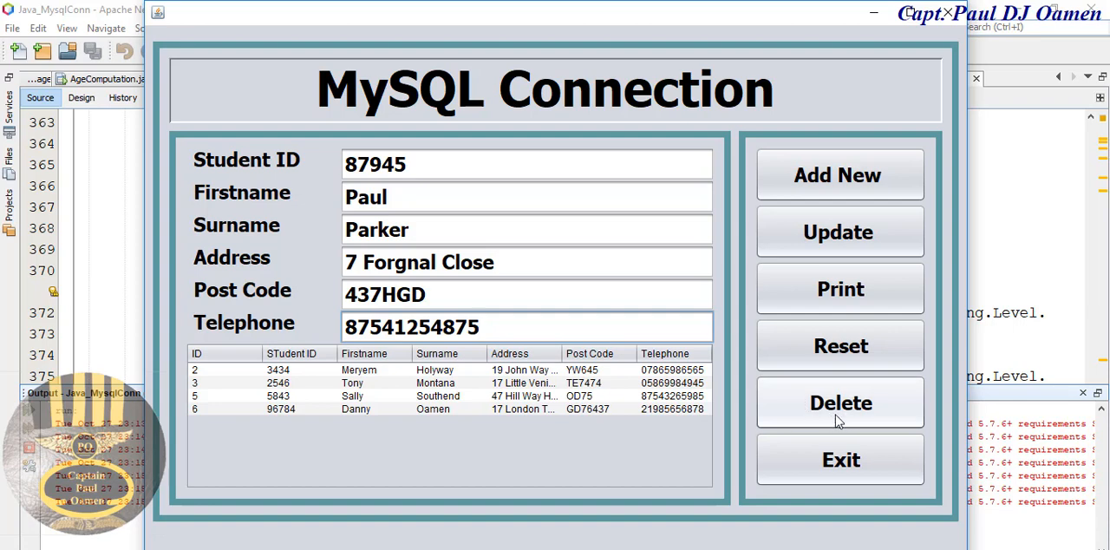
click(838, 174)
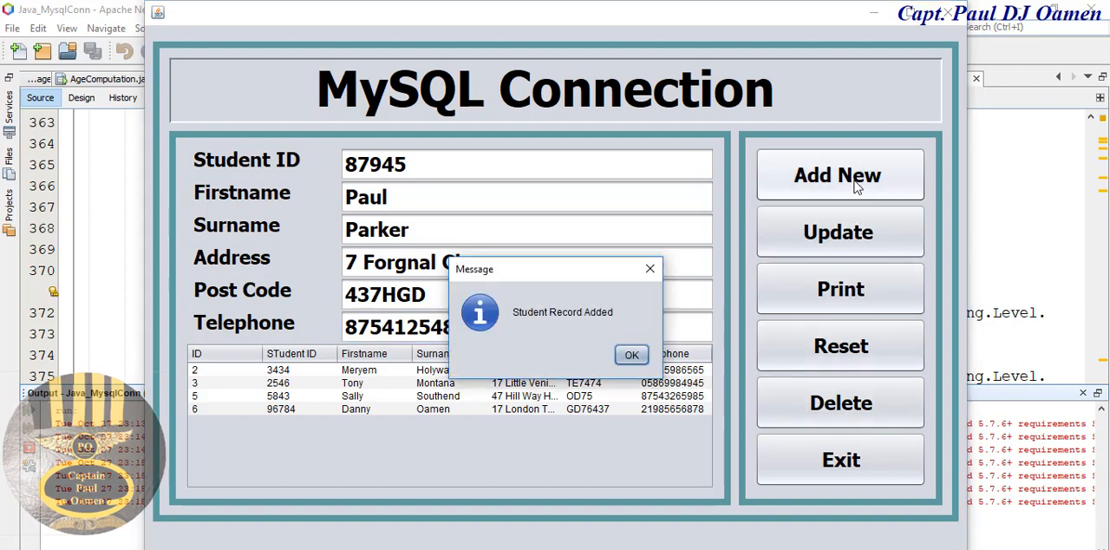
Step: Acknowledge the Record Added message and bring up the Print dialog
click(631, 355)
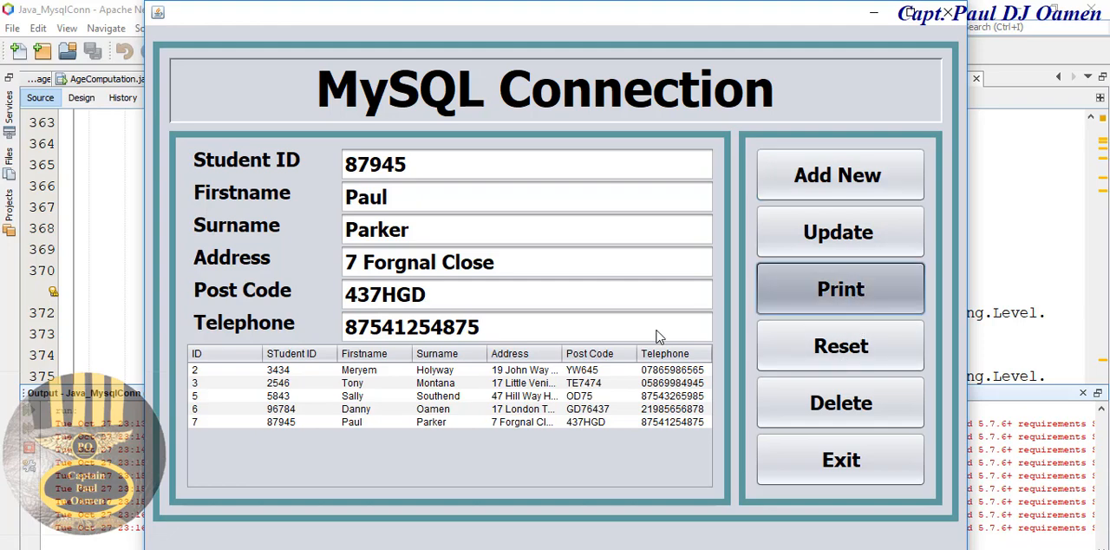
click(839, 288)
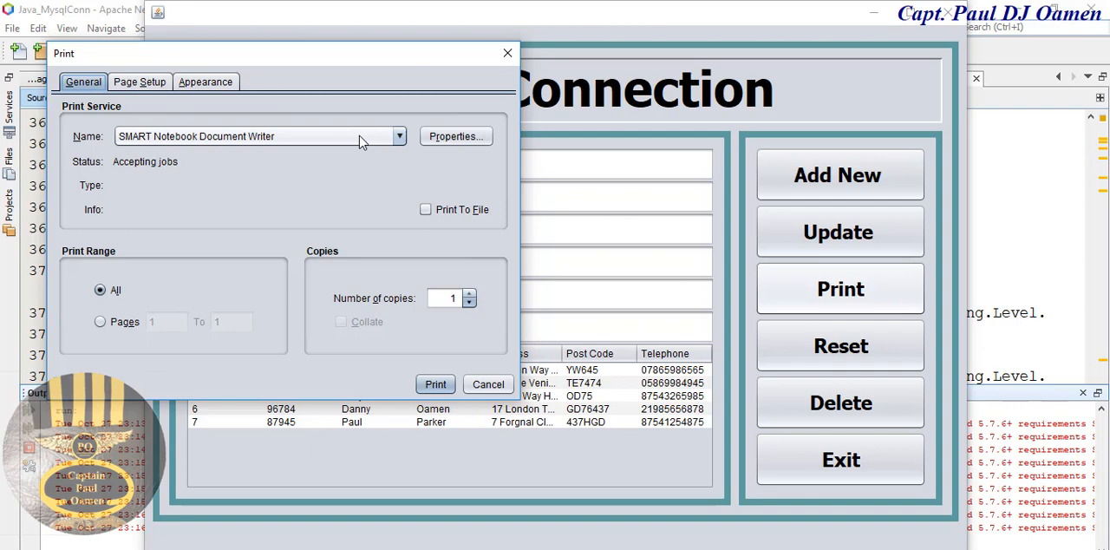
Step: Browse the printer list, cancel printing, and reset all form fields to empty
click(398, 136)
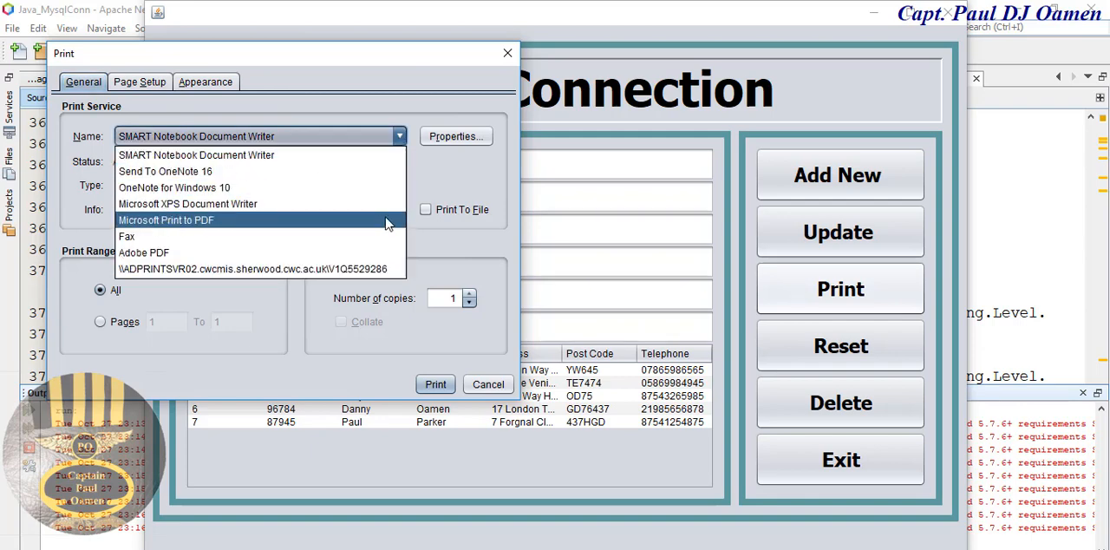
click(196, 155)
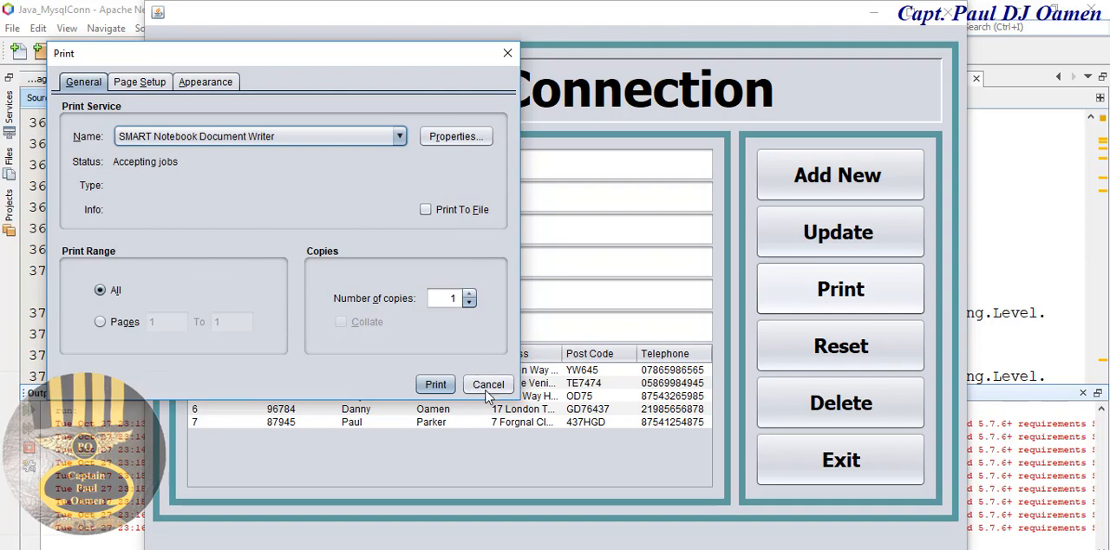
click(487, 383)
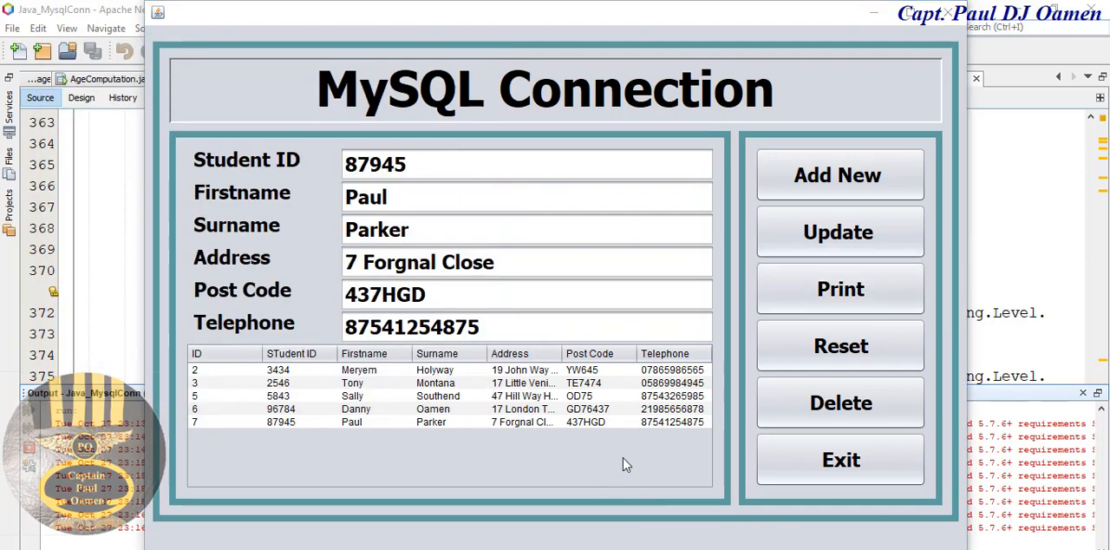
click(839, 346)
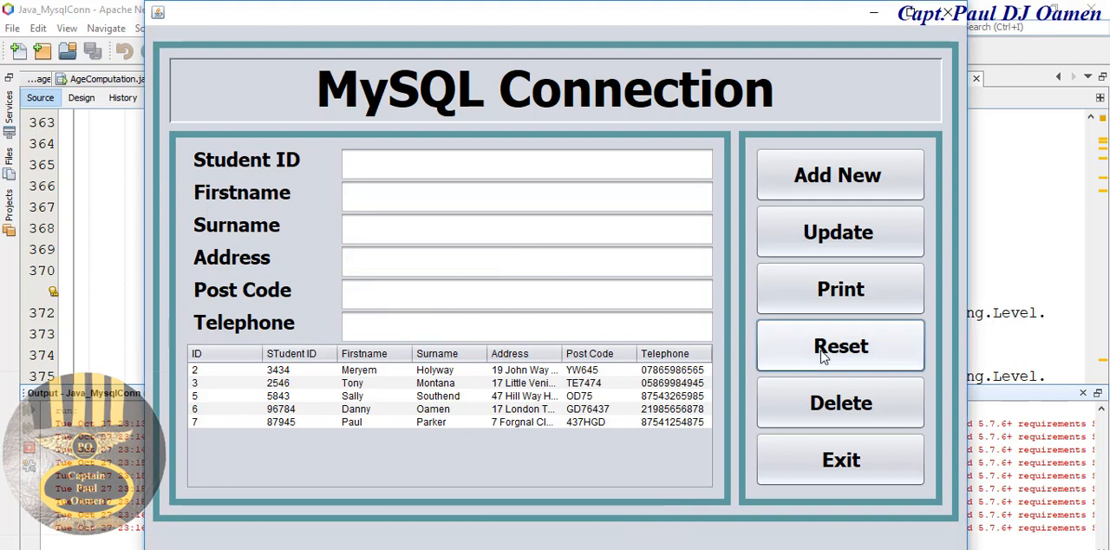
click(839, 345)
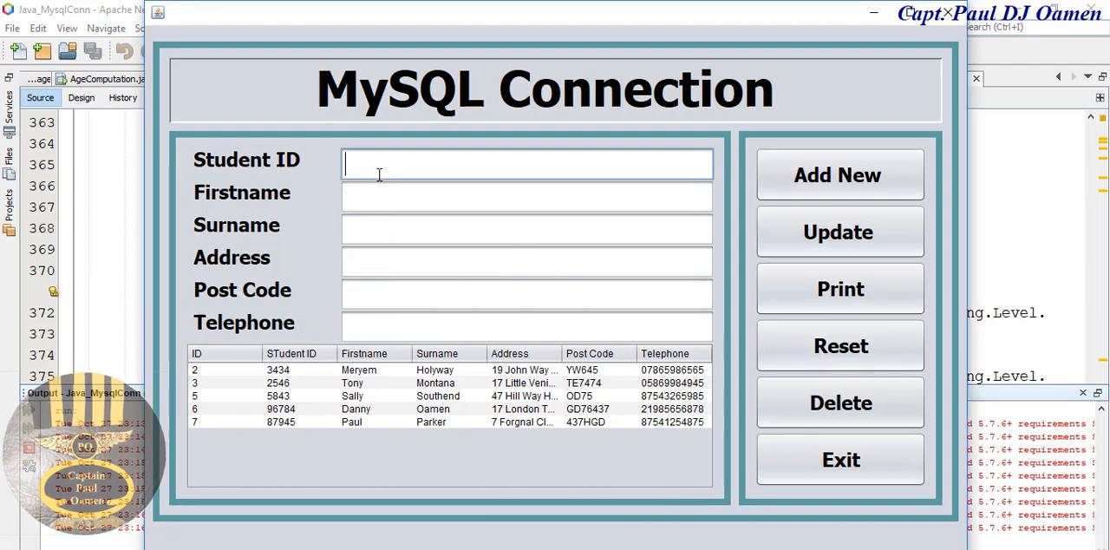
text(57345)
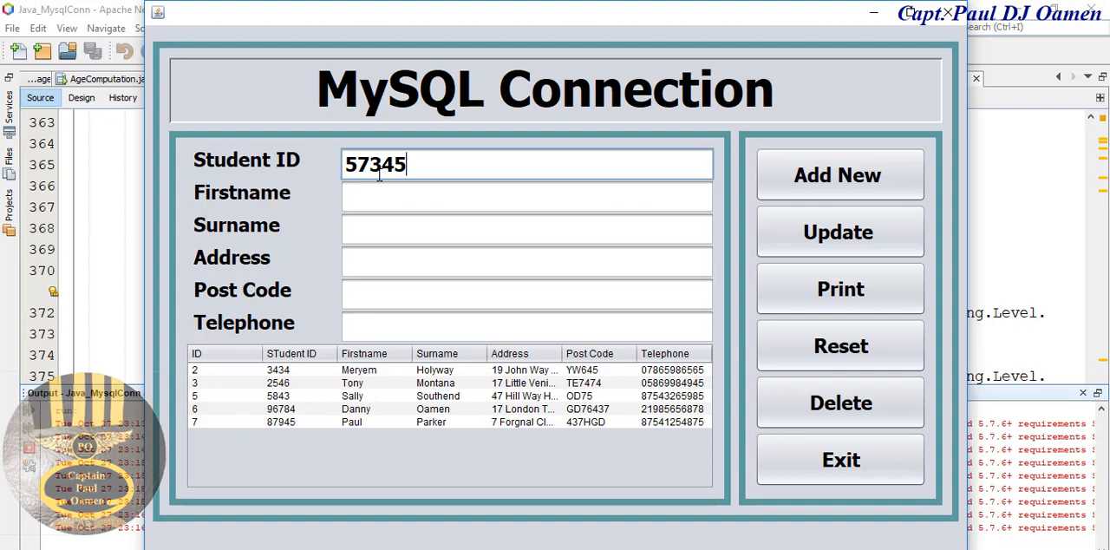
click(527, 196)
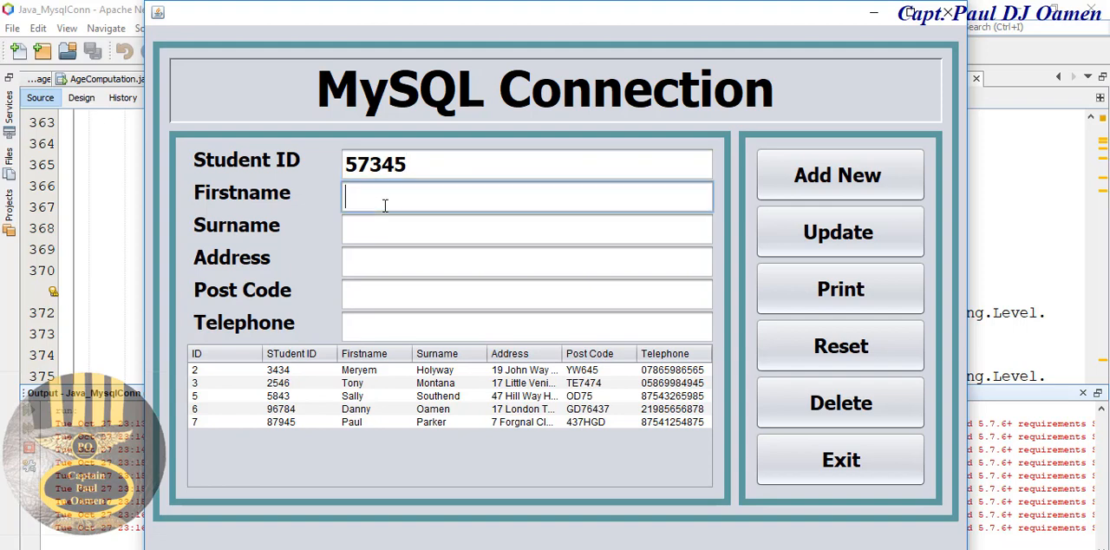
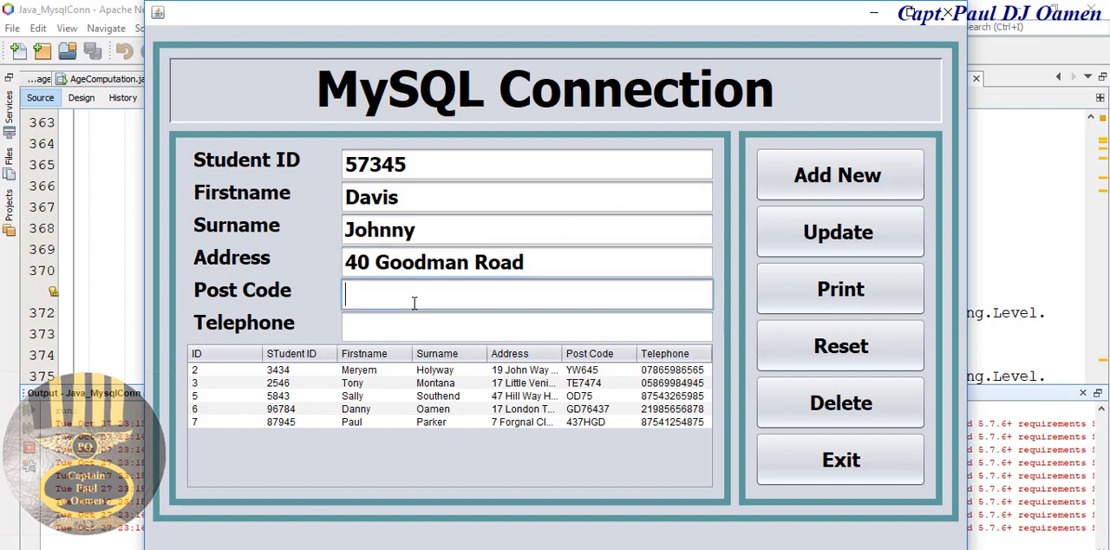
text(HD7647)
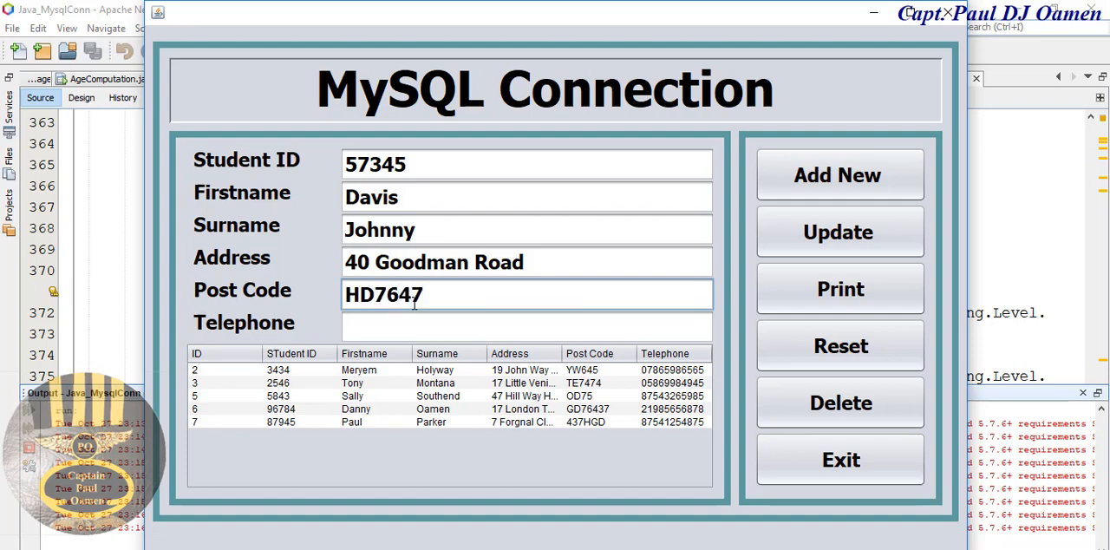
click(527, 326)
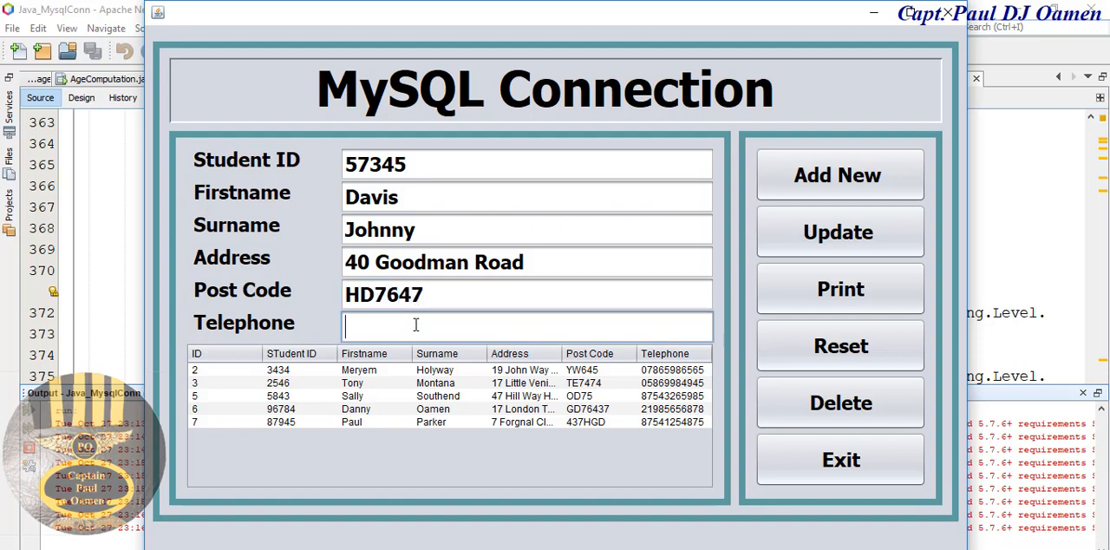
text()956859884)
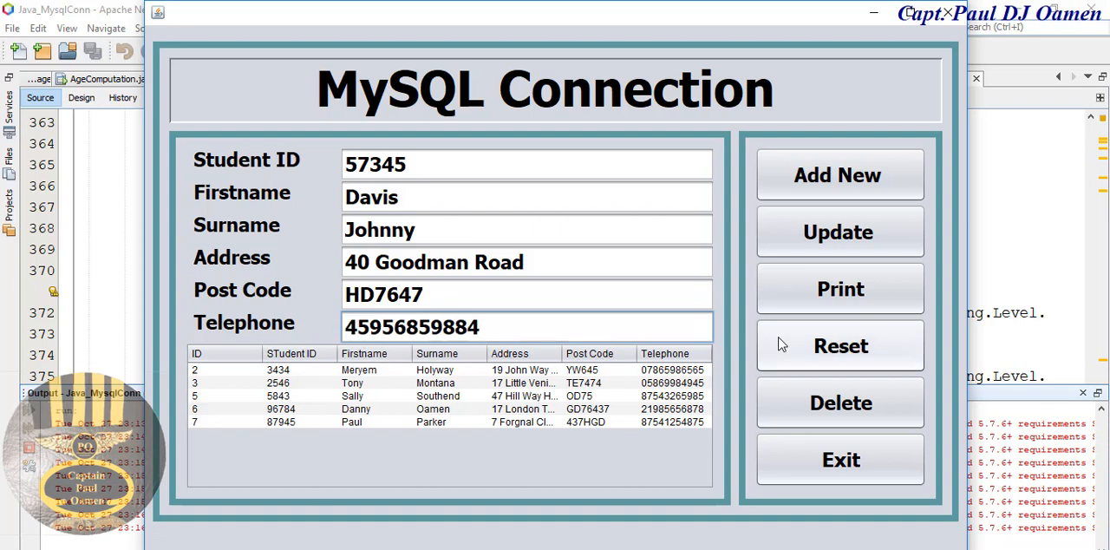
click(839, 175)
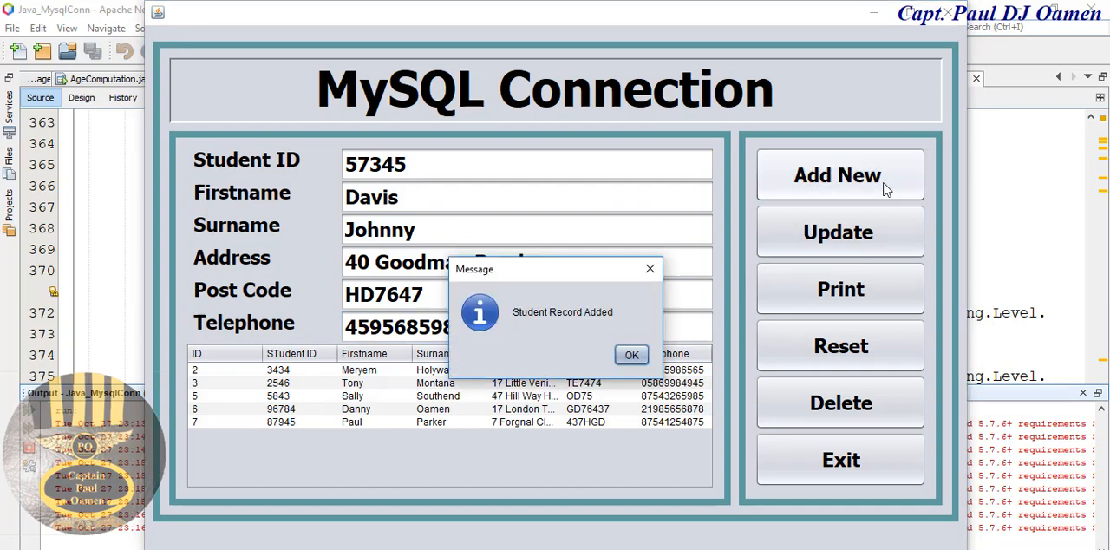
click(631, 354)
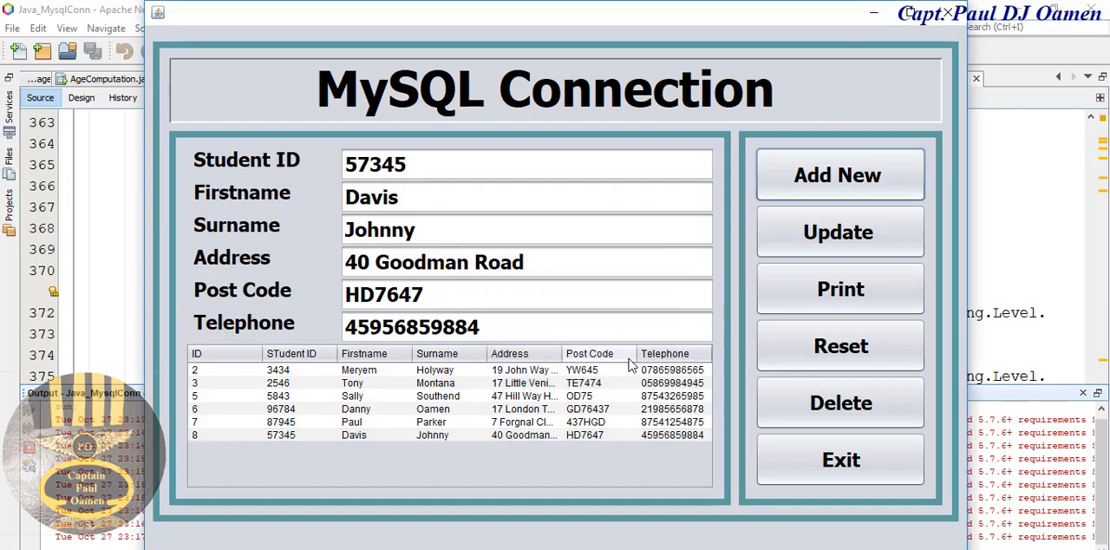